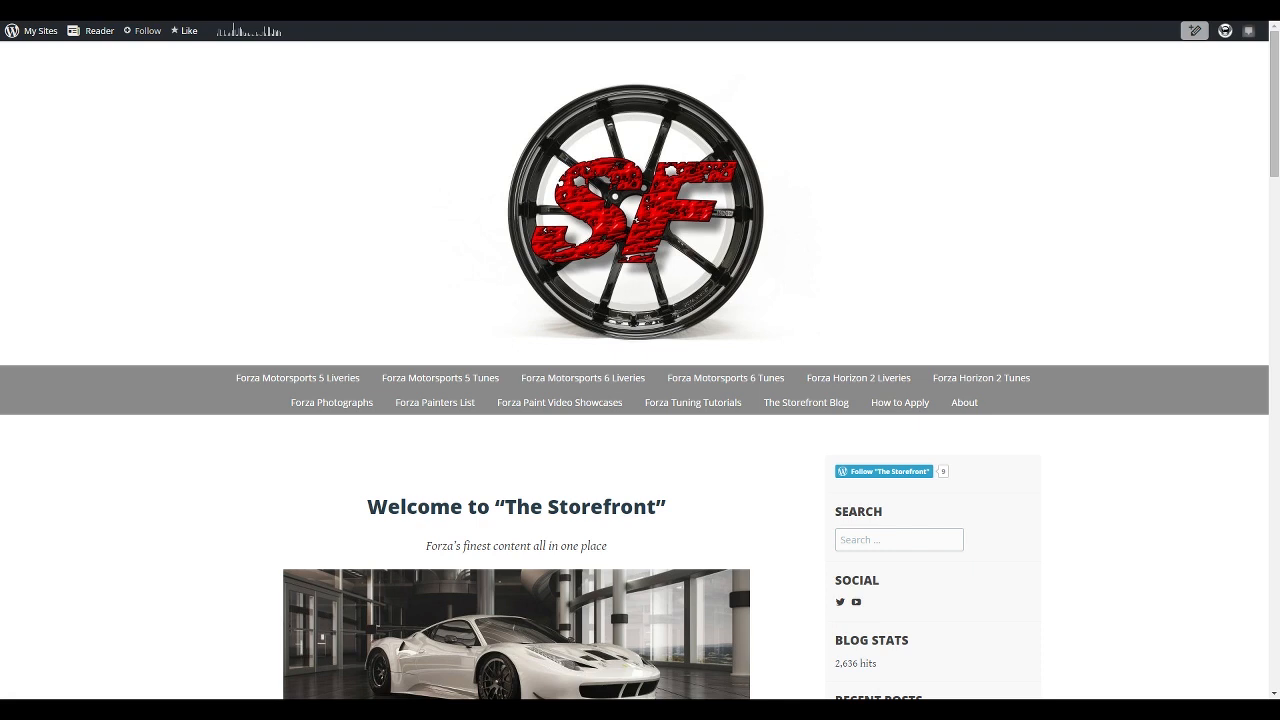
pyautogui.moveTo(188, 112)
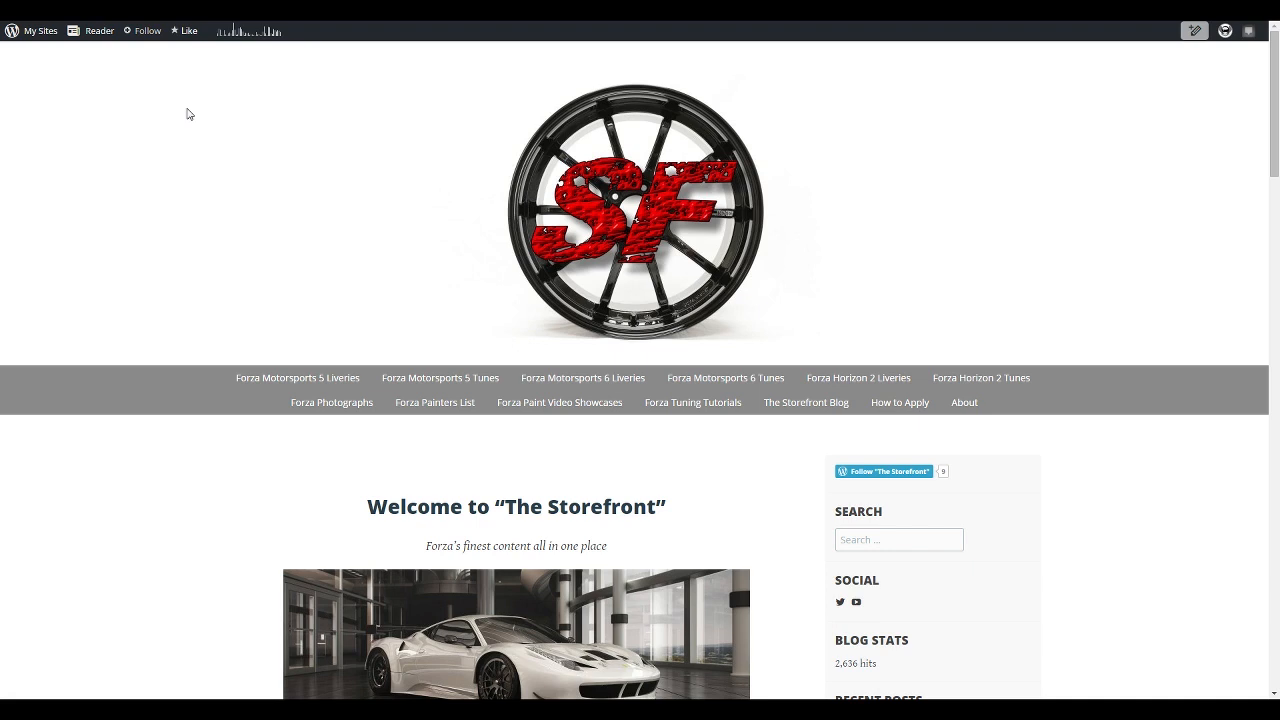
pyautogui.moveTo(228, 124)
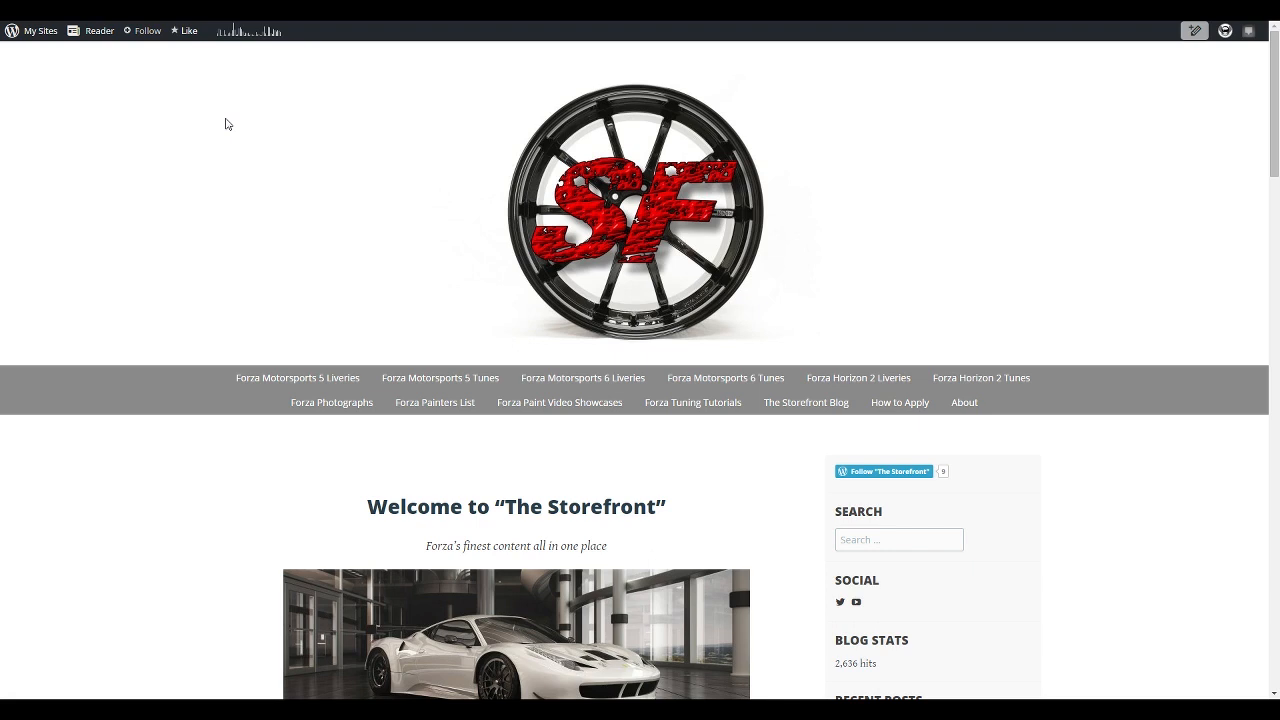
pyautogui.moveTo(380, 80)
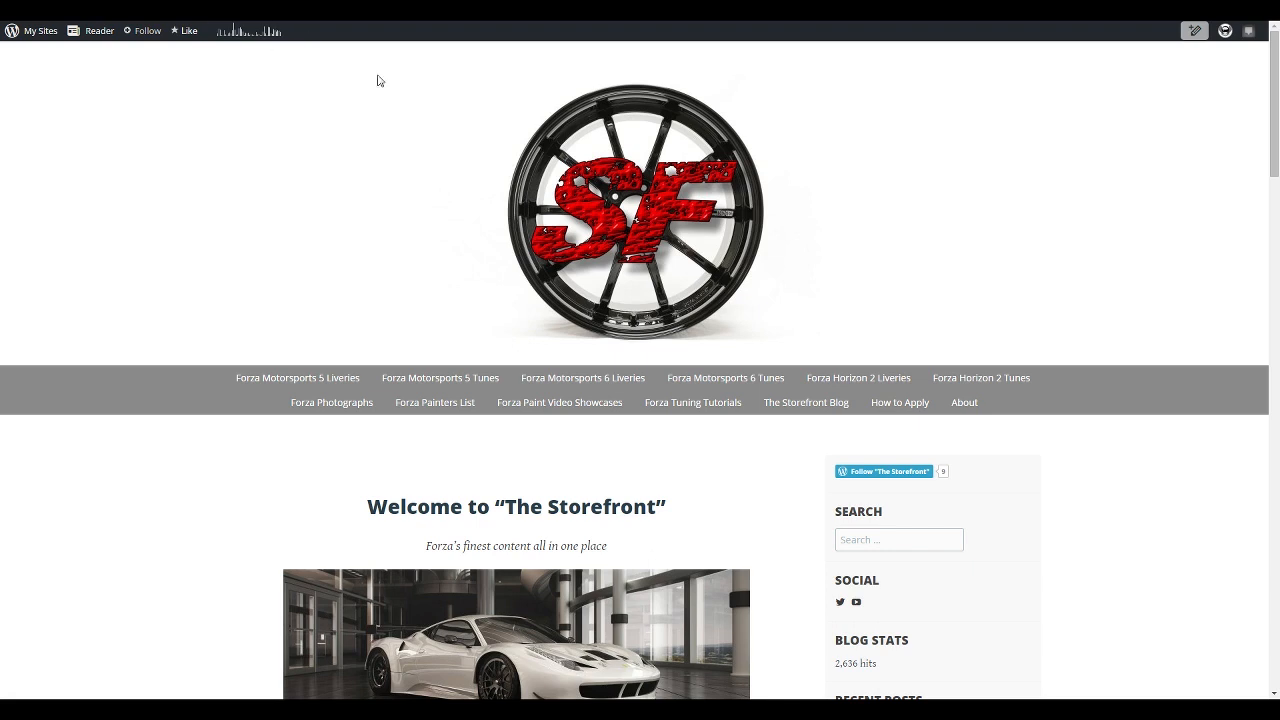
# Step: Go to the Forza Horizon 2 Liveries category page from the navigation menu
pyautogui.scroll(-3)
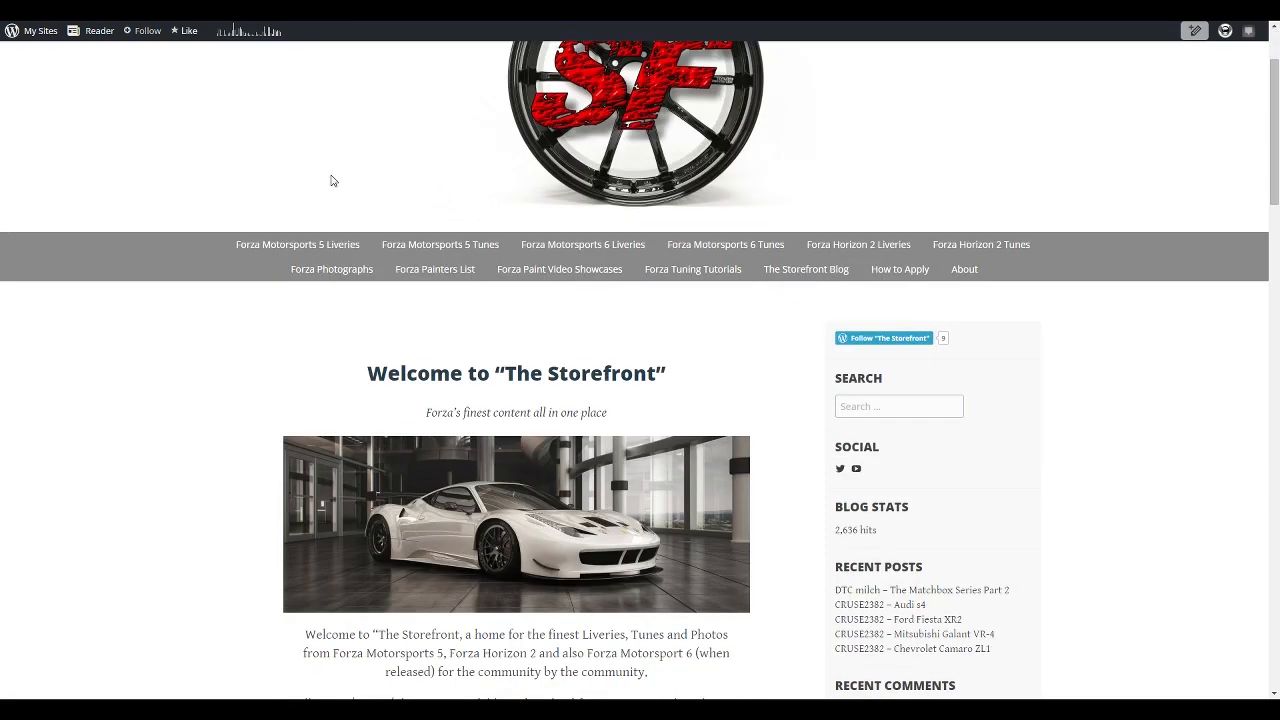
pyautogui.click(436, 268)
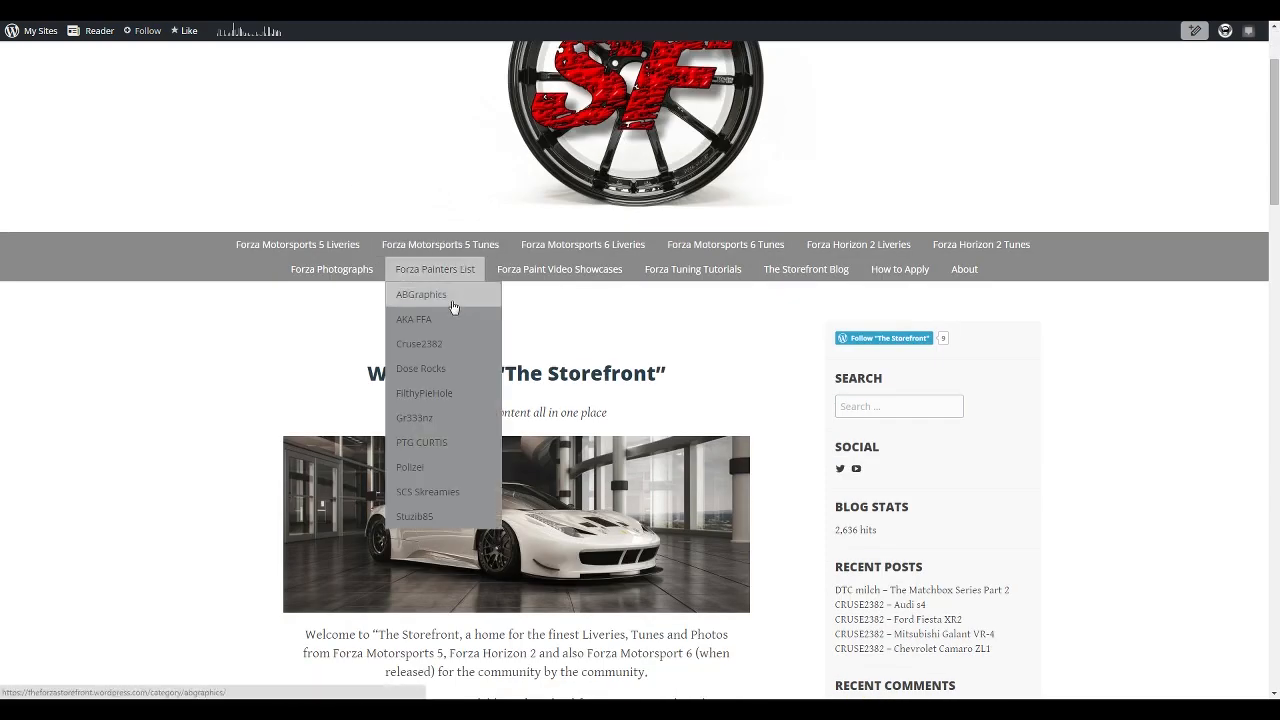
pyautogui.moveTo(448, 332)
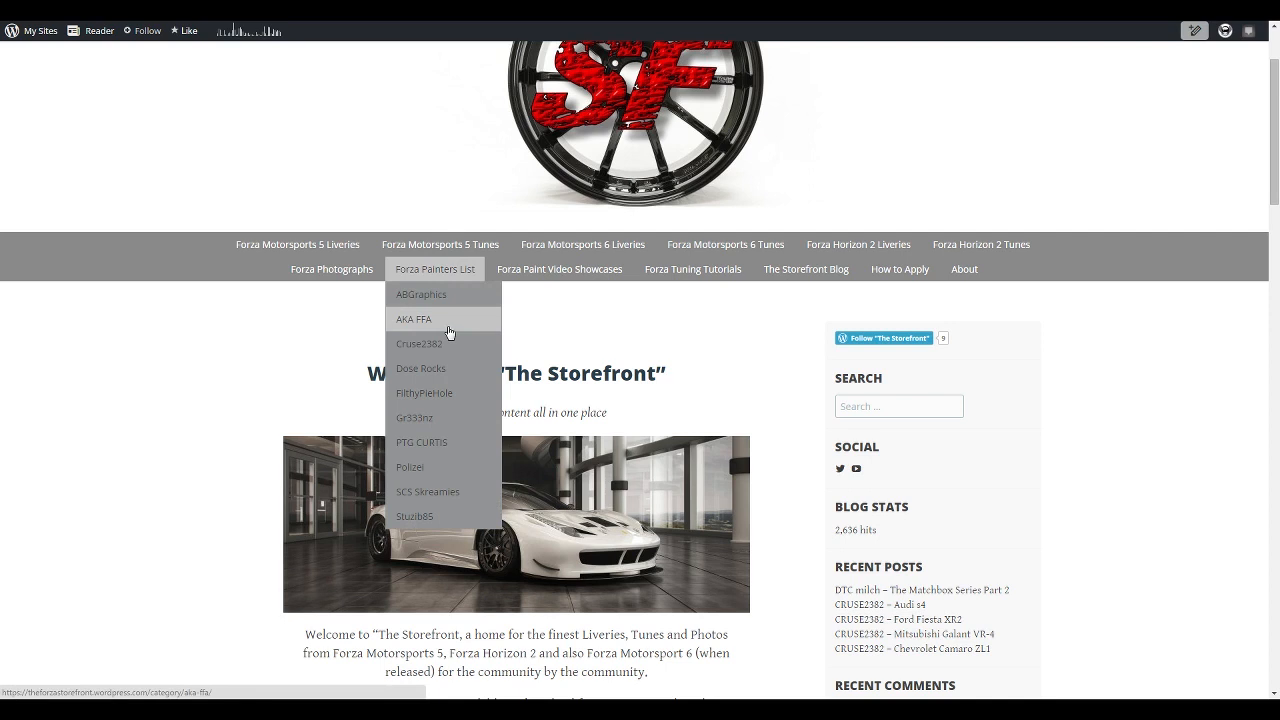
pyautogui.moveTo(448, 326)
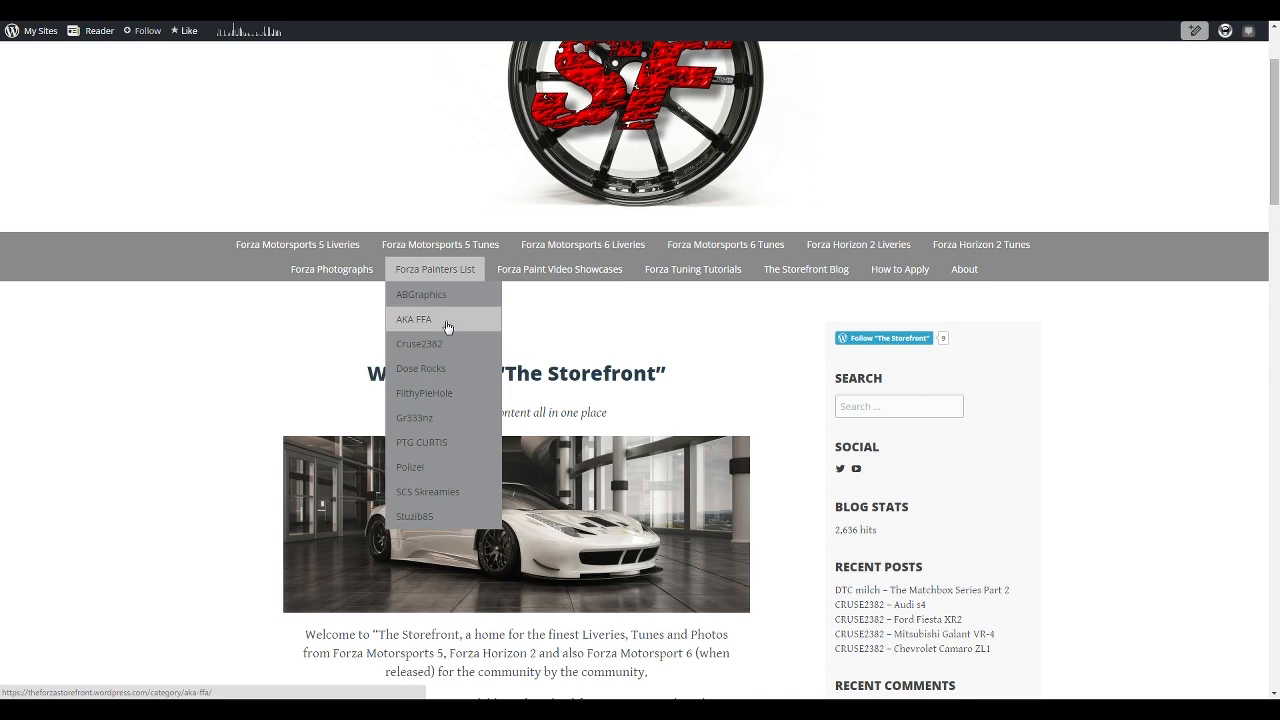
pyautogui.moveTo(464, 358)
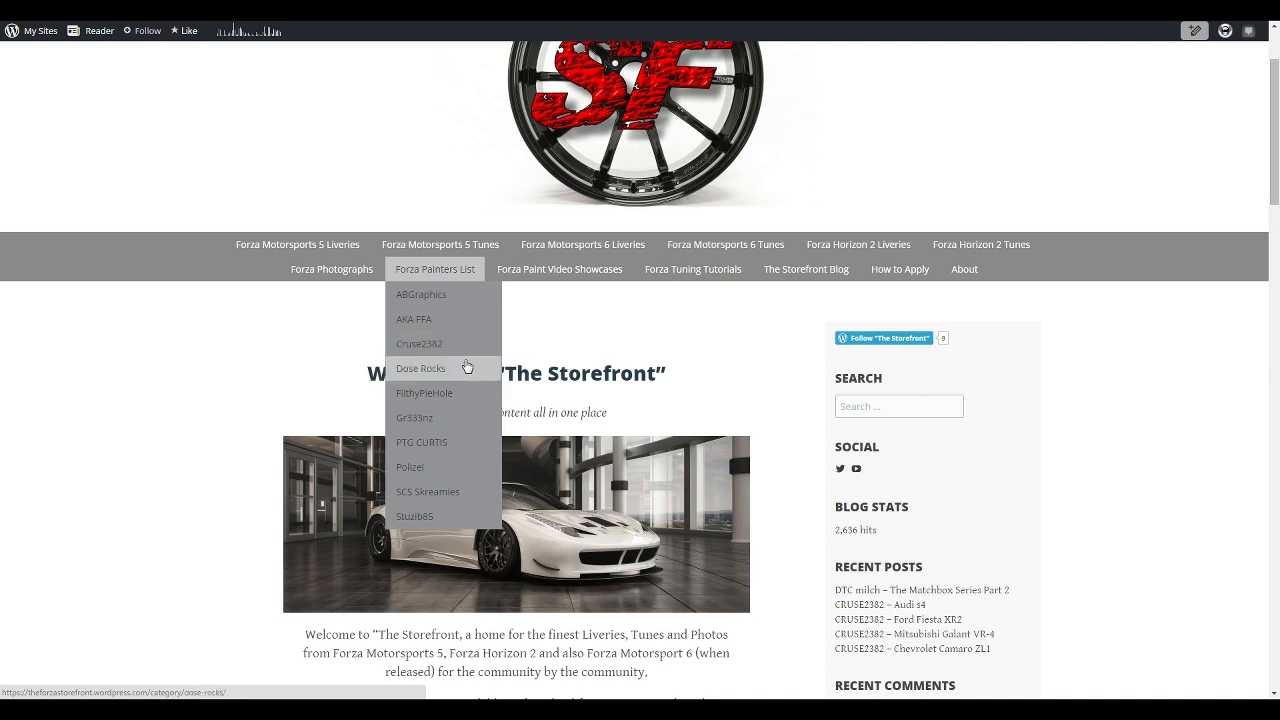
pyautogui.moveTo(468, 456)
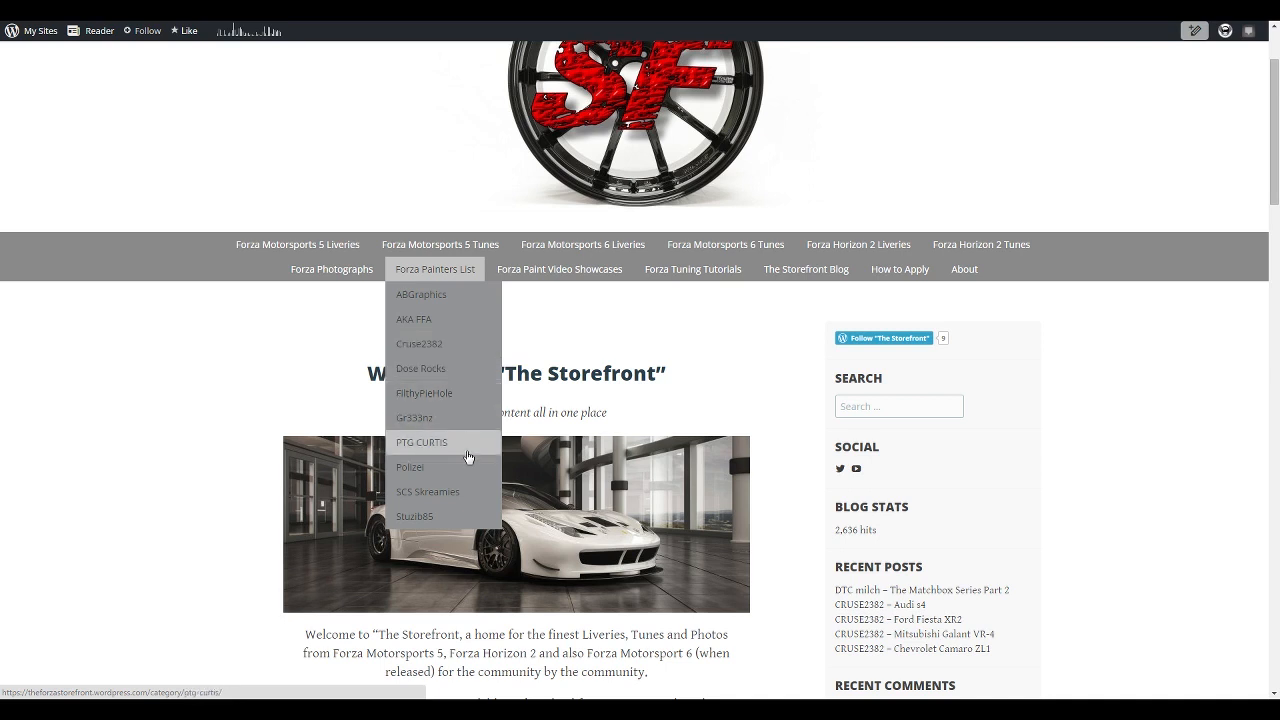
pyautogui.moveTo(464, 474)
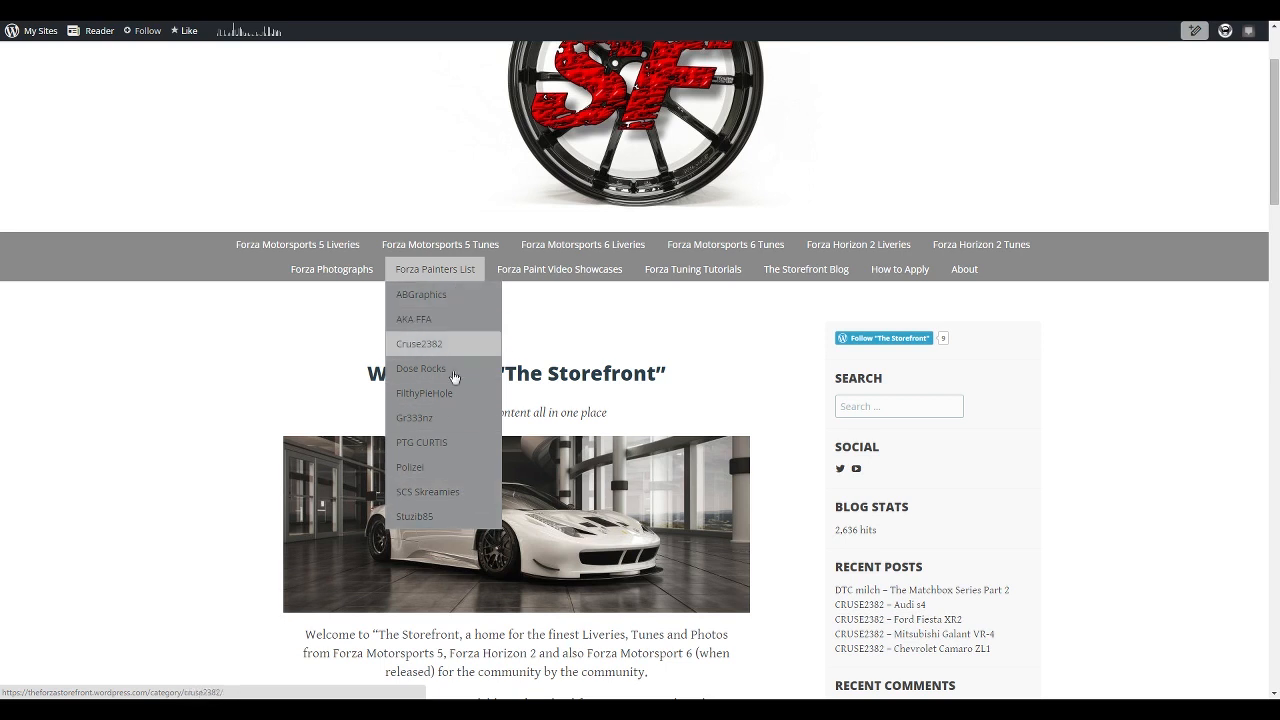
pyautogui.moveTo(438, 300)
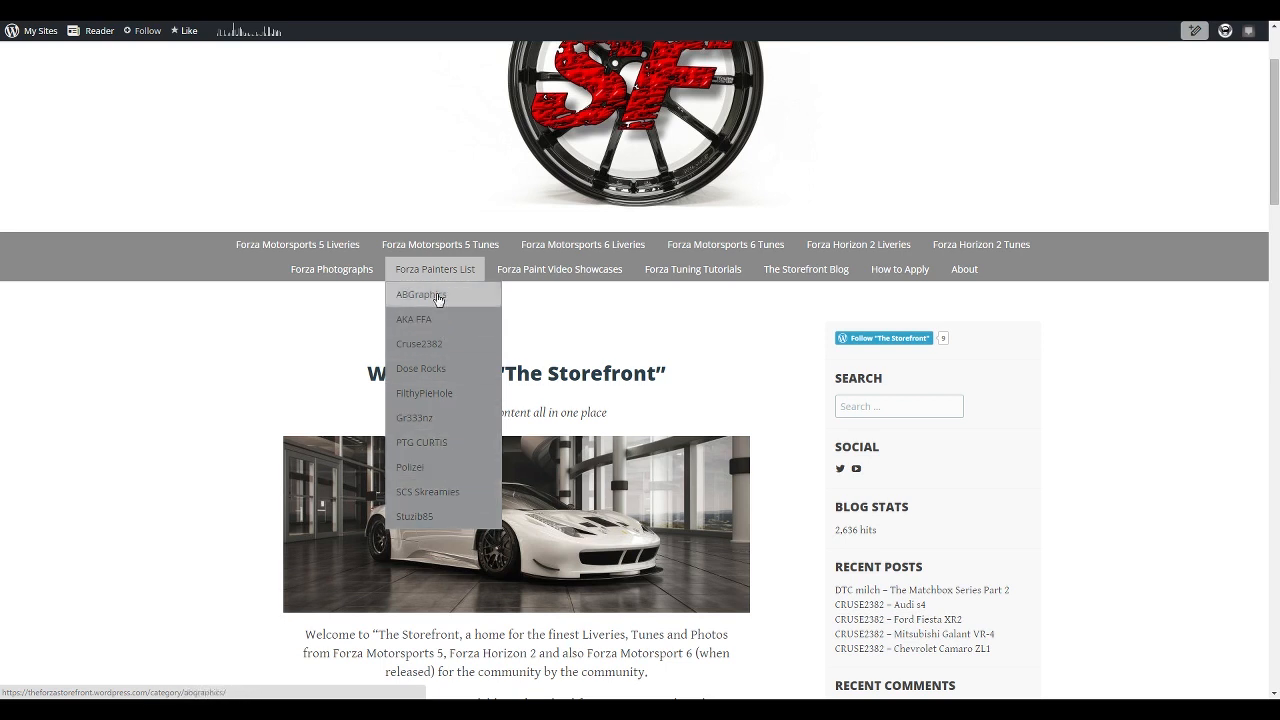
pyautogui.moveTo(460, 462)
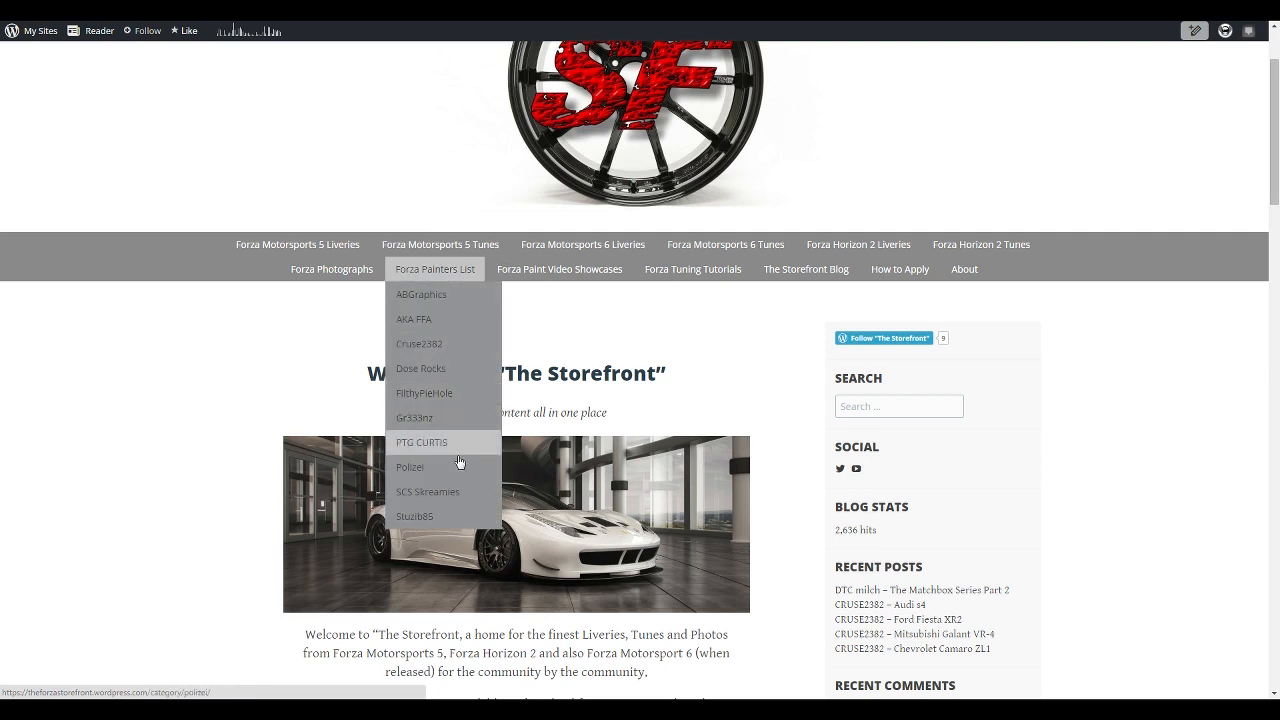
pyautogui.moveTo(436, 294)
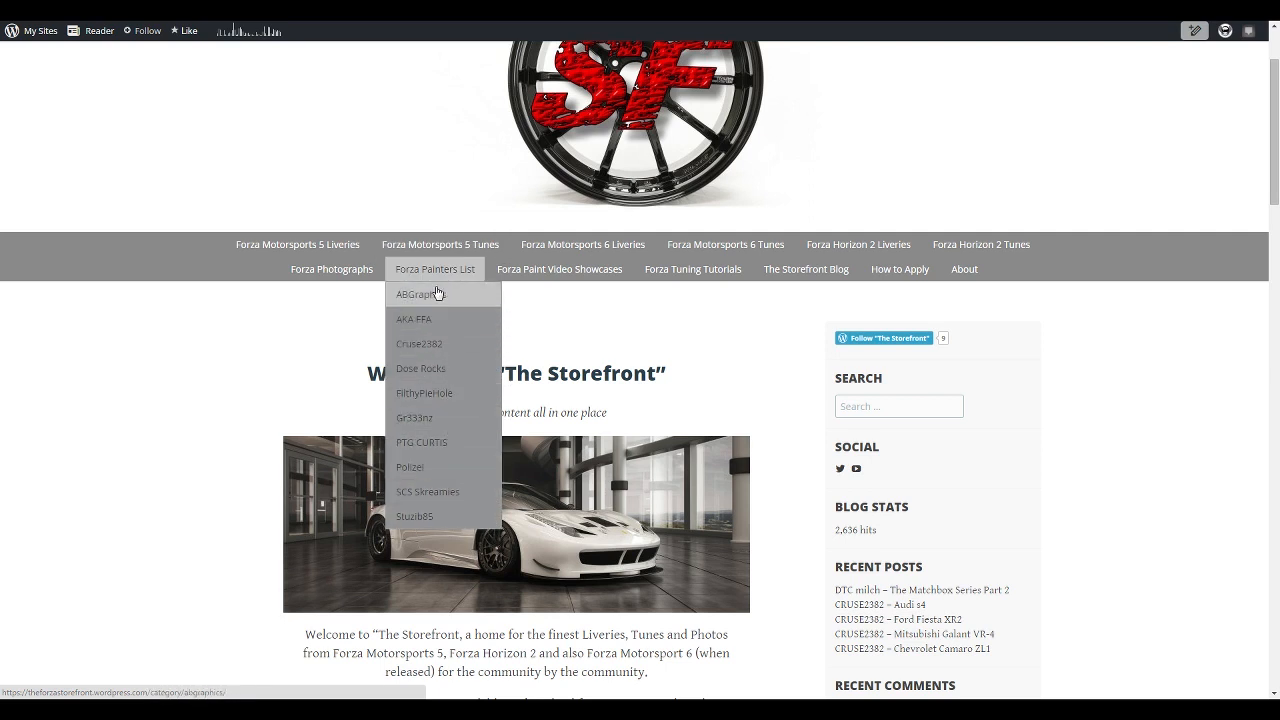
pyautogui.moveTo(374, 124)
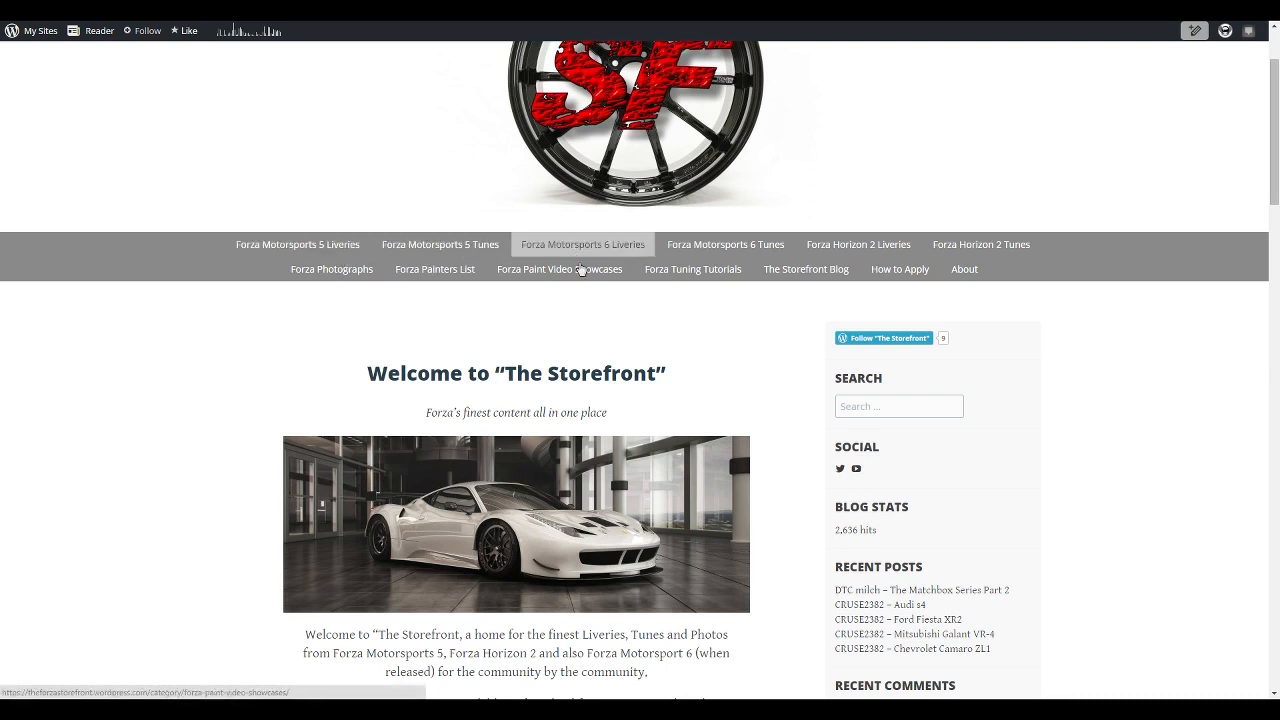
pyautogui.moveTo(858, 244)
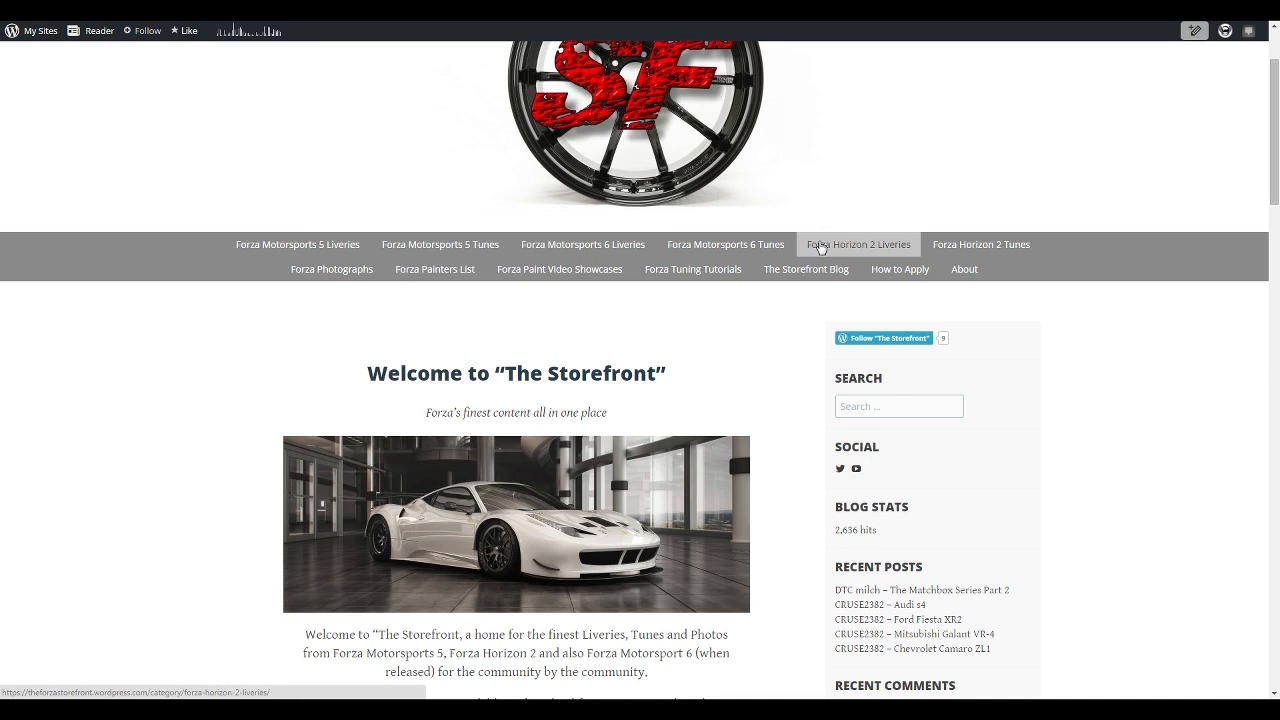
pyautogui.moveTo(588, 268)
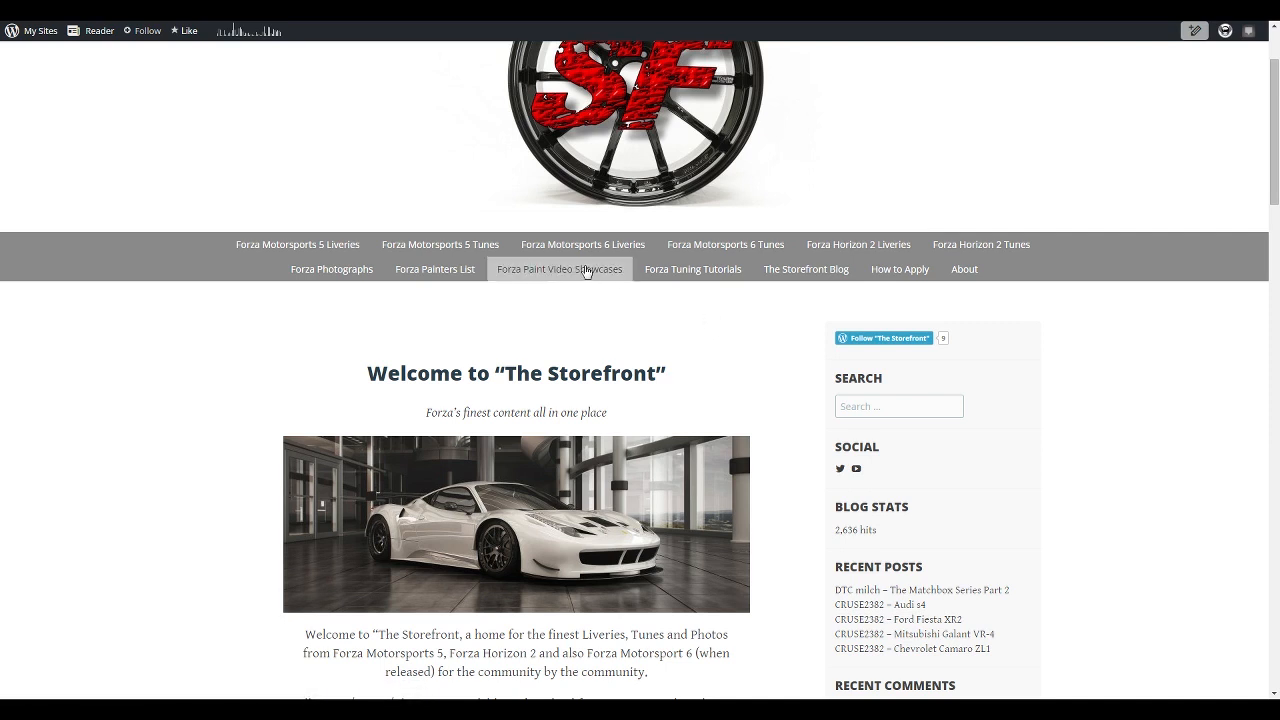
pyautogui.moveTo(308, 196)
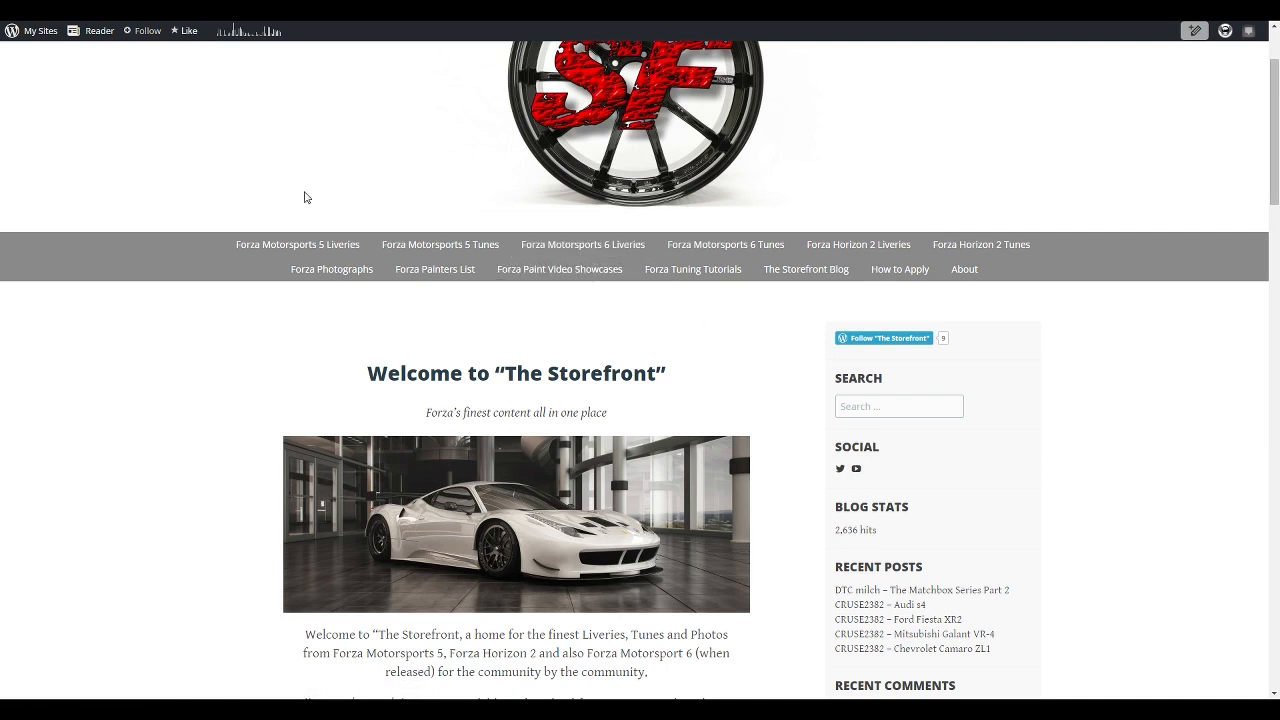
pyautogui.moveTo(840, 250)
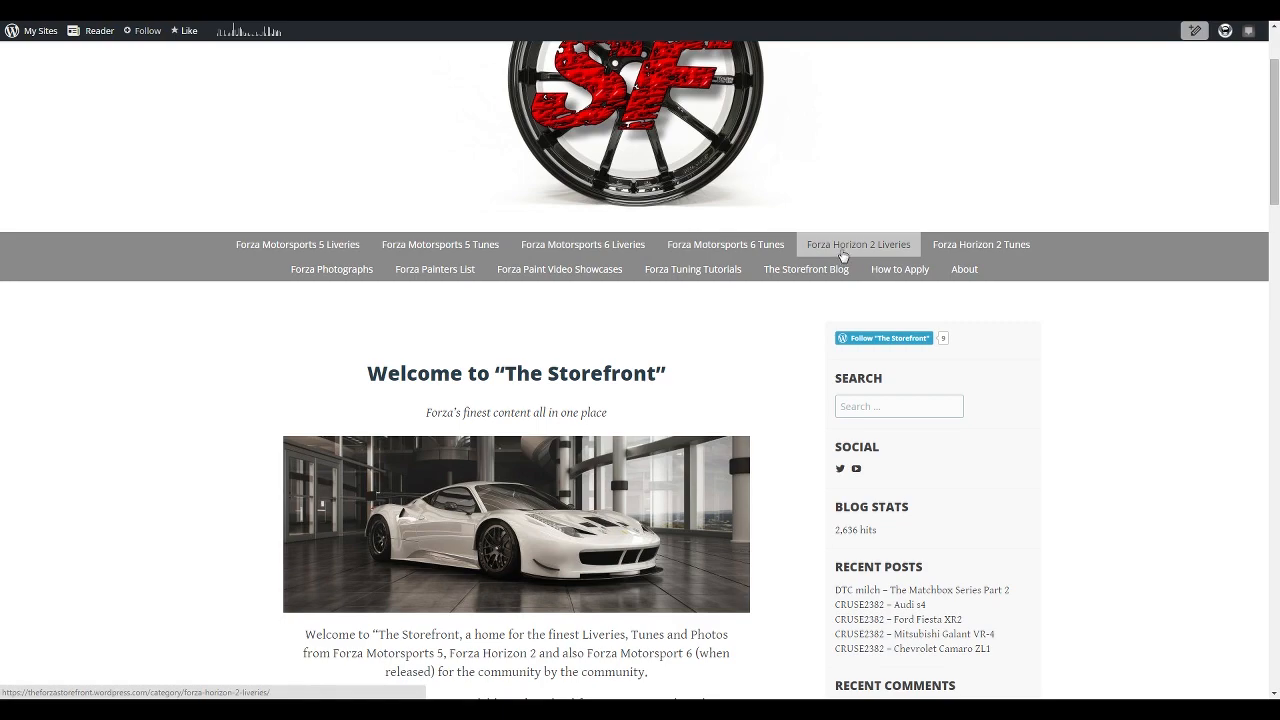
pyautogui.click(858, 244)
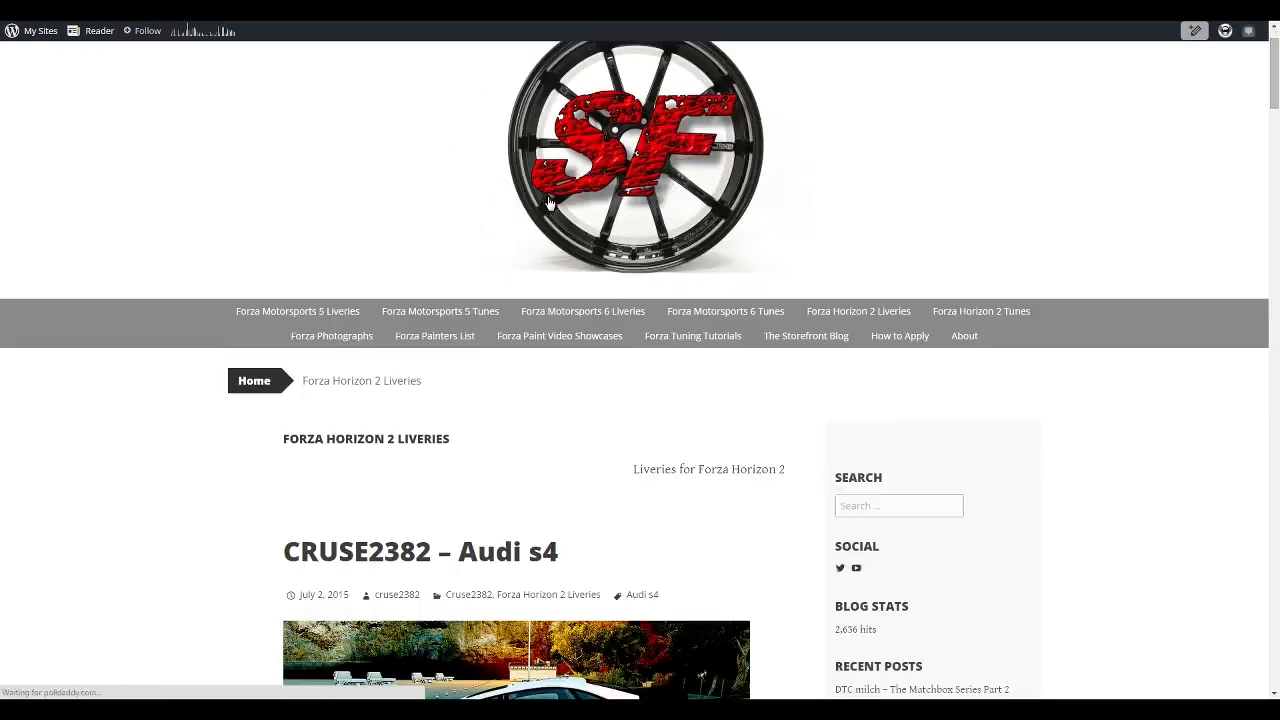
# Step: Scroll down through the Stuzib85, DOSE ROCKS, FilthyPieHole and CRUSE2382 livery posts
pyautogui.scroll(-3)
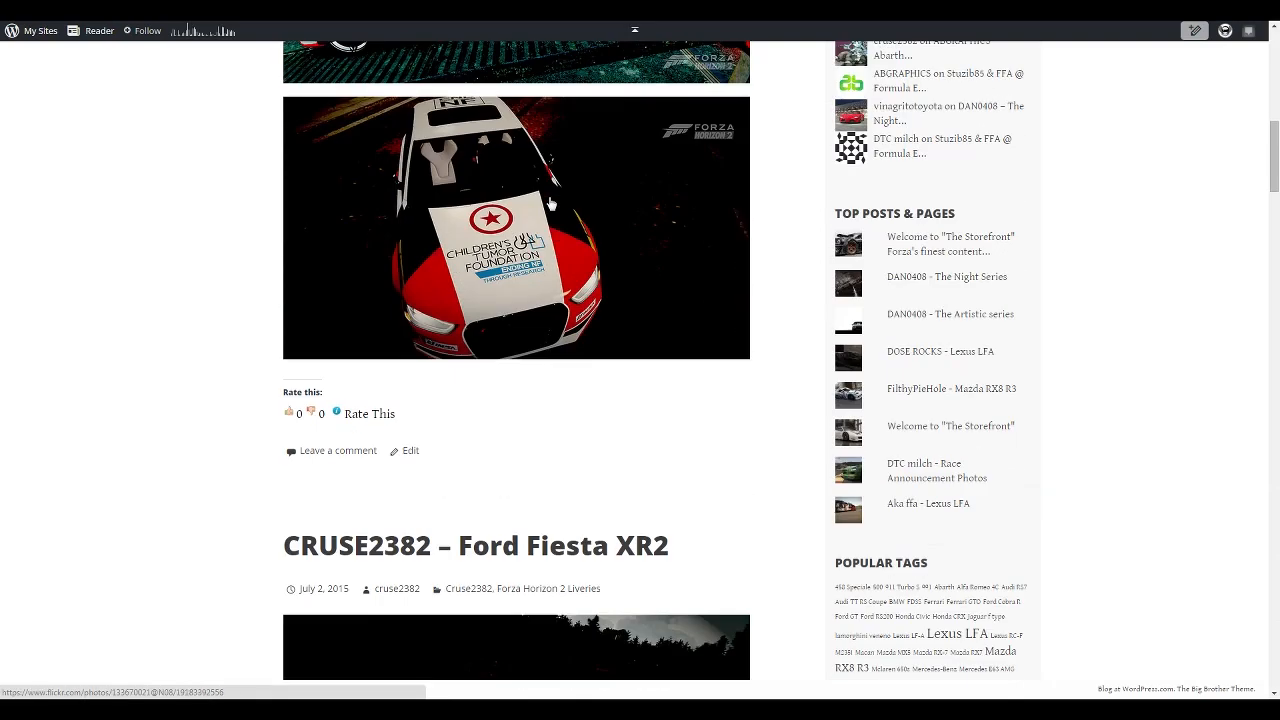
pyautogui.scroll(-3)
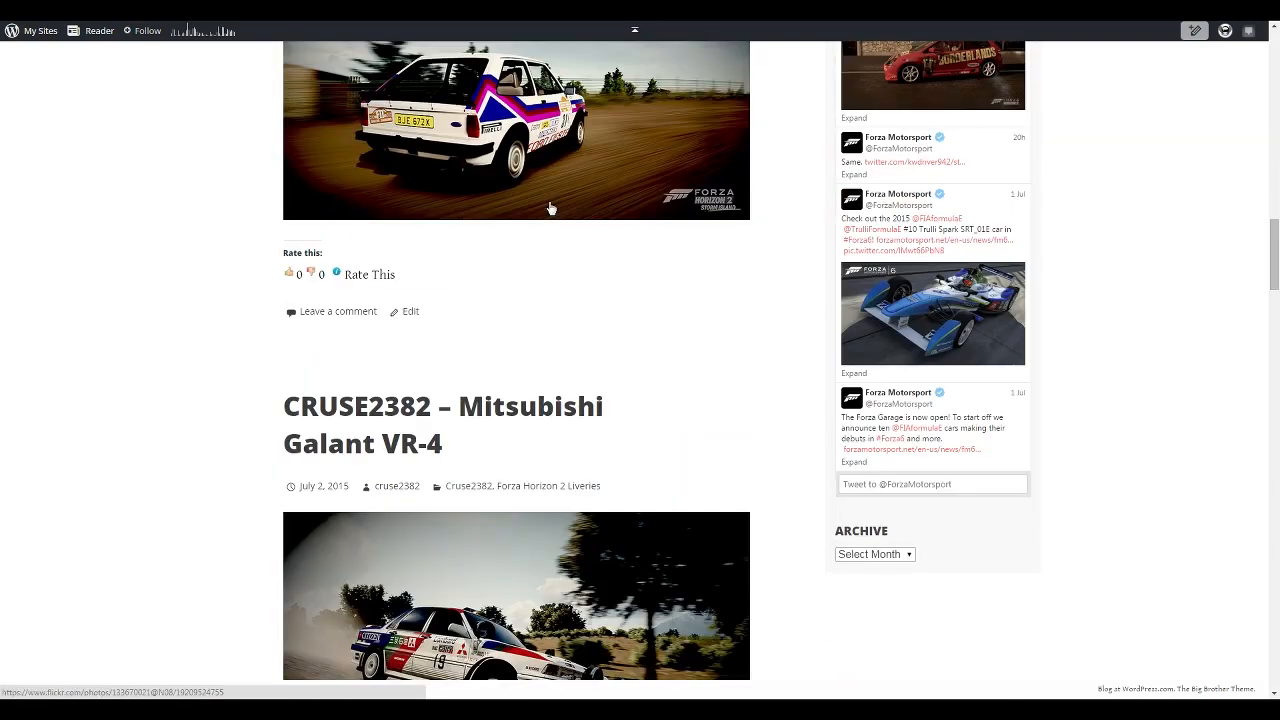
pyautogui.scroll(-3)
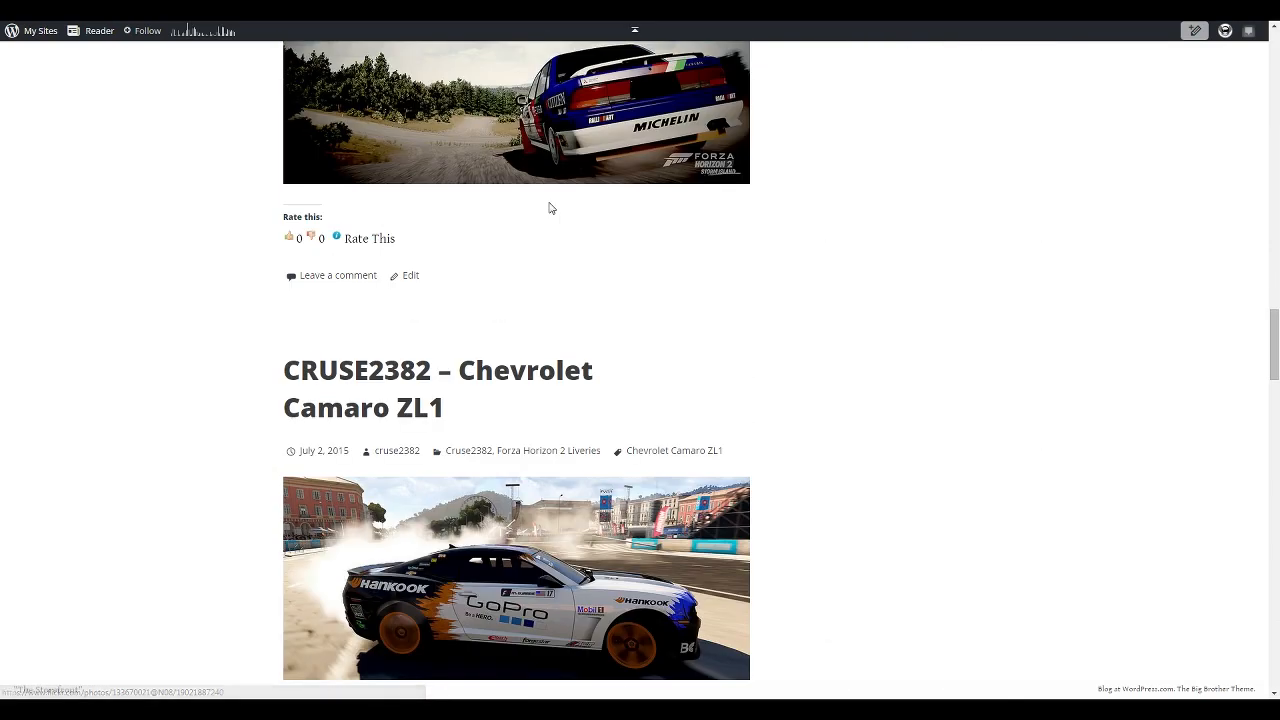
pyautogui.scroll(-3)
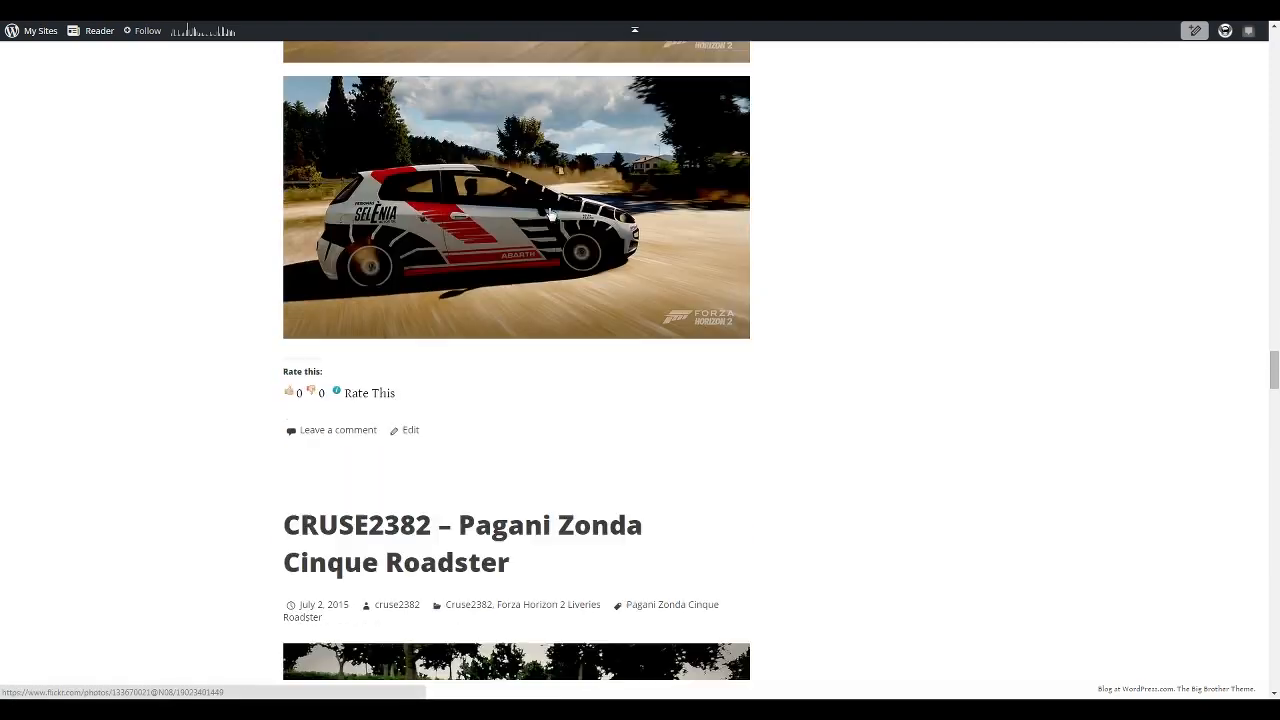
pyautogui.scroll(-3)
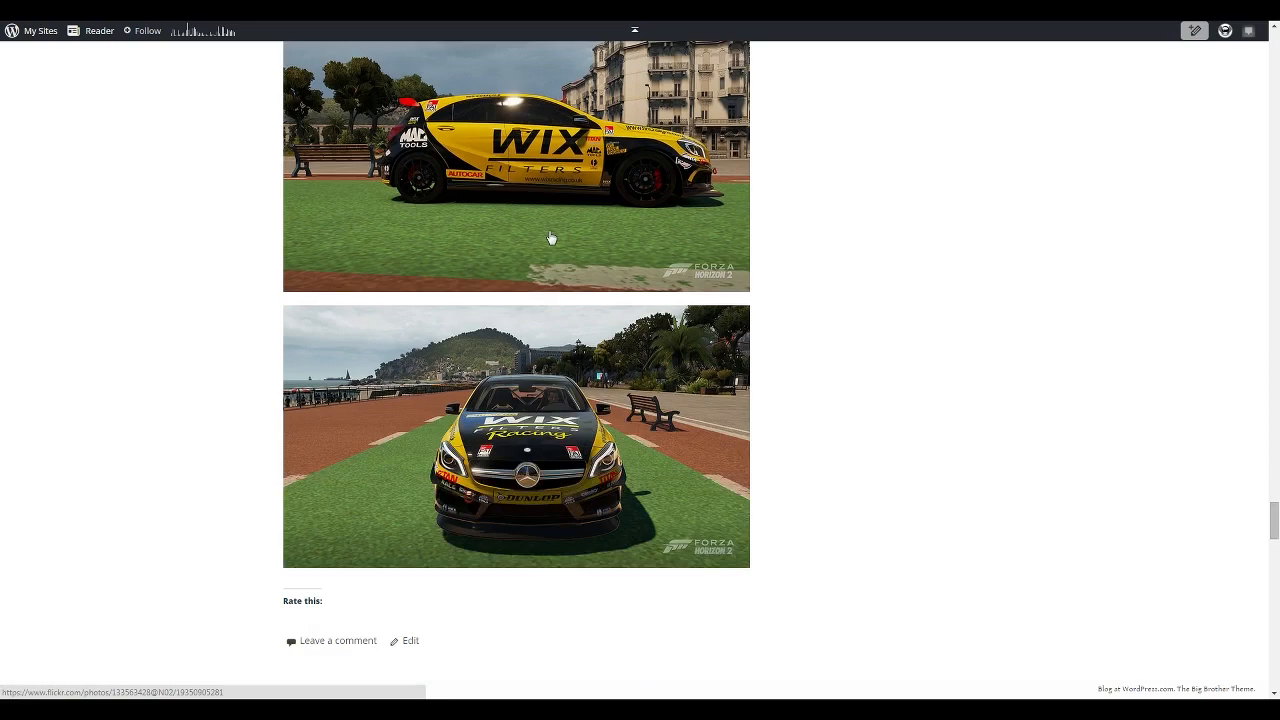
pyautogui.scroll(-3)
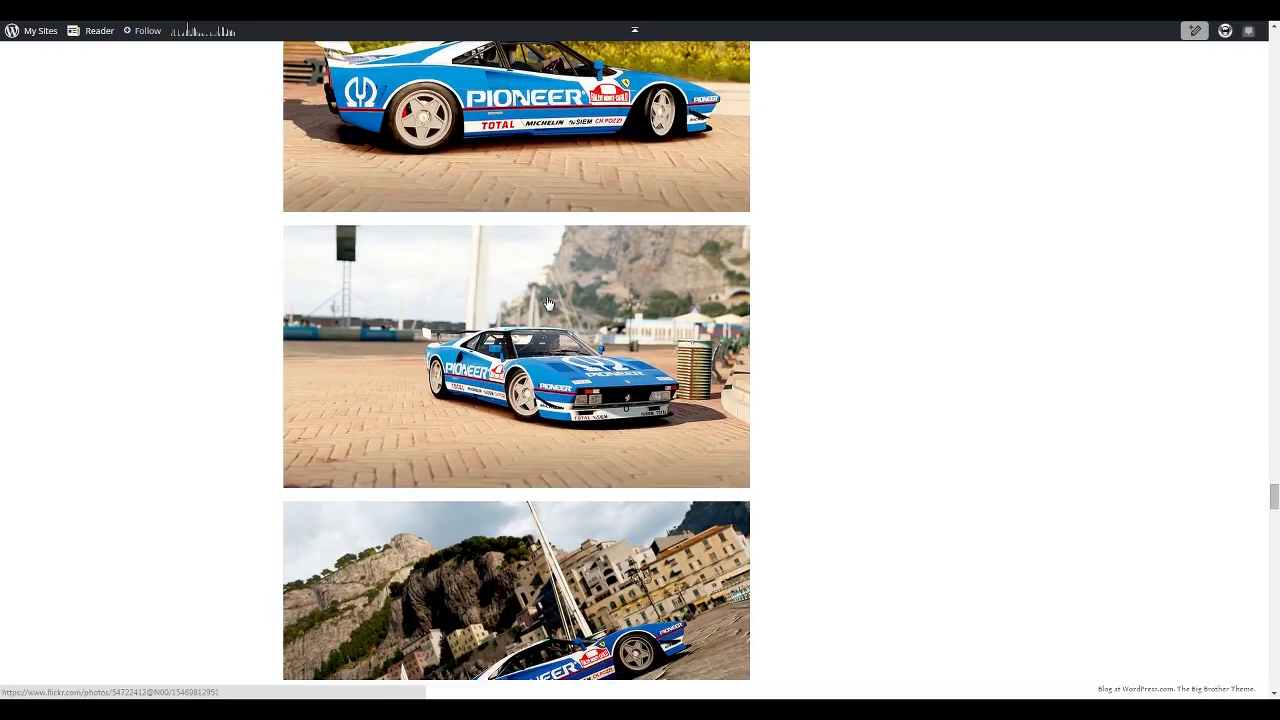
pyautogui.scroll(-3)
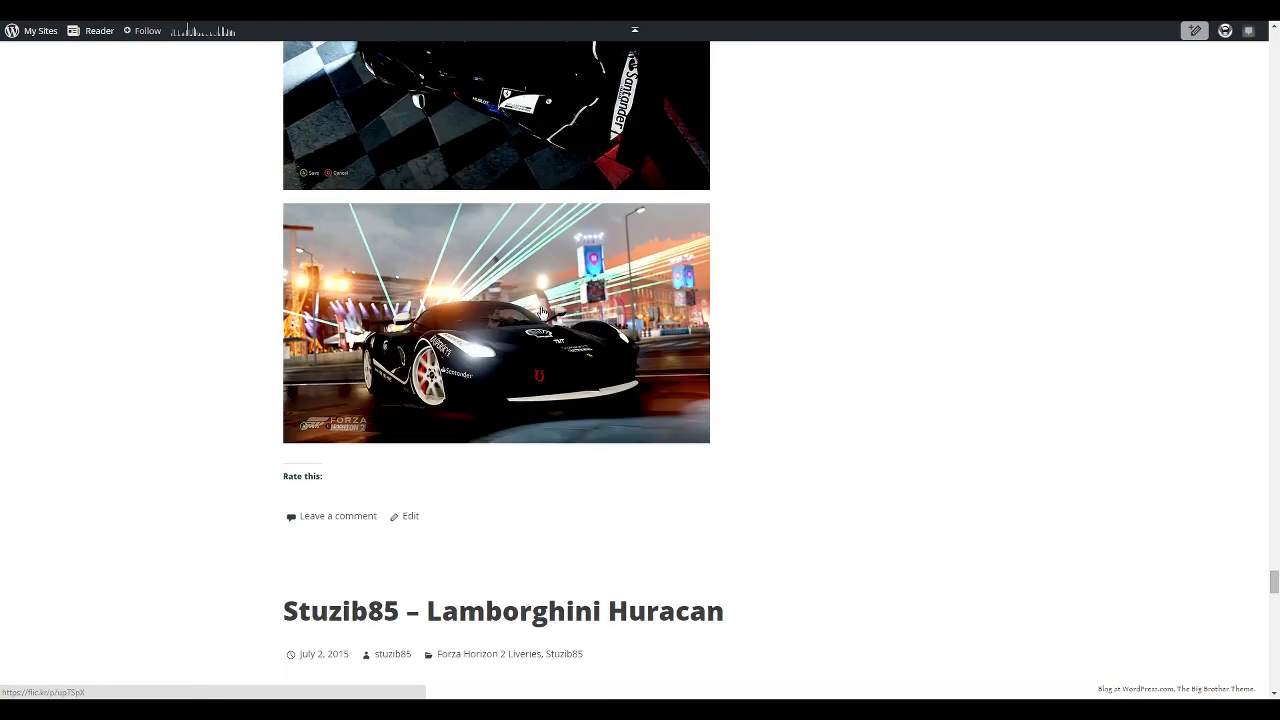
pyautogui.scroll(-3)
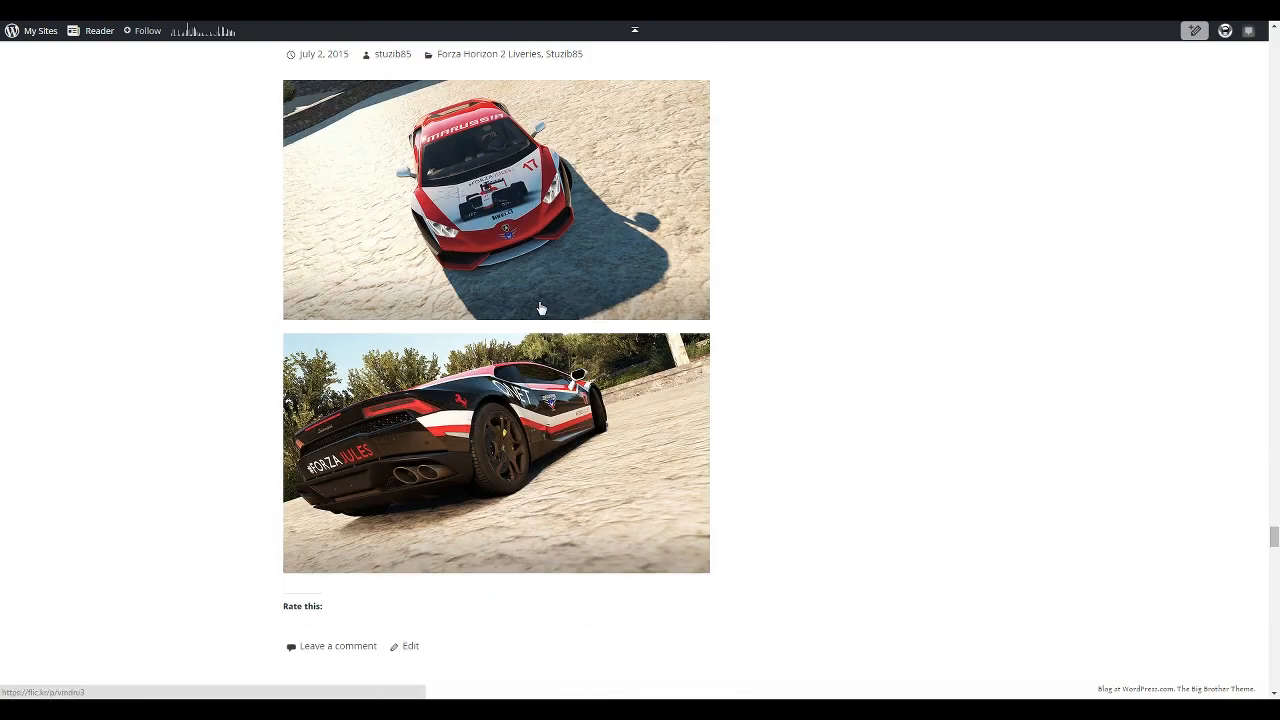
pyautogui.scroll(-3)
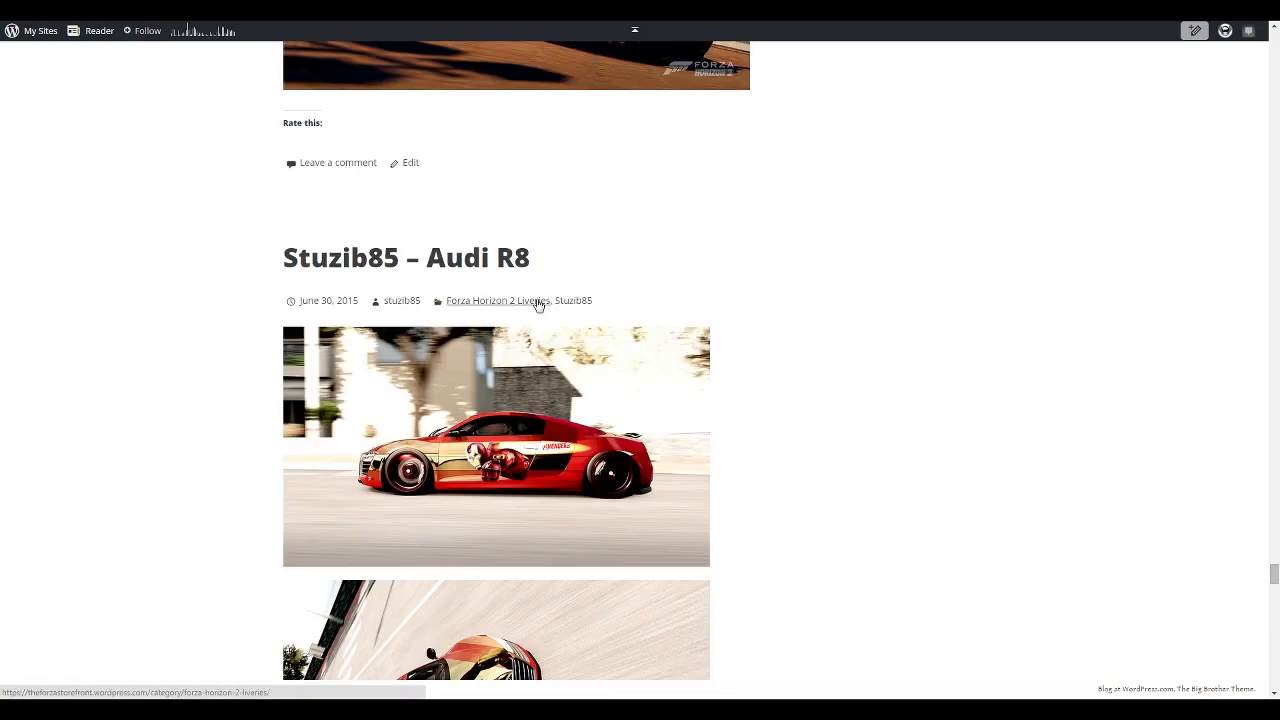
pyautogui.scroll(-3)
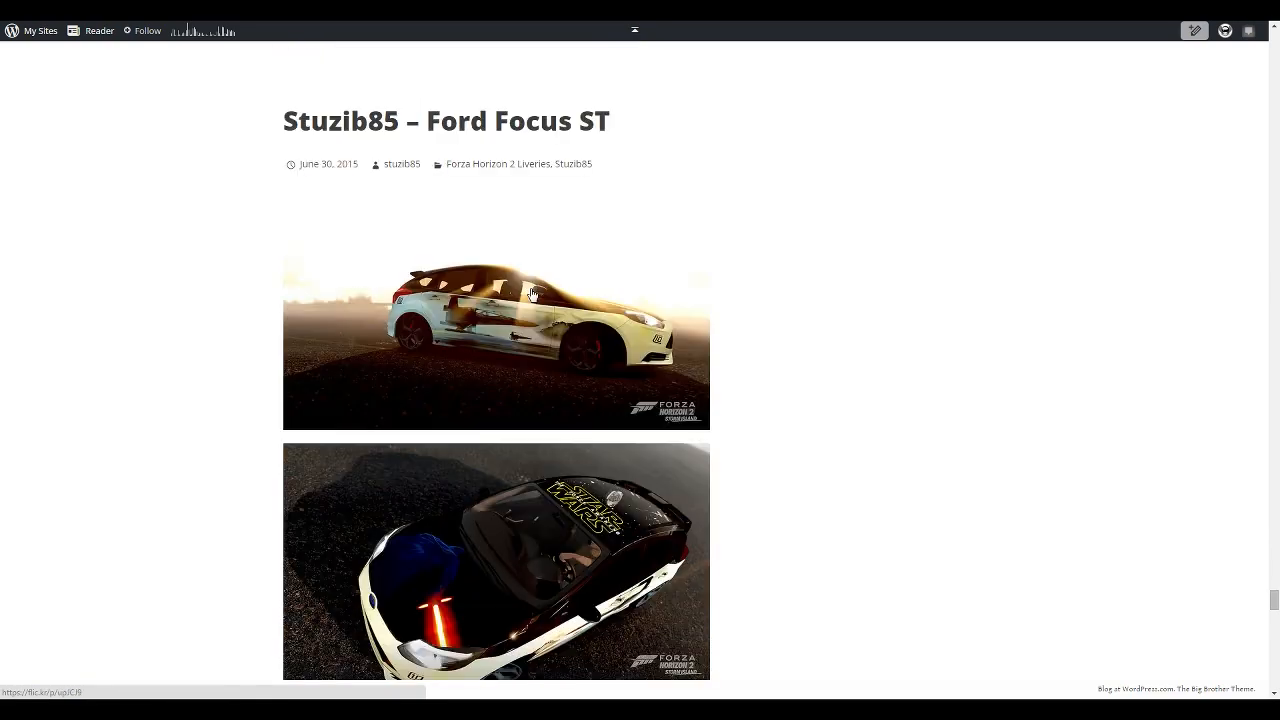
pyautogui.scroll(-3)
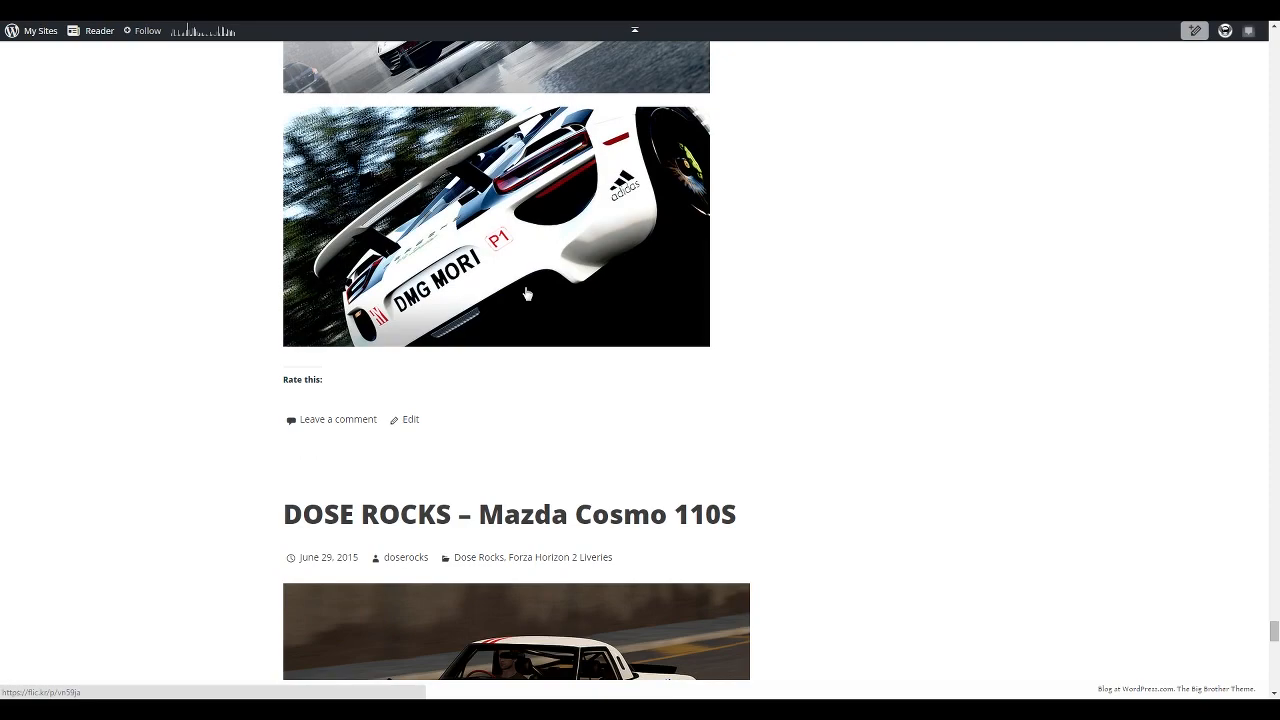
pyautogui.scroll(-3)
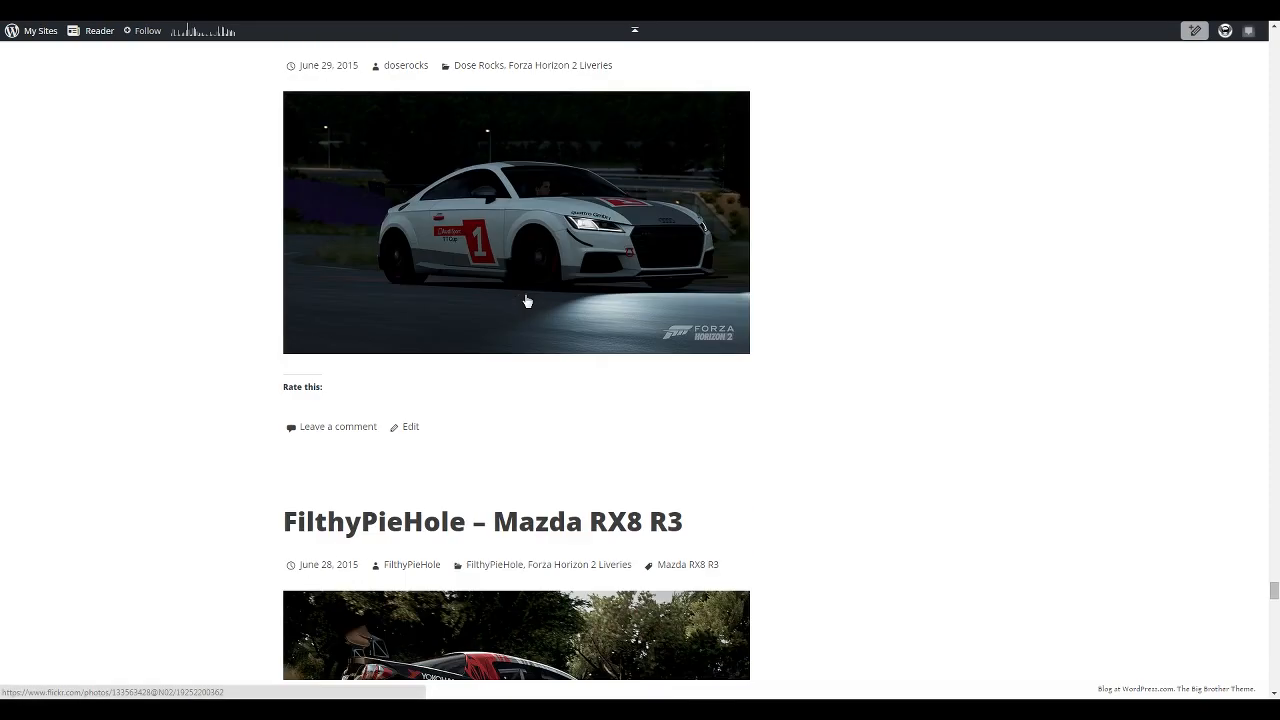
pyautogui.scroll(-3)
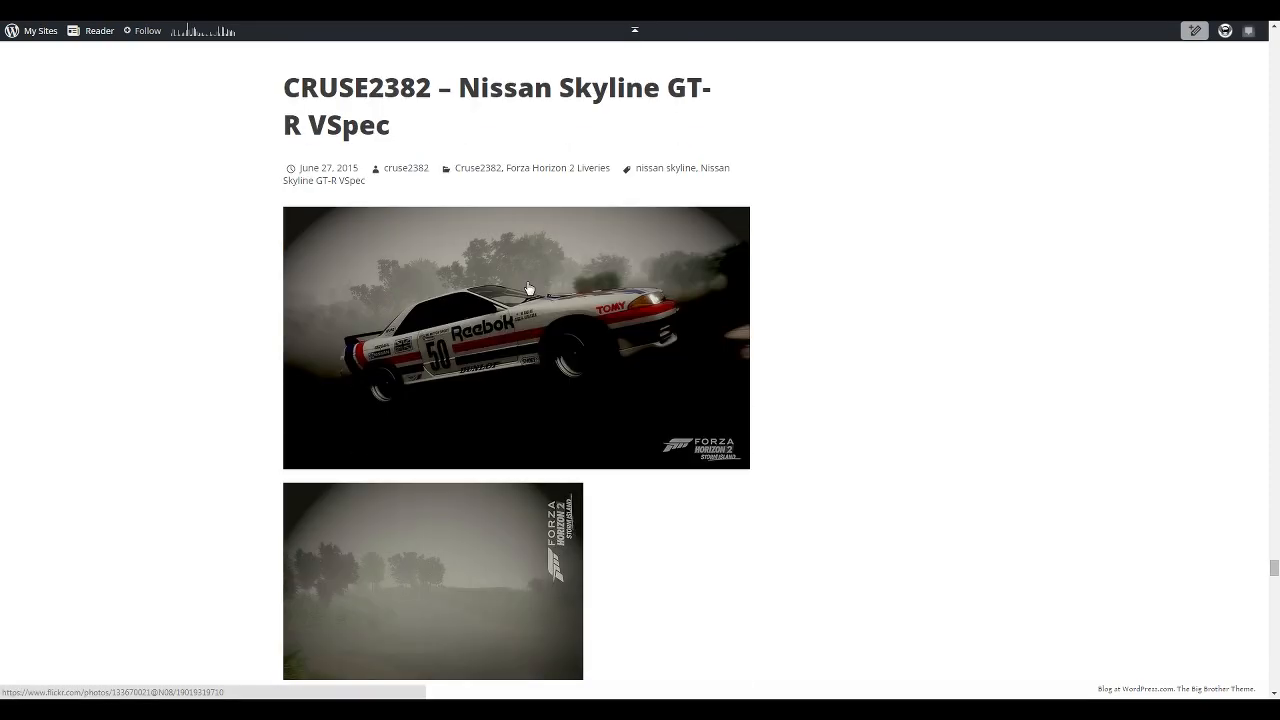
pyautogui.scroll(3)
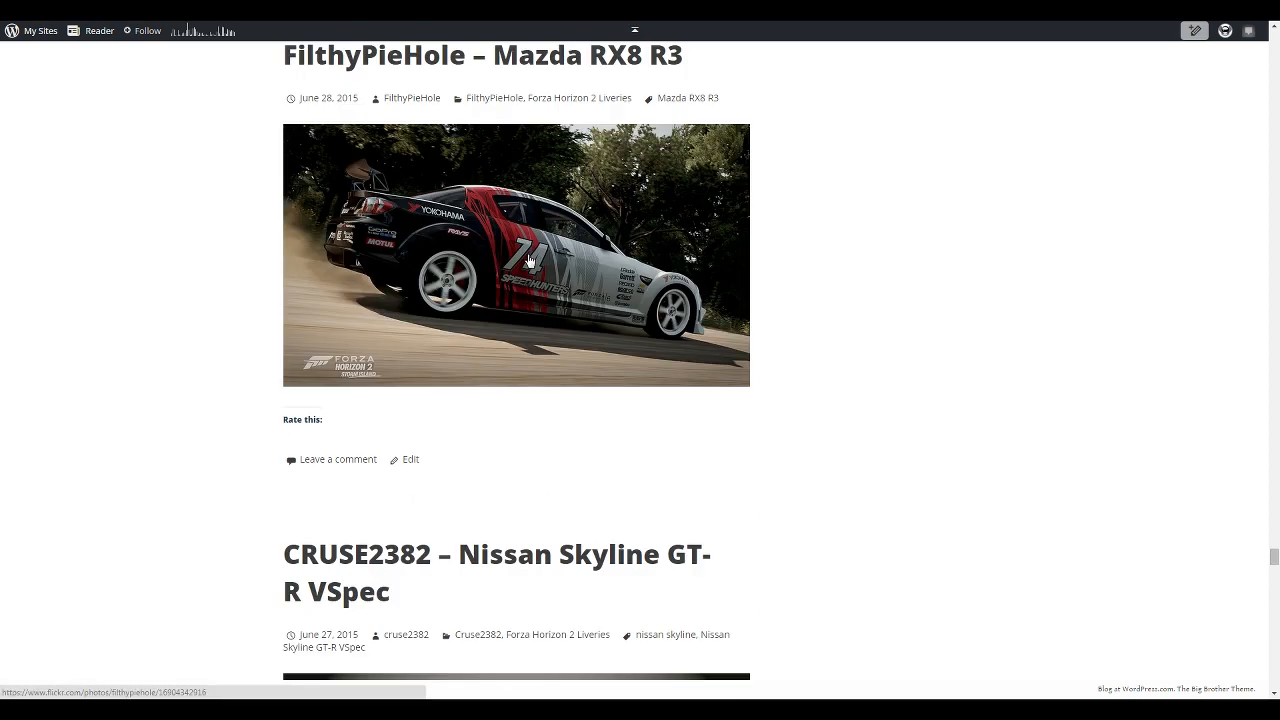
pyautogui.scroll(-3)
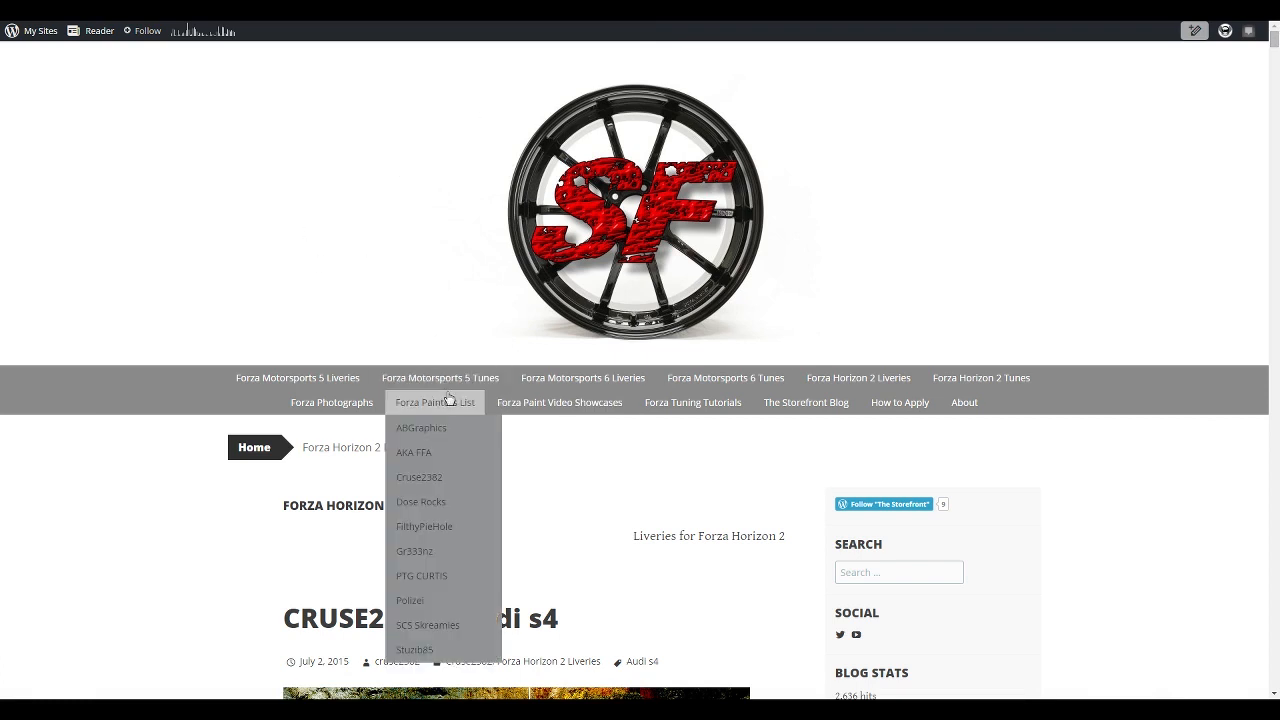
pyautogui.moveTo(424, 428)
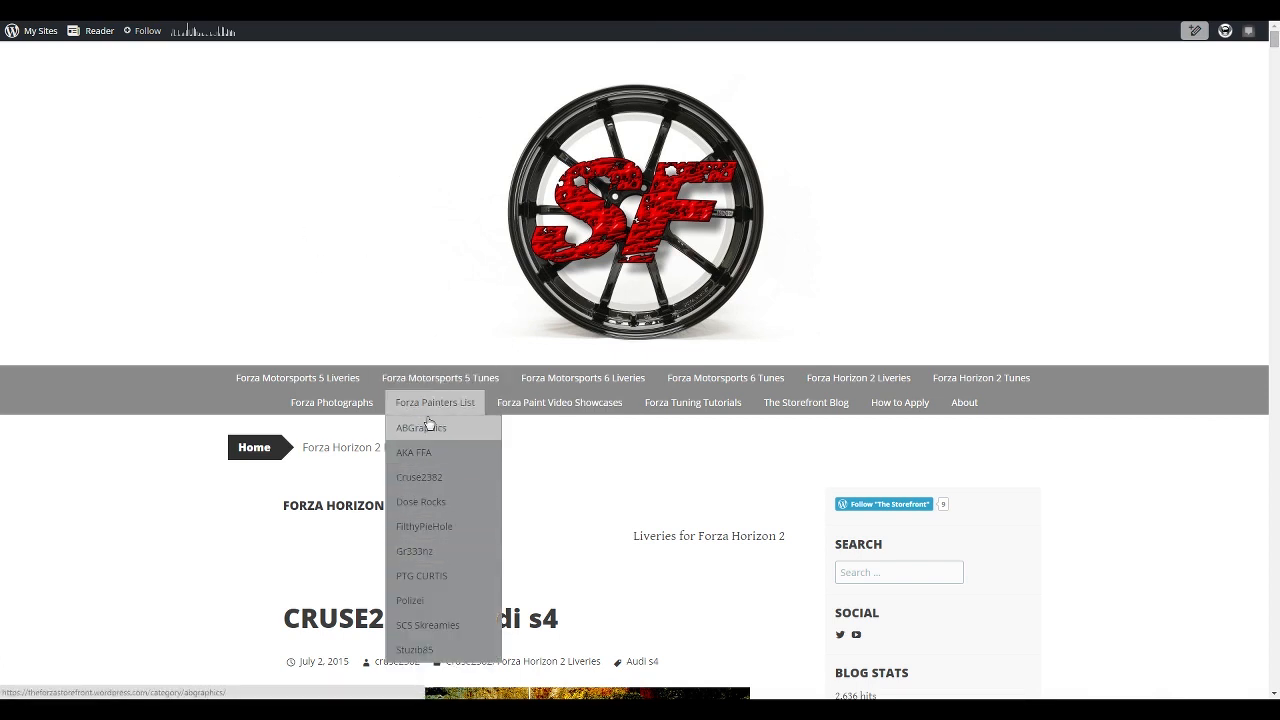
# Step: Go to the ABGraphics painter page from the Forza Painters List menu and start reading its posts
pyautogui.click(420, 428)
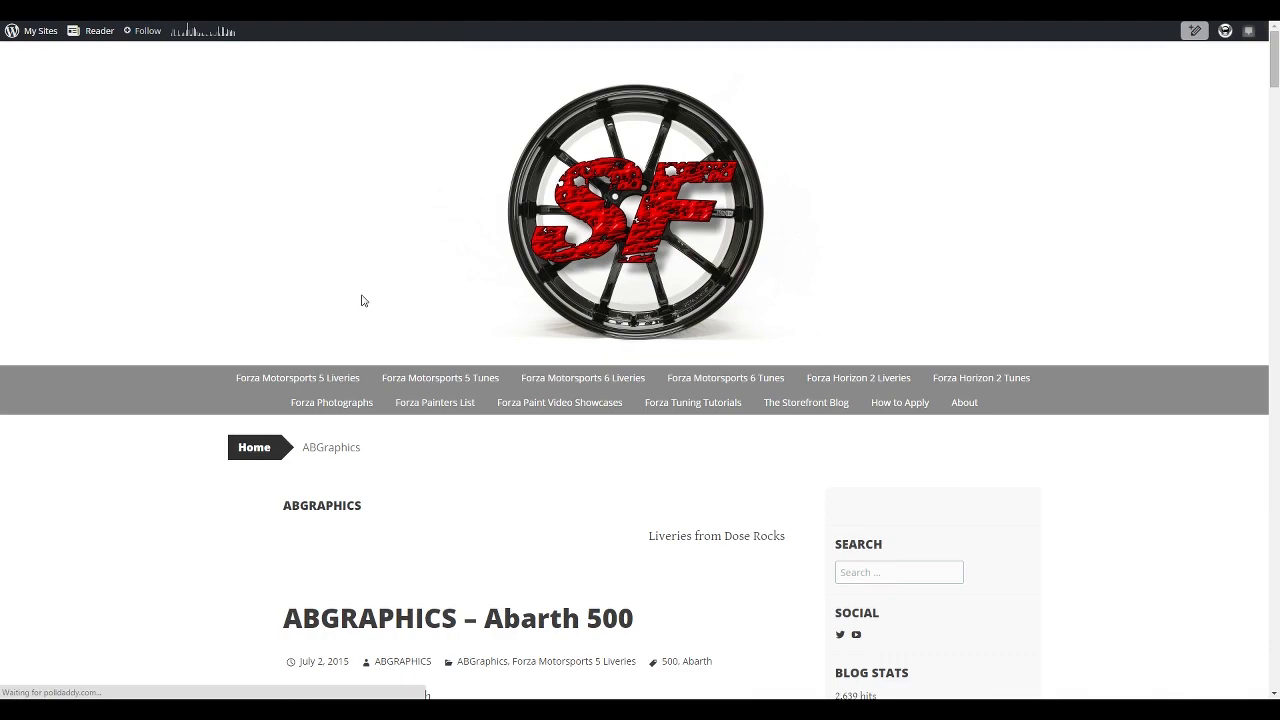
pyautogui.scroll(-3)
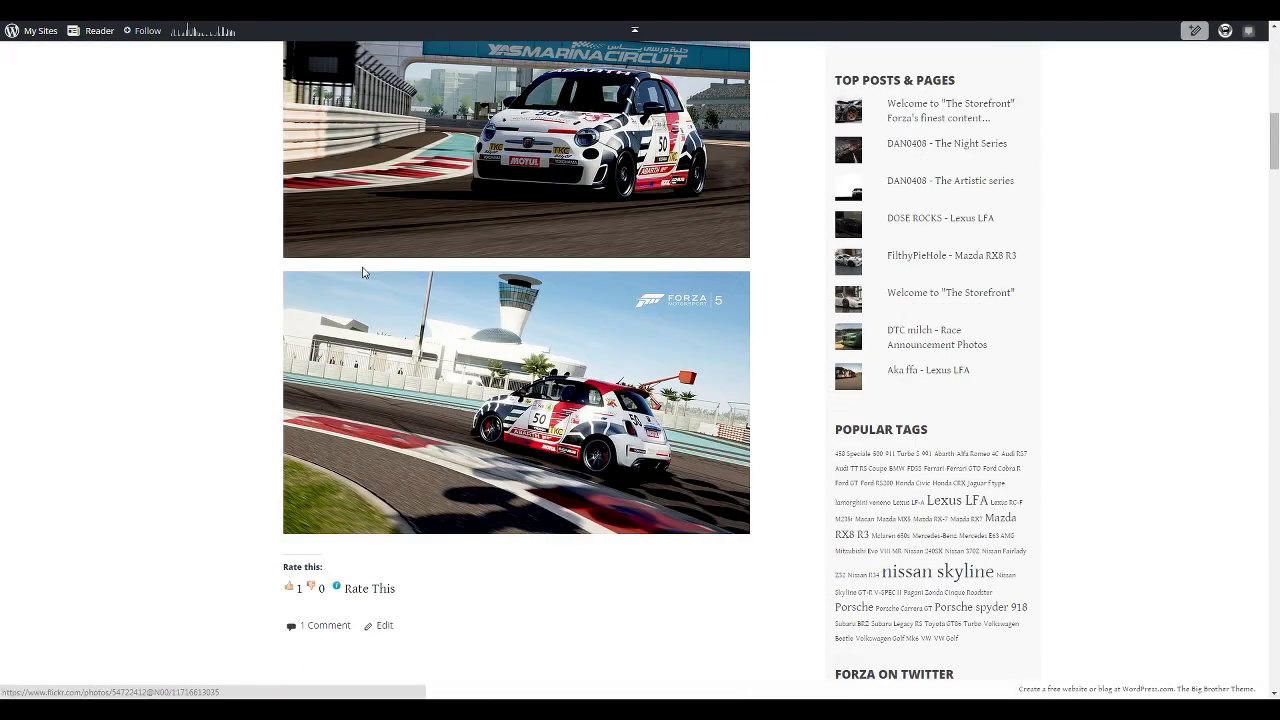
pyautogui.scroll(-3)
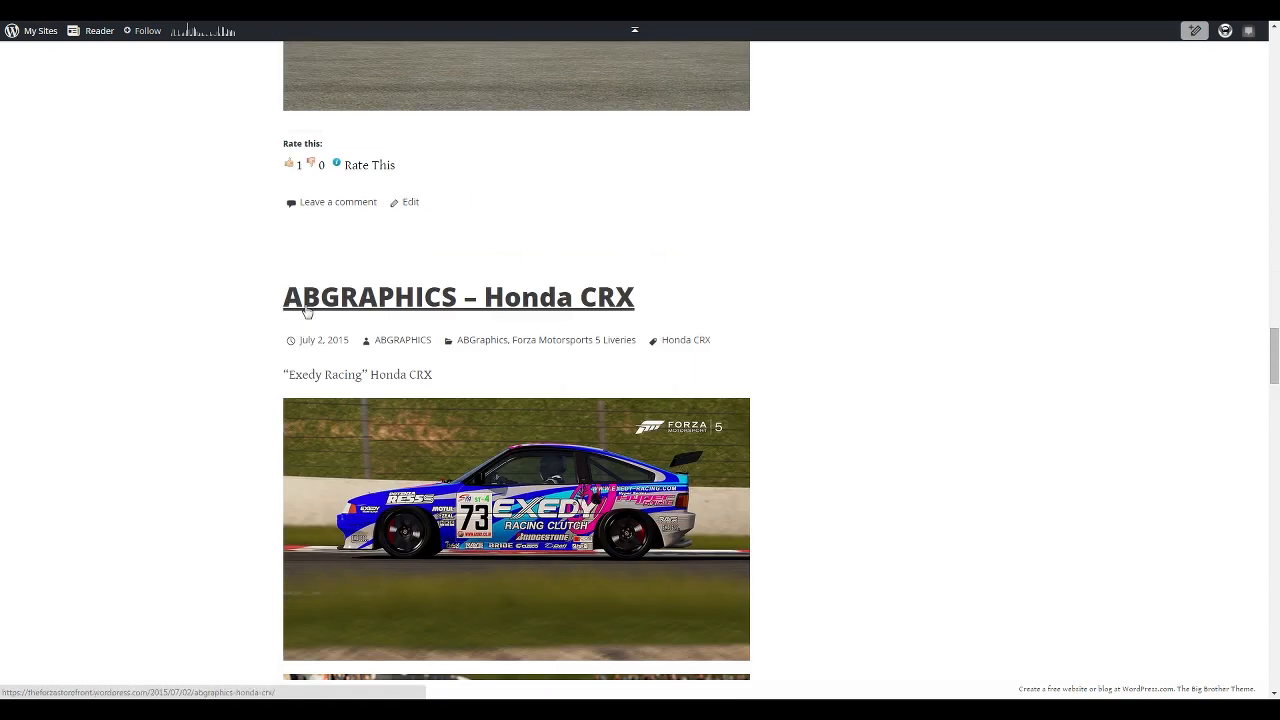
pyautogui.moveTo(592, 318)
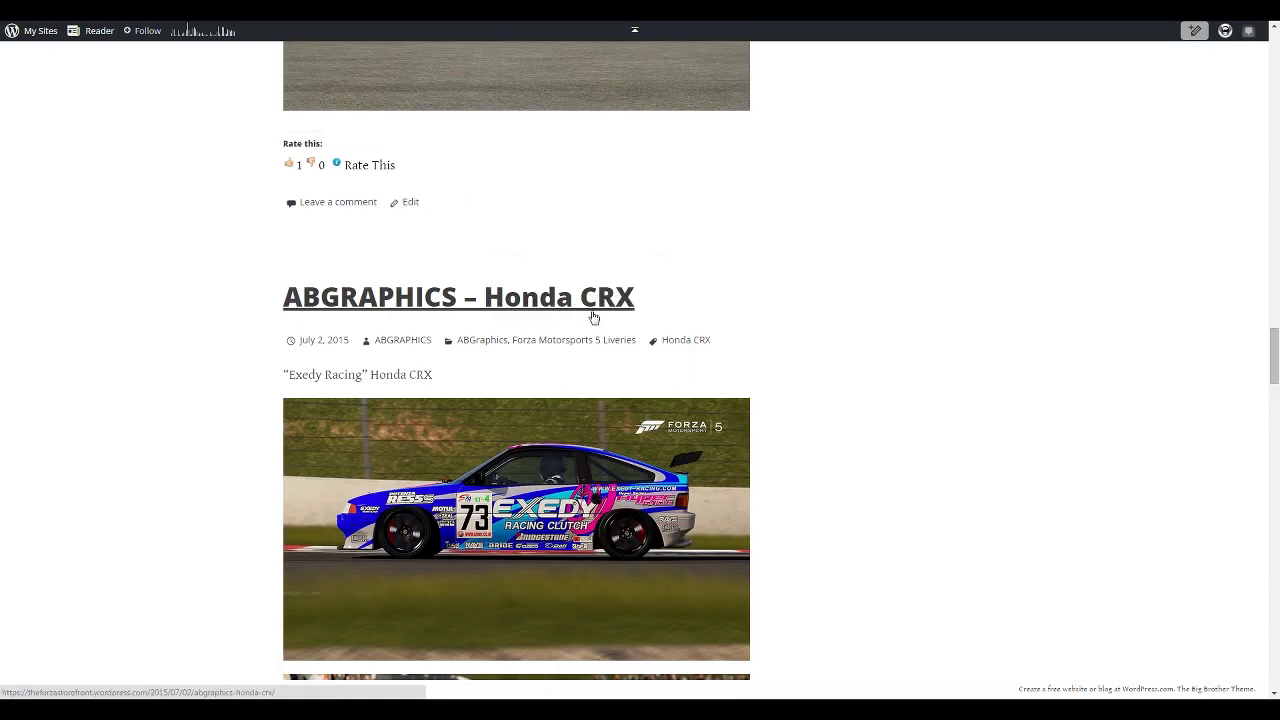
pyautogui.moveTo(374, 312)
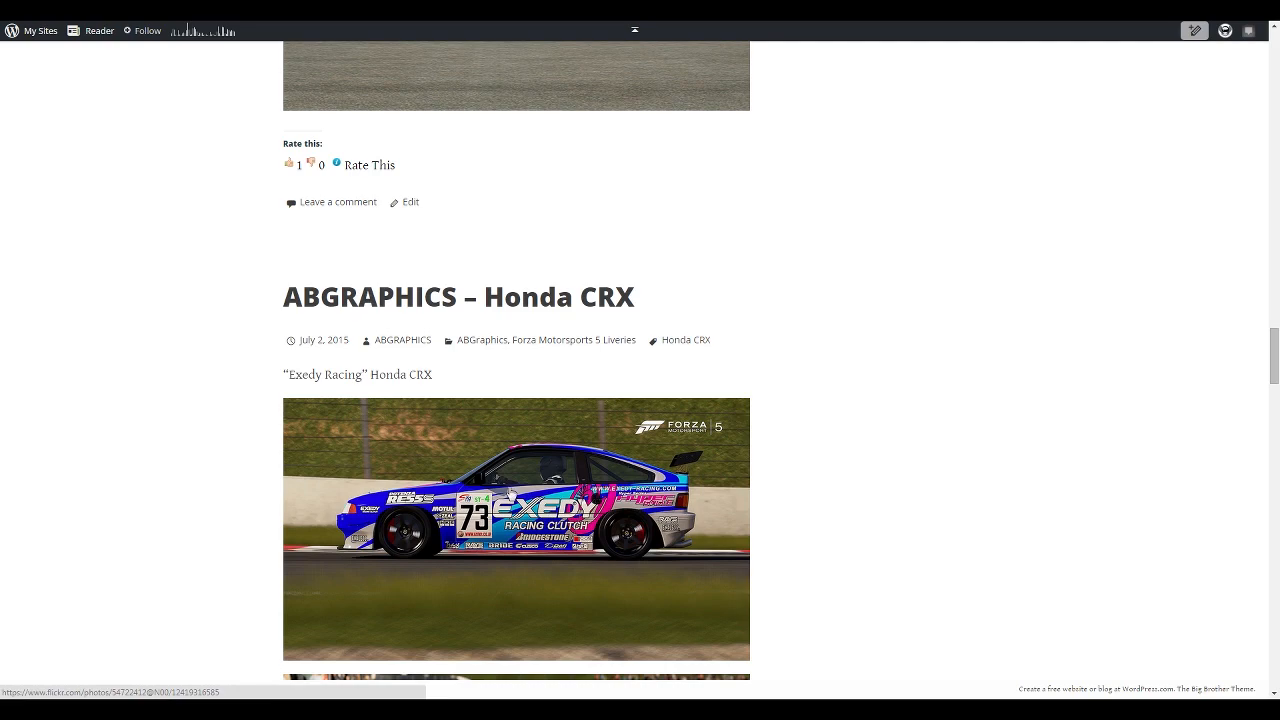
pyautogui.scroll(-3)
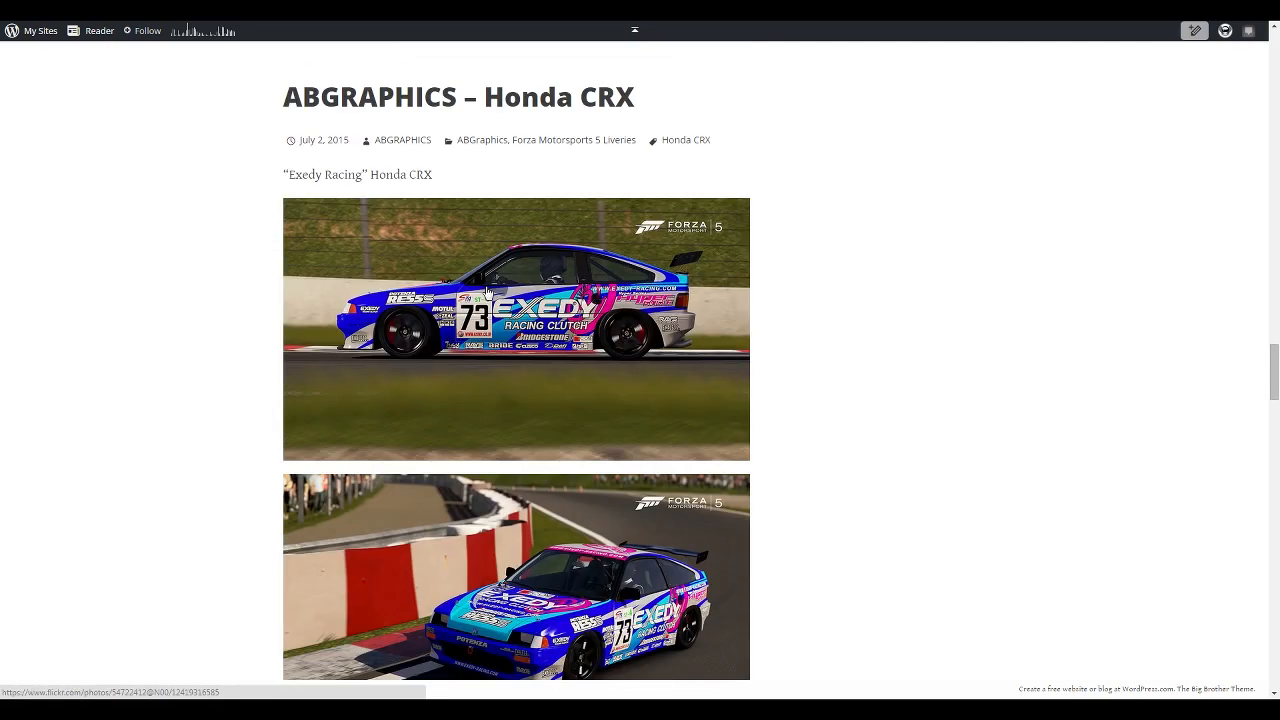
pyautogui.scroll(-3)
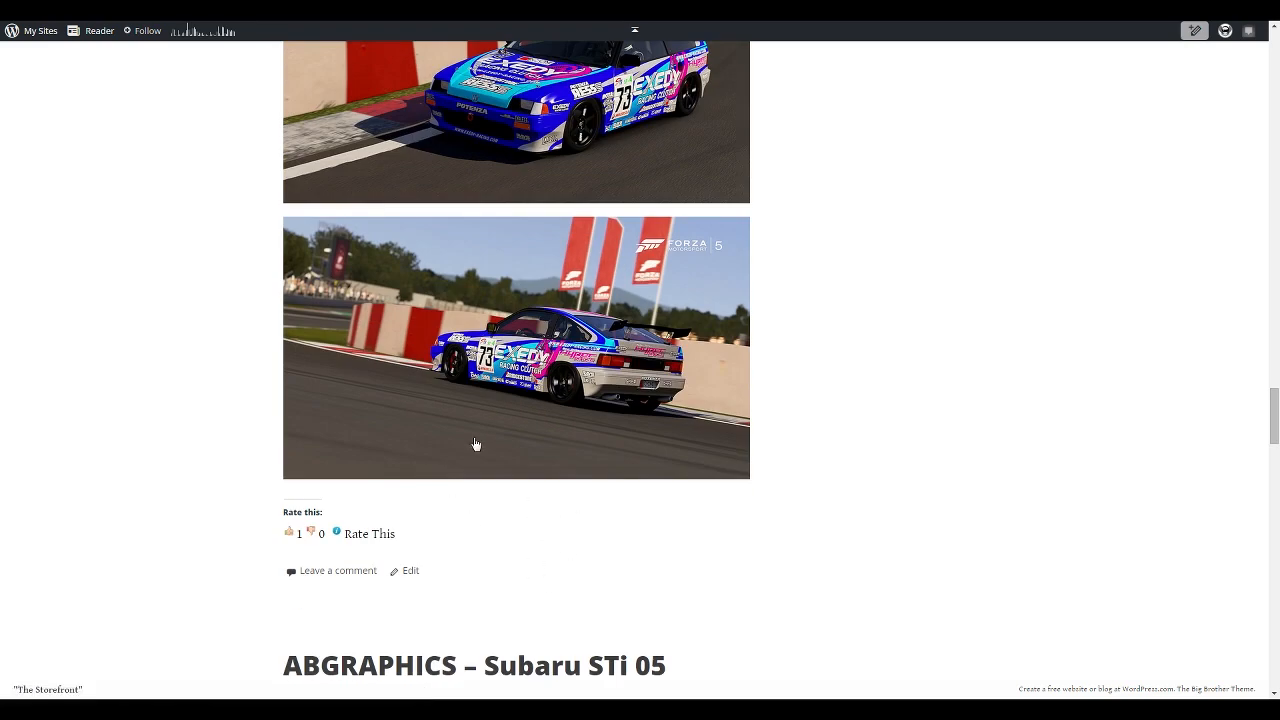
pyautogui.moveTo(360, 464)
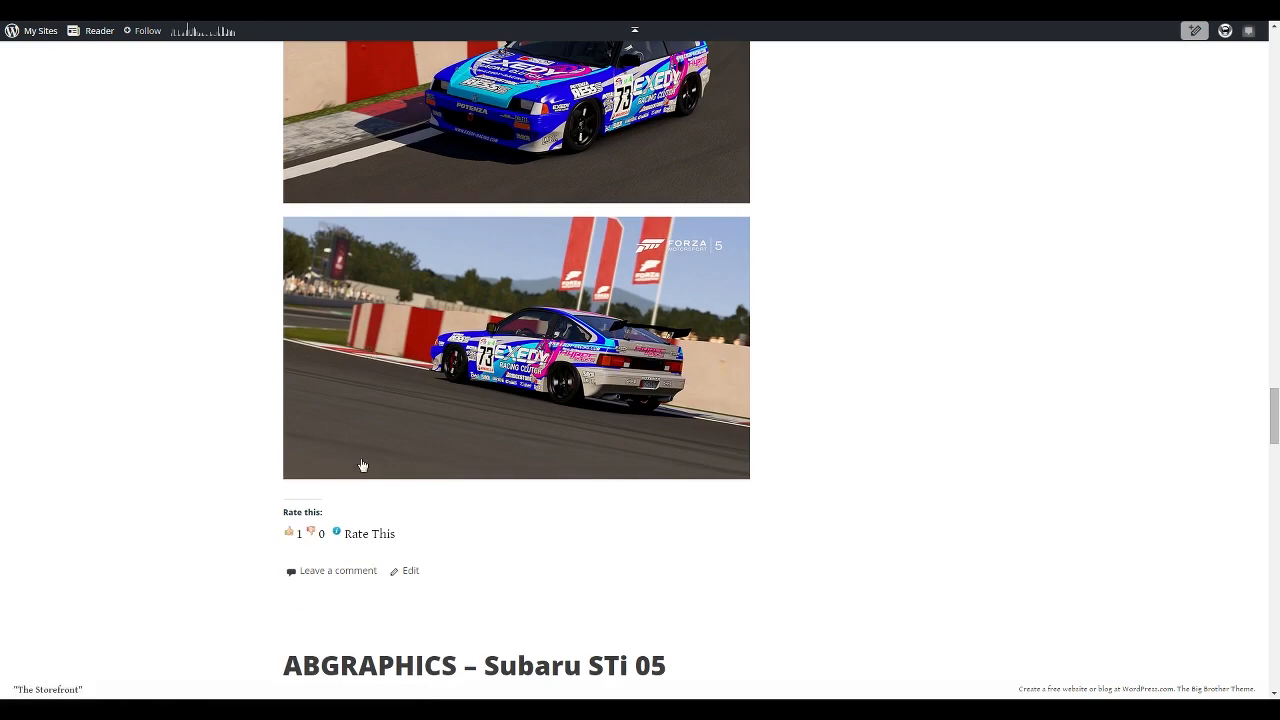
pyautogui.moveTo(488, 380)
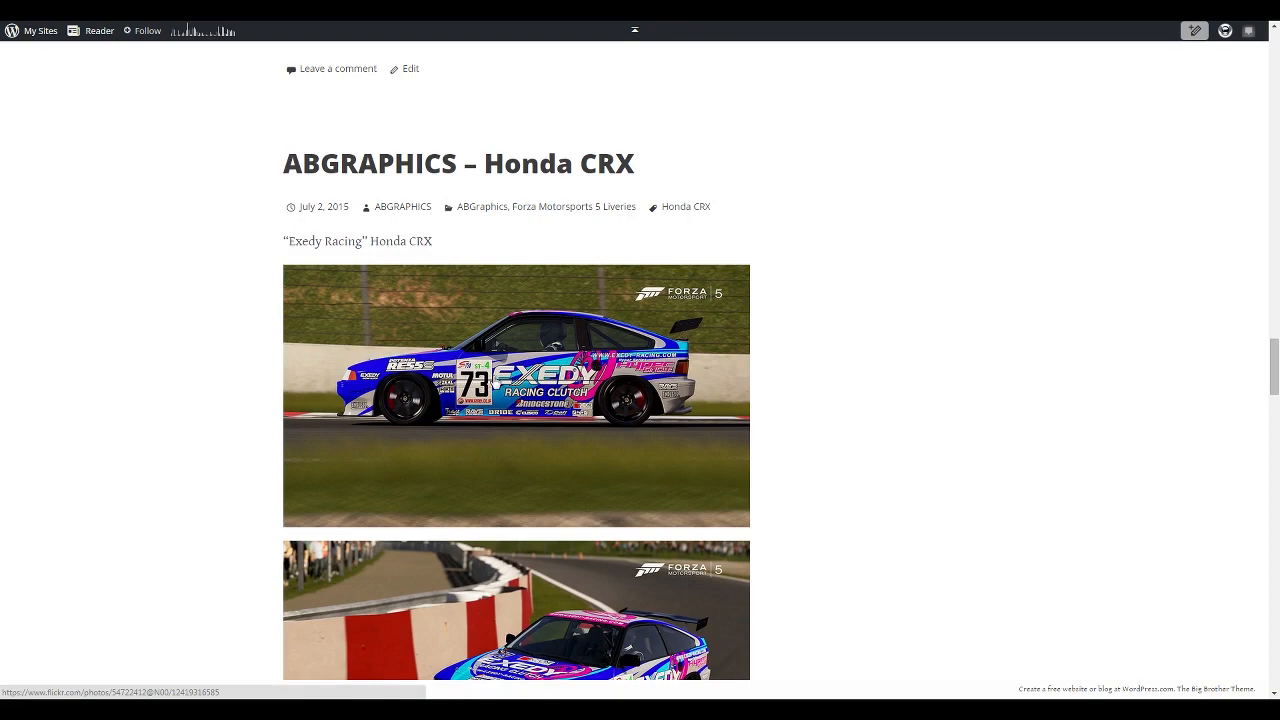
# Step: Scroll down through the rest of ABGraphics' livery posts
pyautogui.scroll(-3)
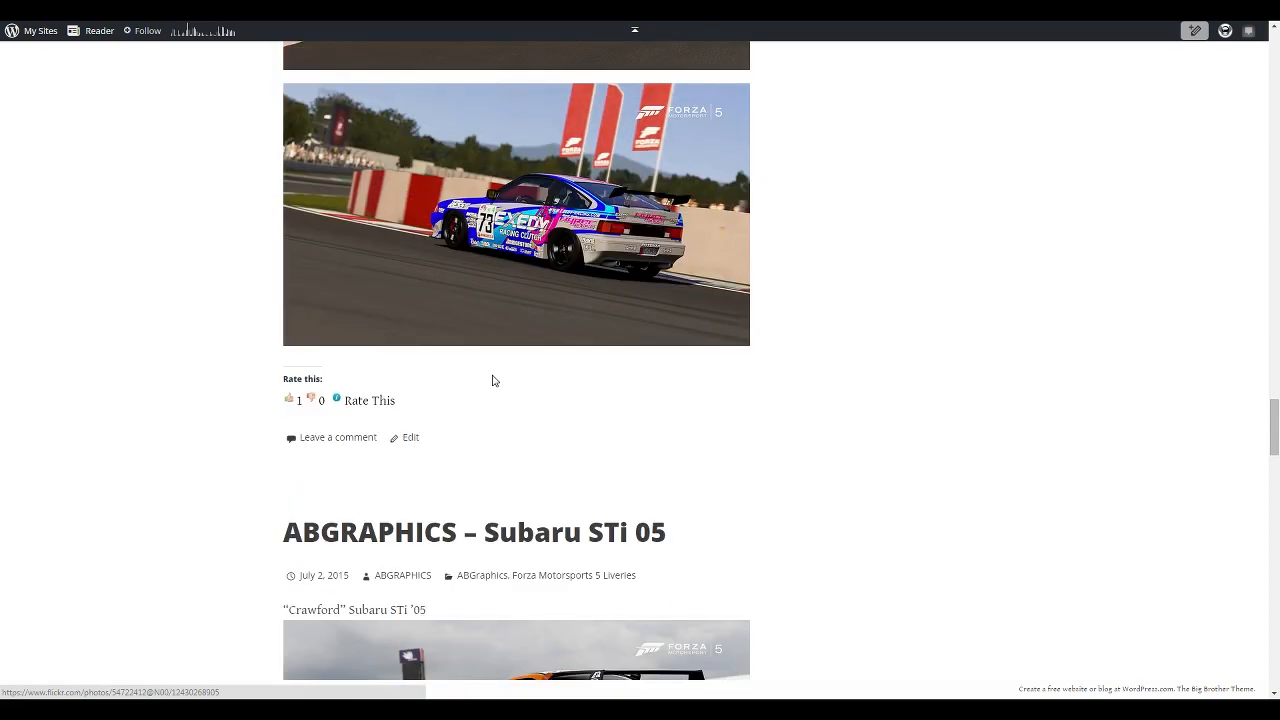
pyautogui.scroll(-3)
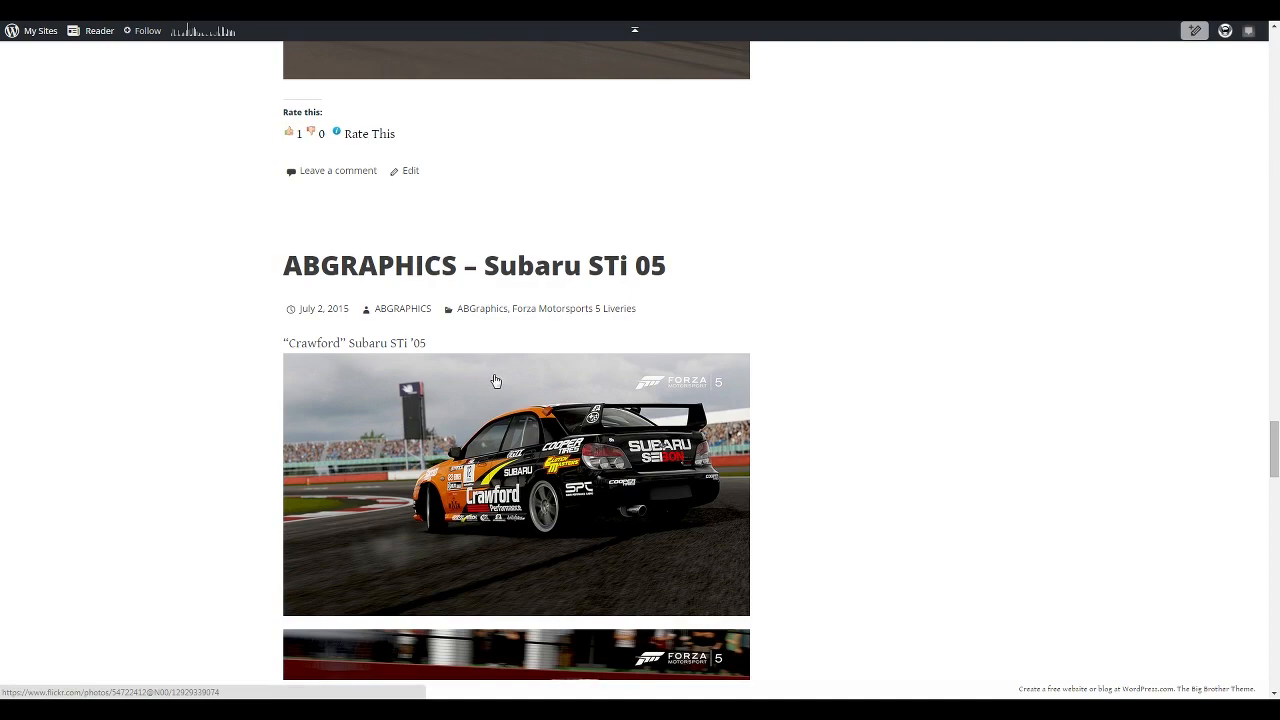
pyautogui.scroll(-3)
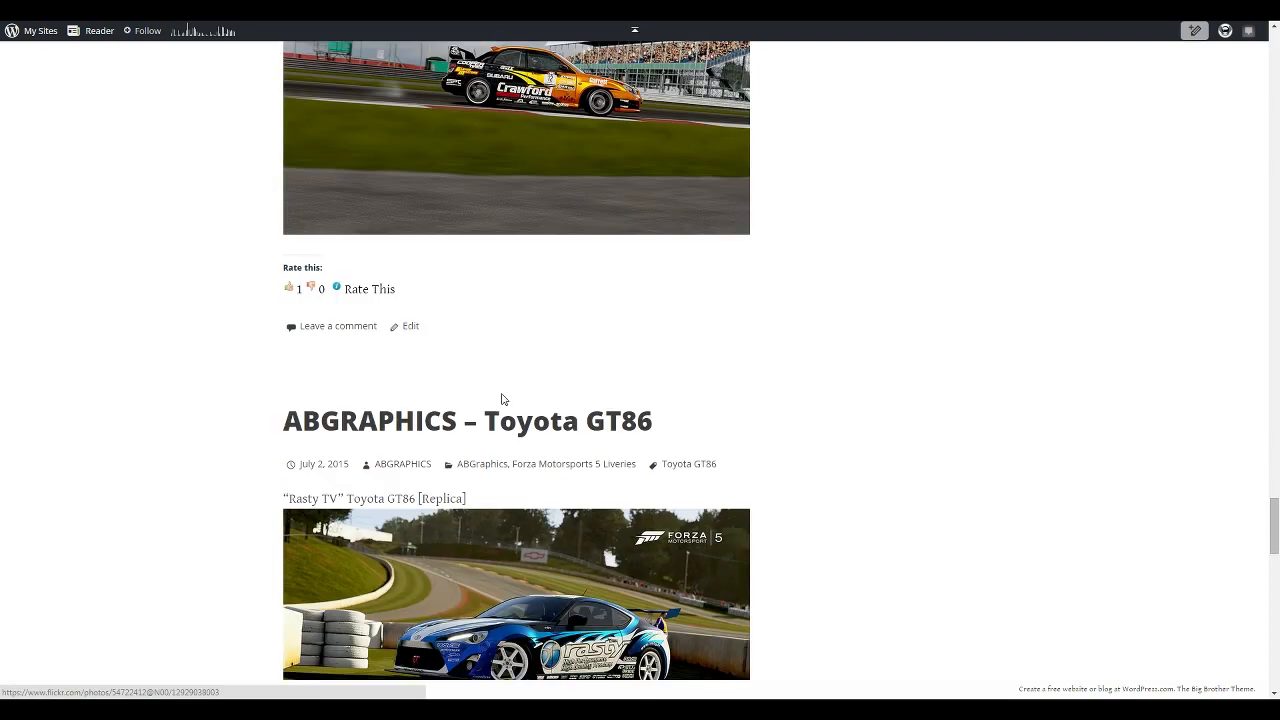
pyautogui.scroll(-3)
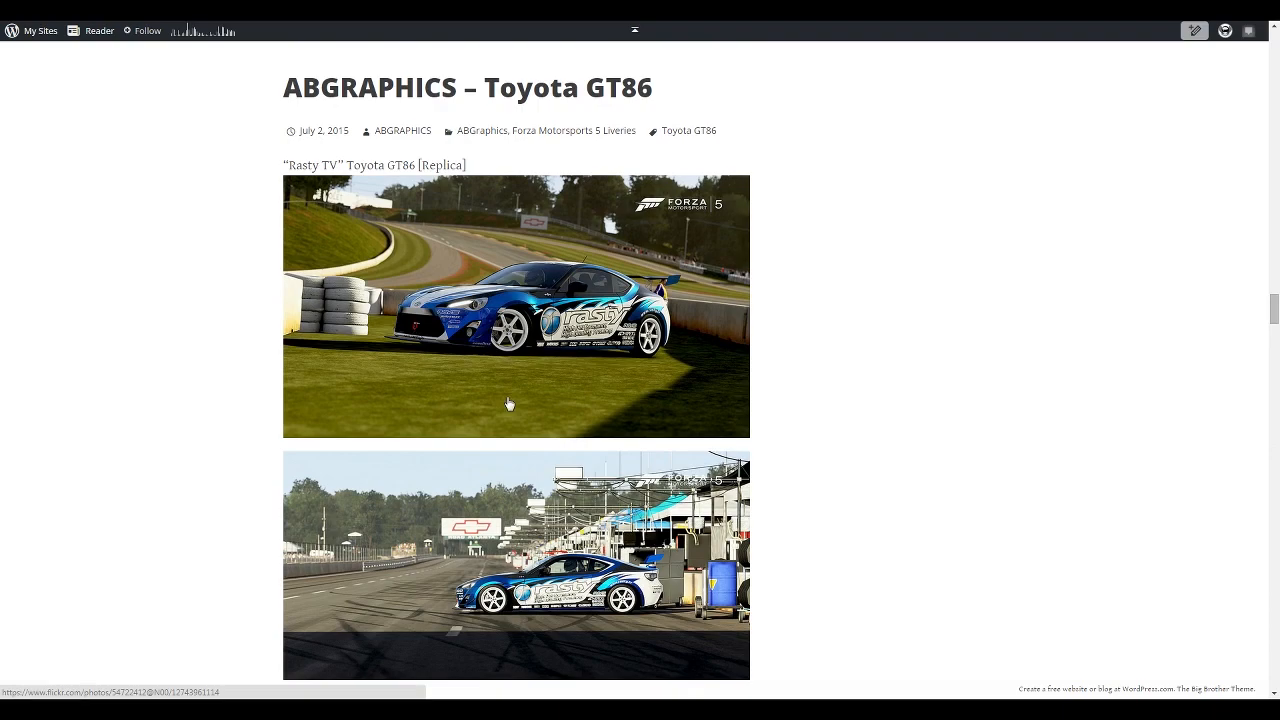
pyautogui.scroll(-3)
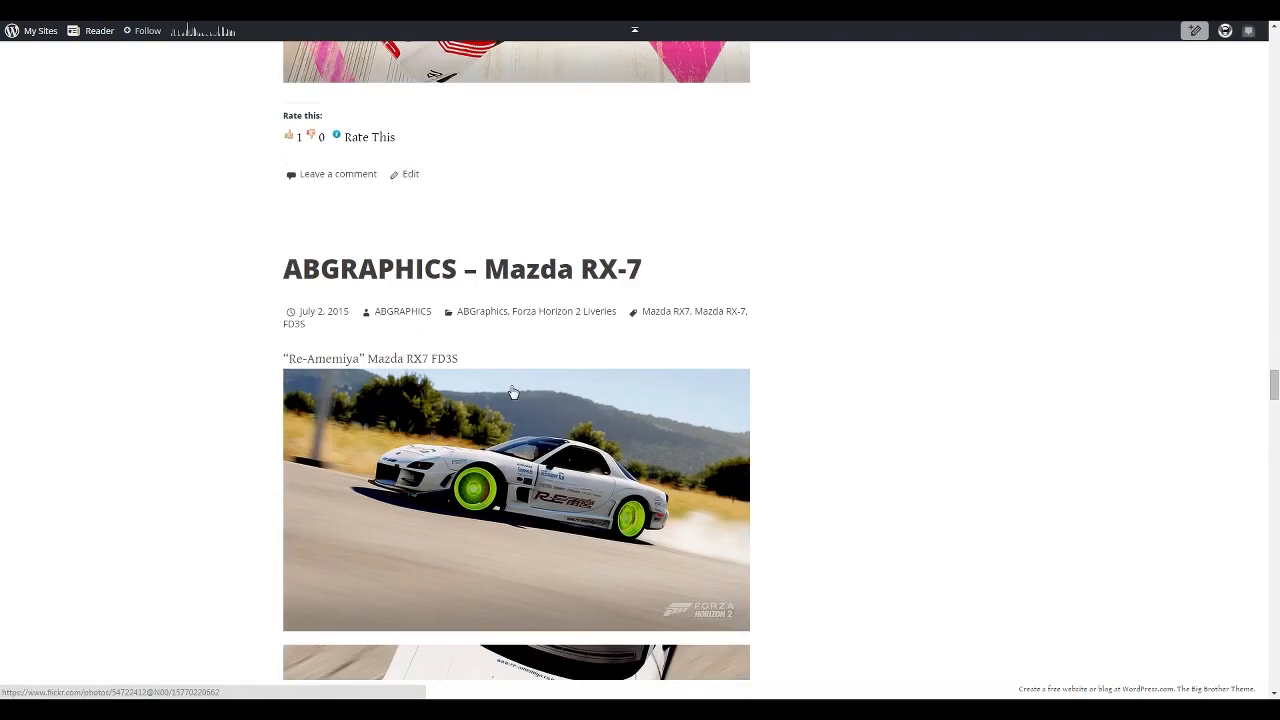
pyautogui.scroll(-3)
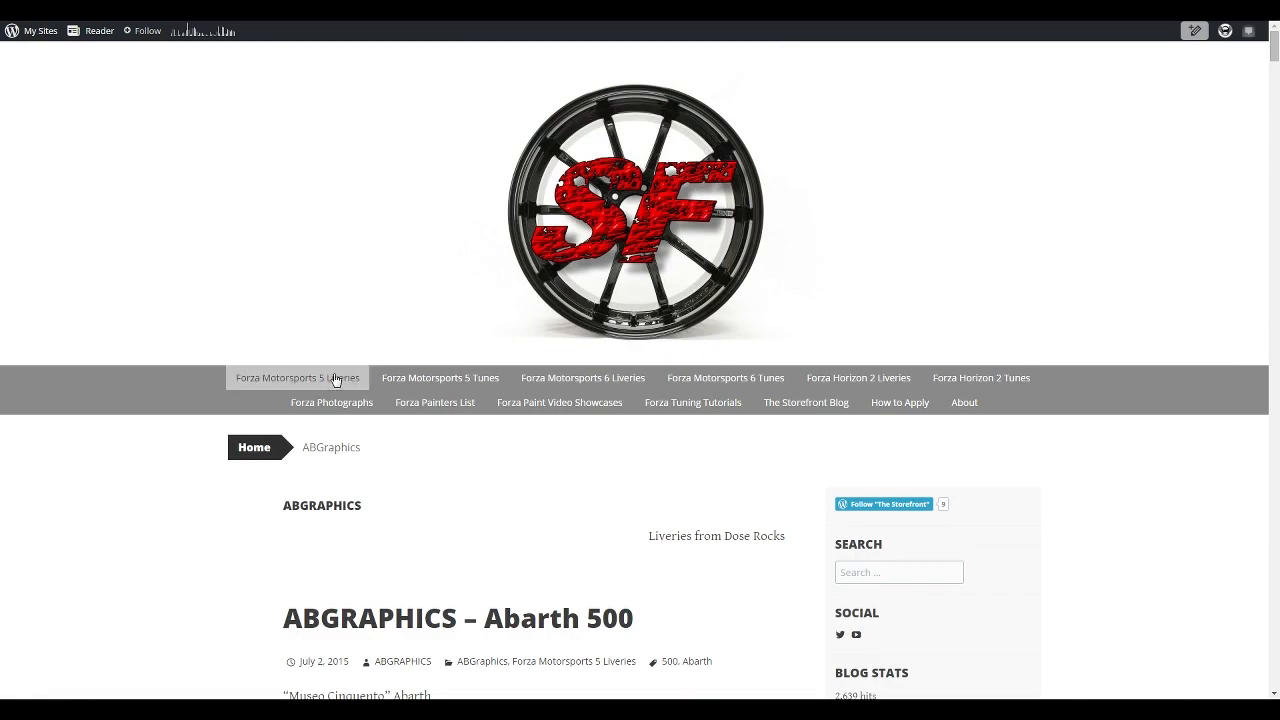
pyautogui.scroll(-3)
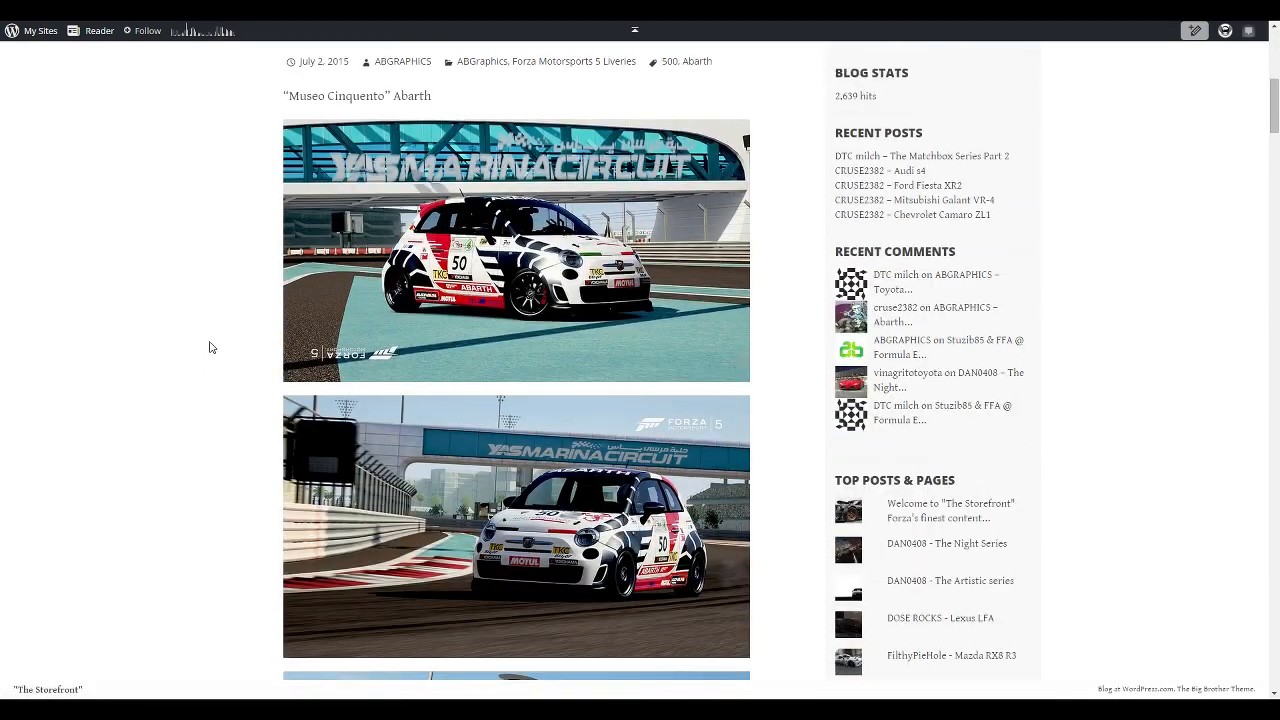
pyautogui.scroll(-3)
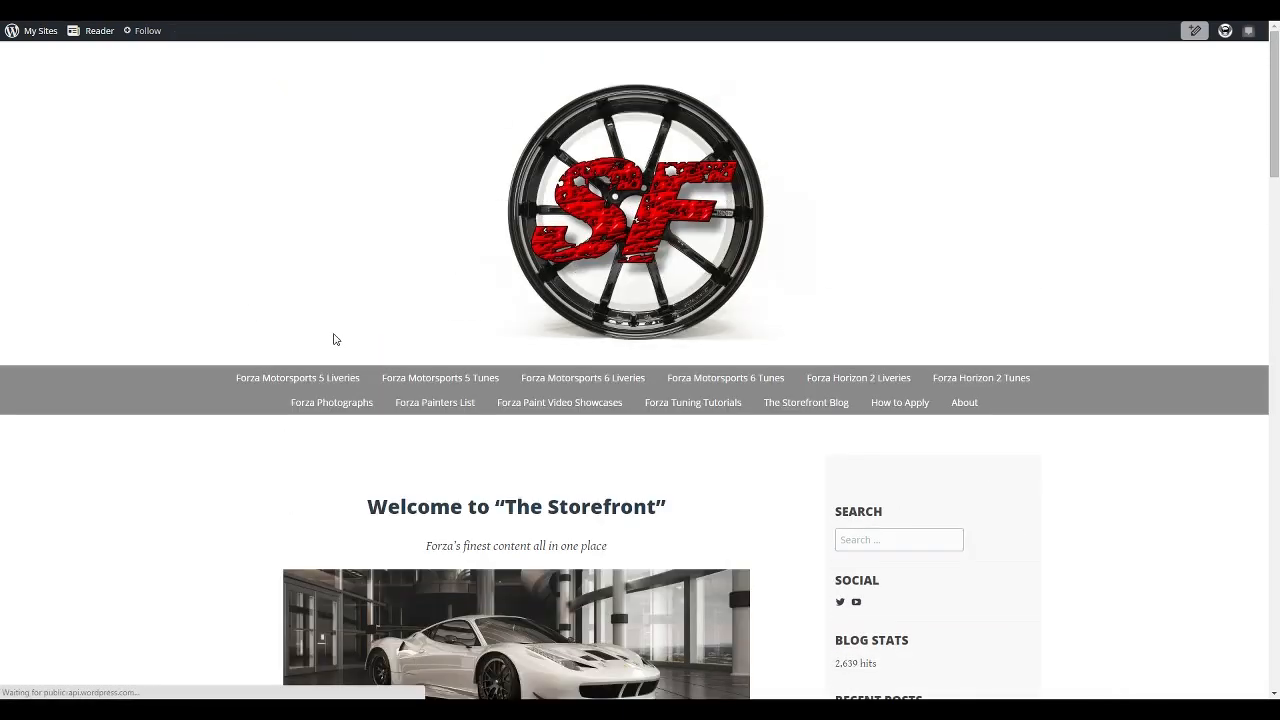
pyautogui.scroll(-3)
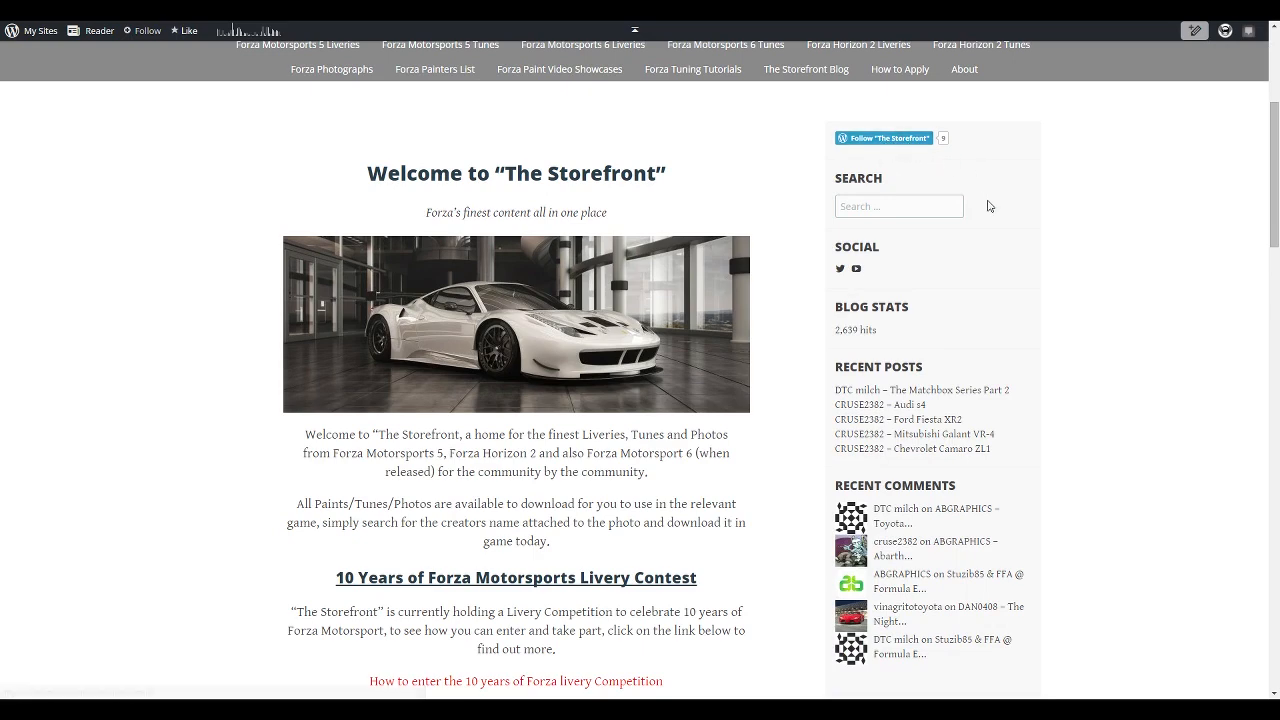
pyautogui.scroll(-3)
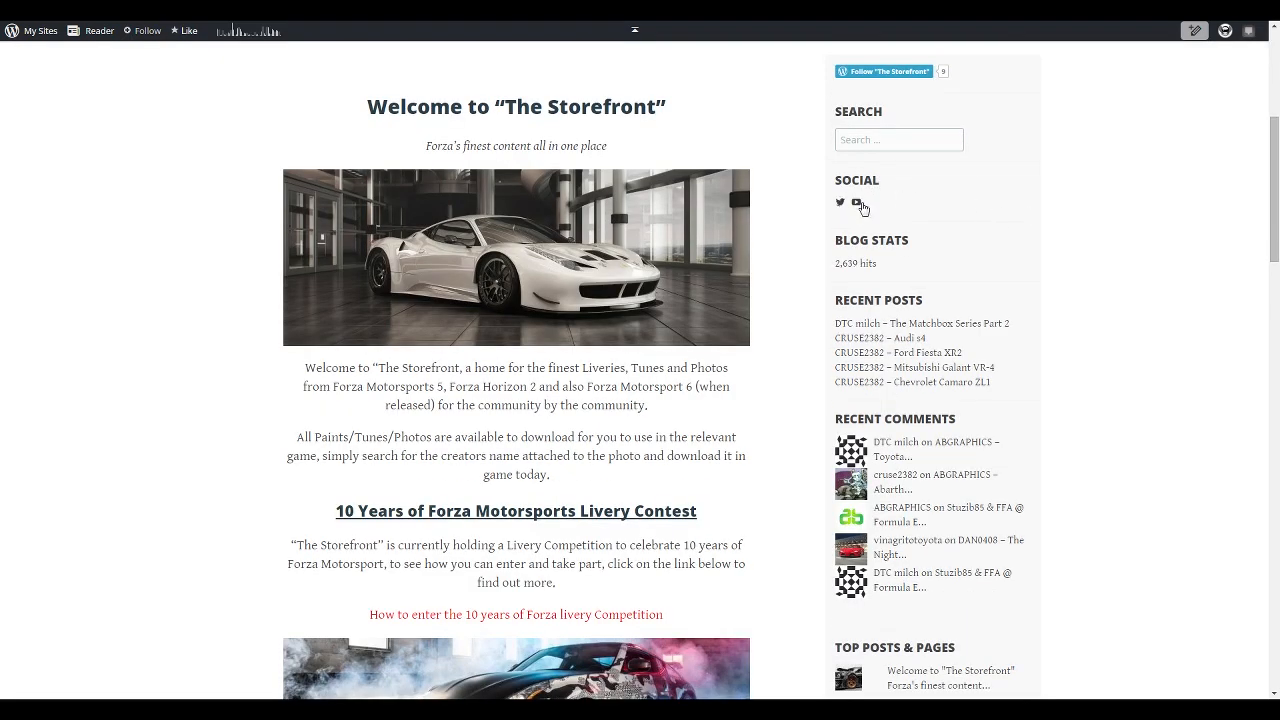
pyautogui.moveTo(856, 202)
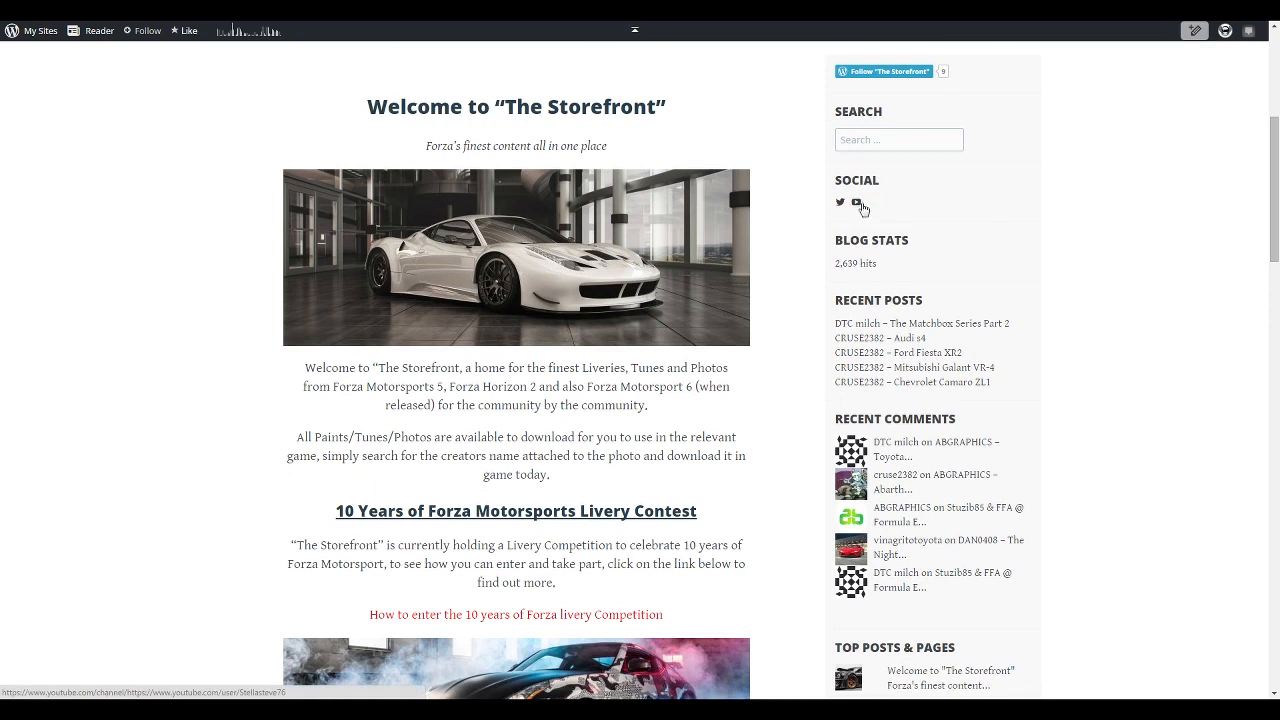
pyautogui.moveTo(856, 206)
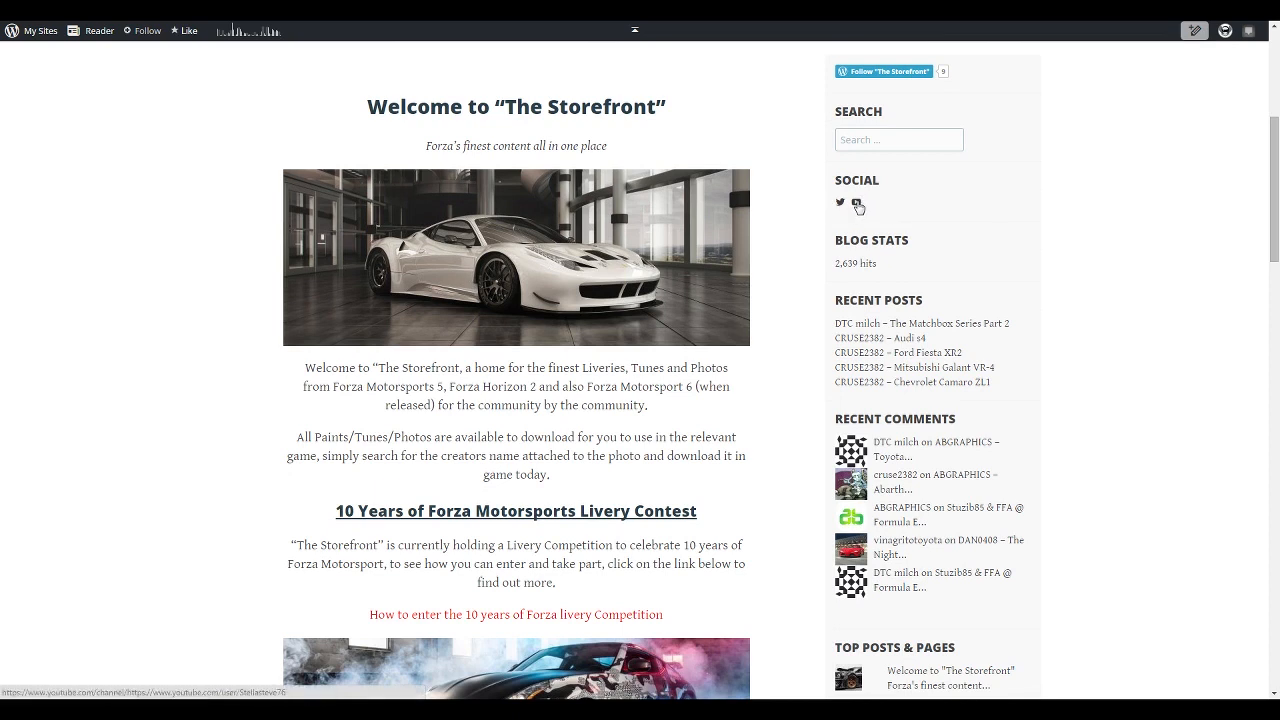
pyautogui.moveTo(988, 218)
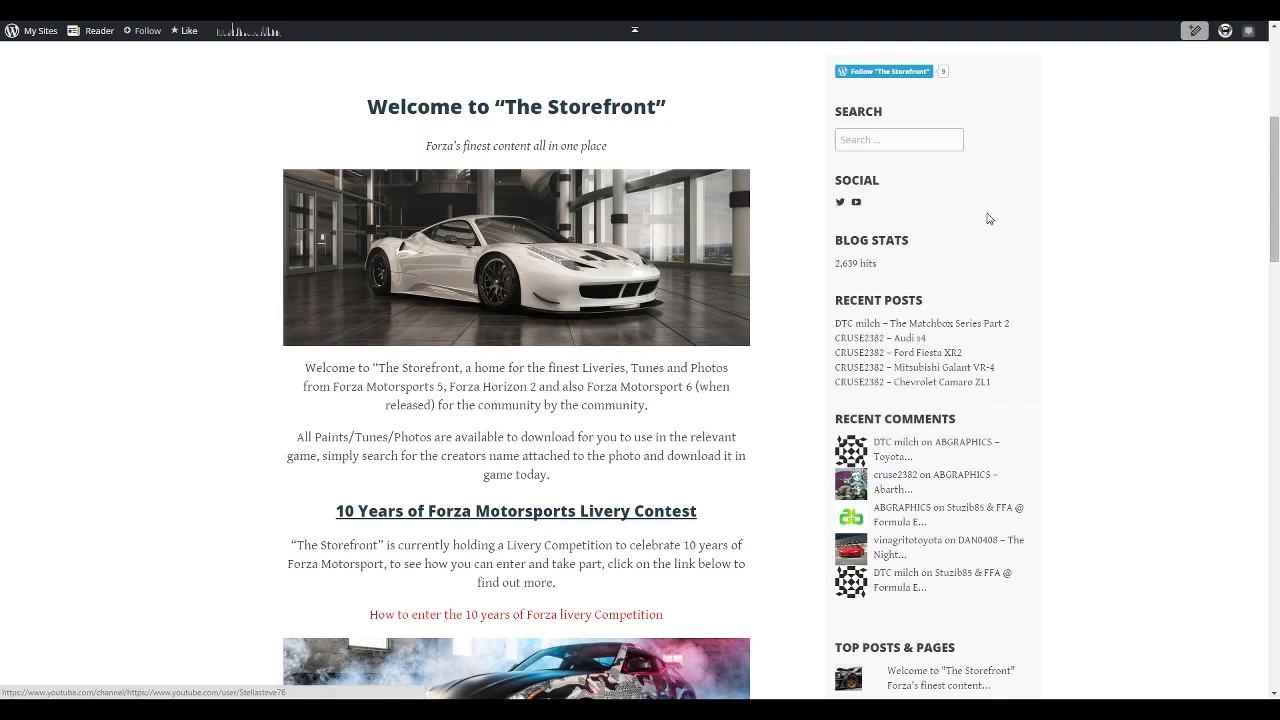
pyautogui.scroll(-3)
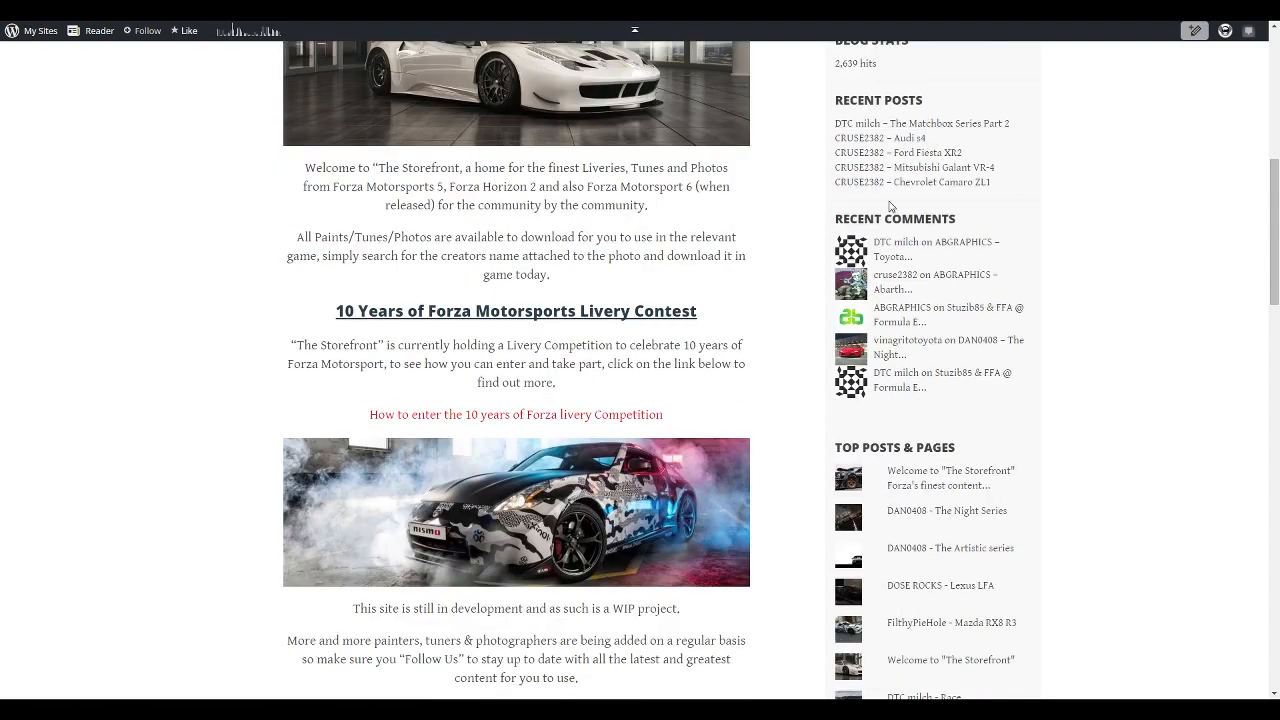
pyautogui.scroll(-3)
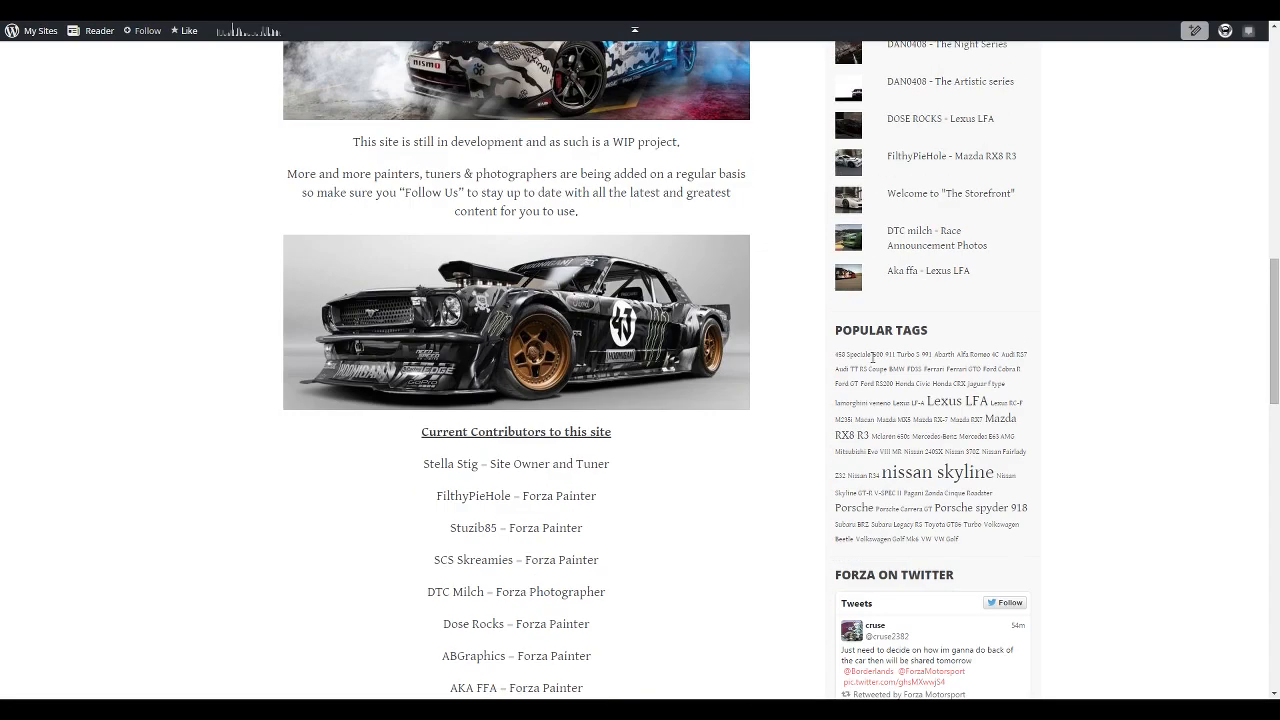
pyautogui.scroll(-3)
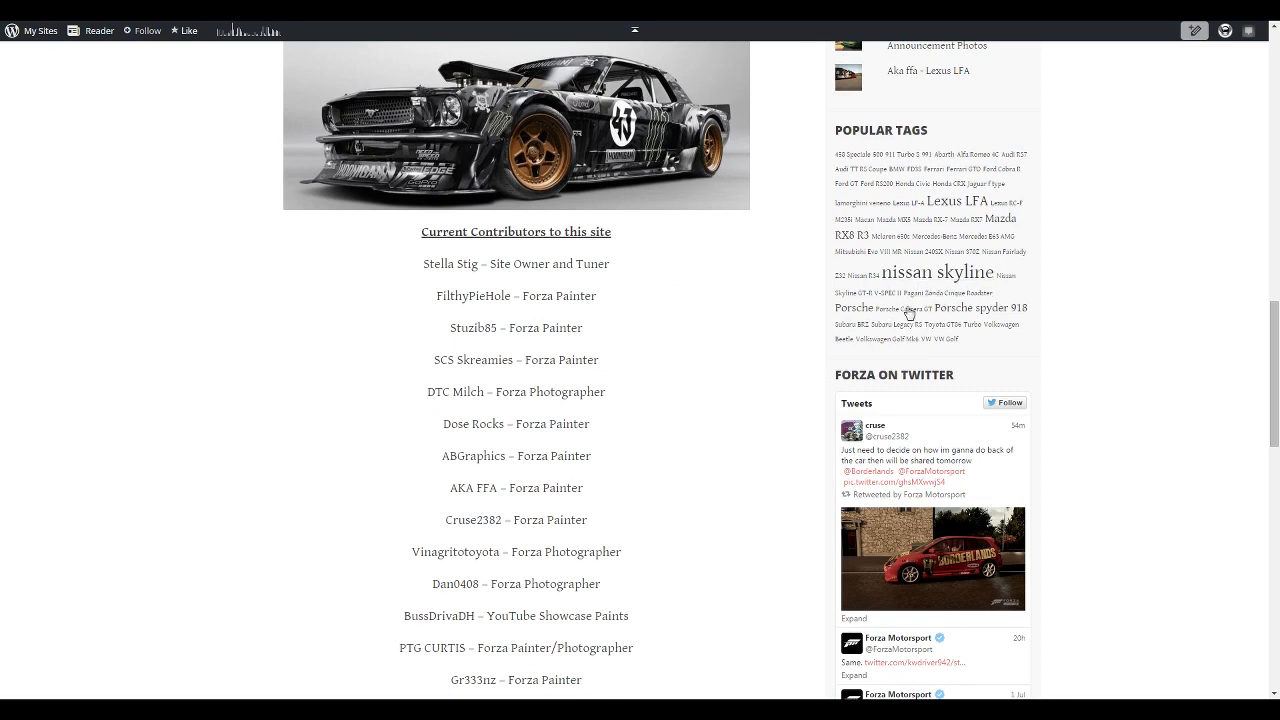
pyautogui.scroll(-3)
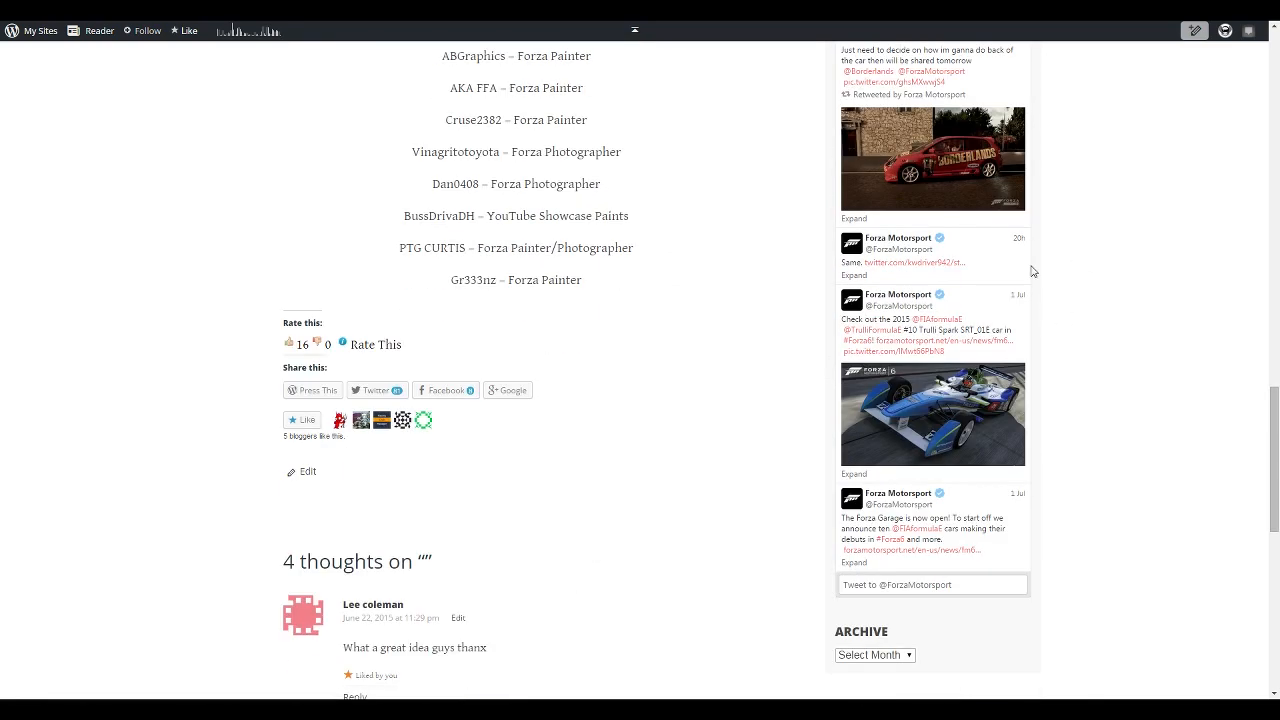
pyautogui.scroll(-3)
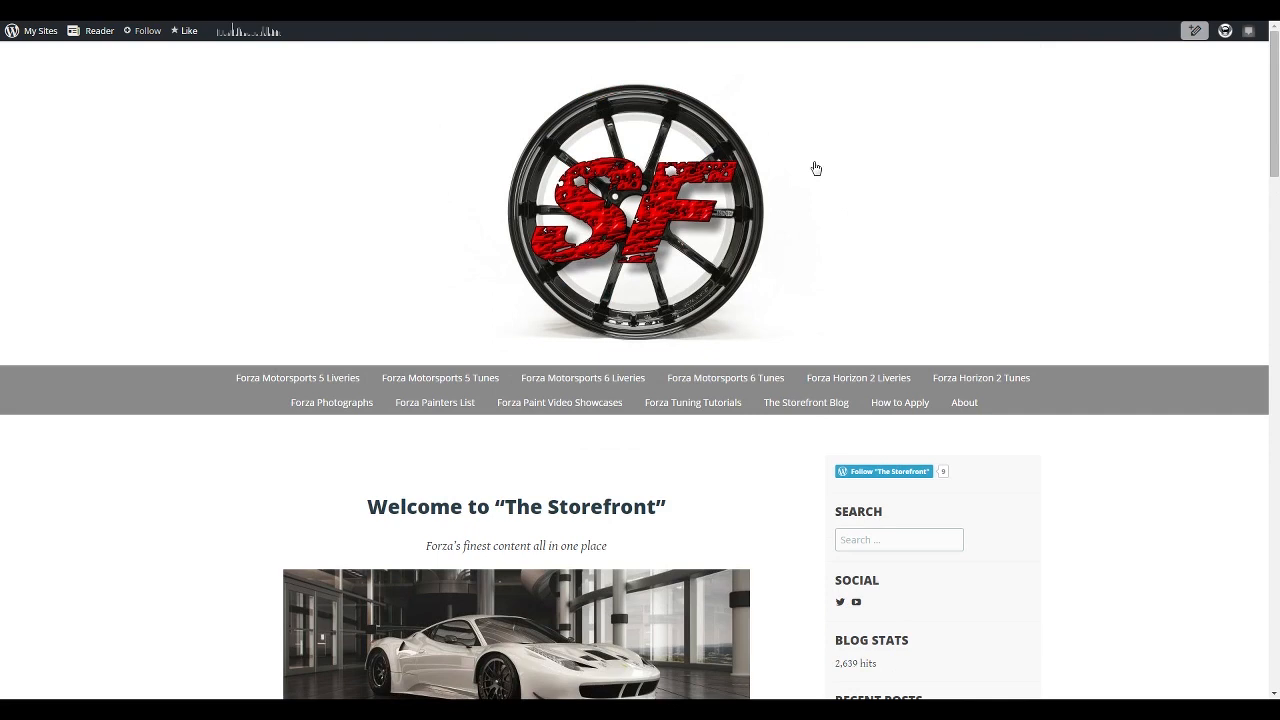
pyautogui.moveTo(440, 376)
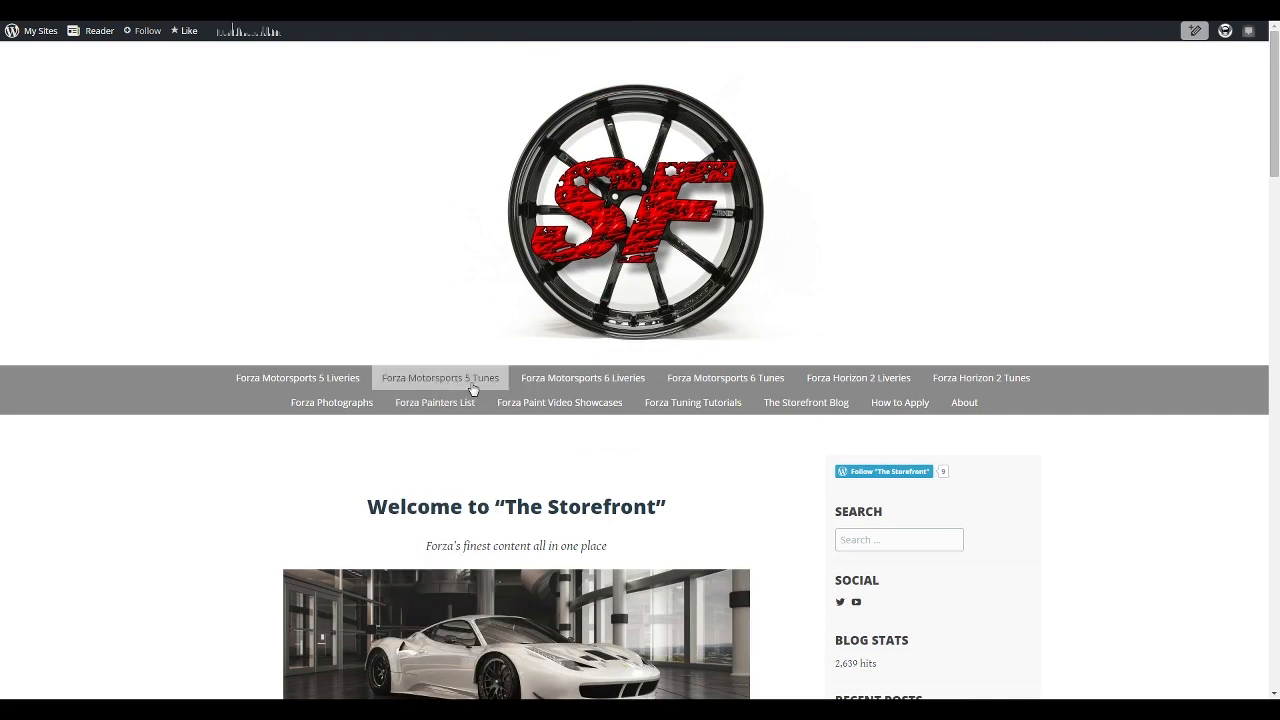
pyautogui.moveTo(610, 356)
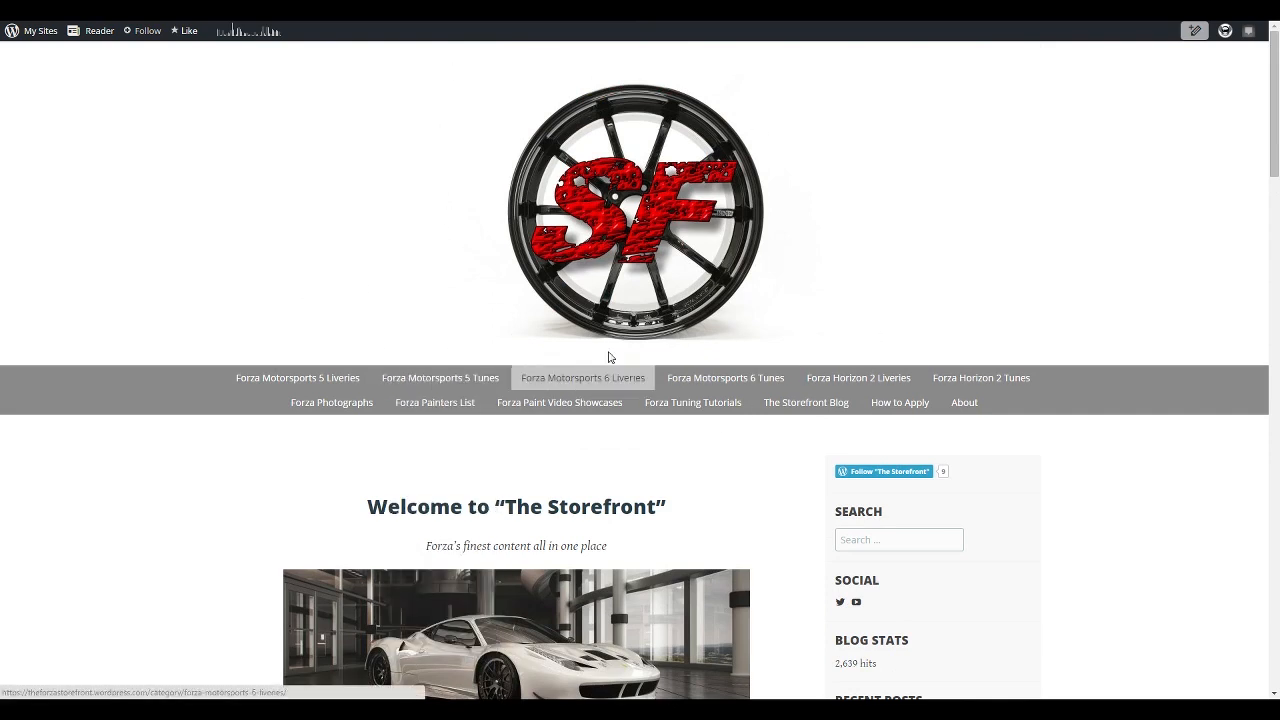
pyautogui.moveTo(968, 380)
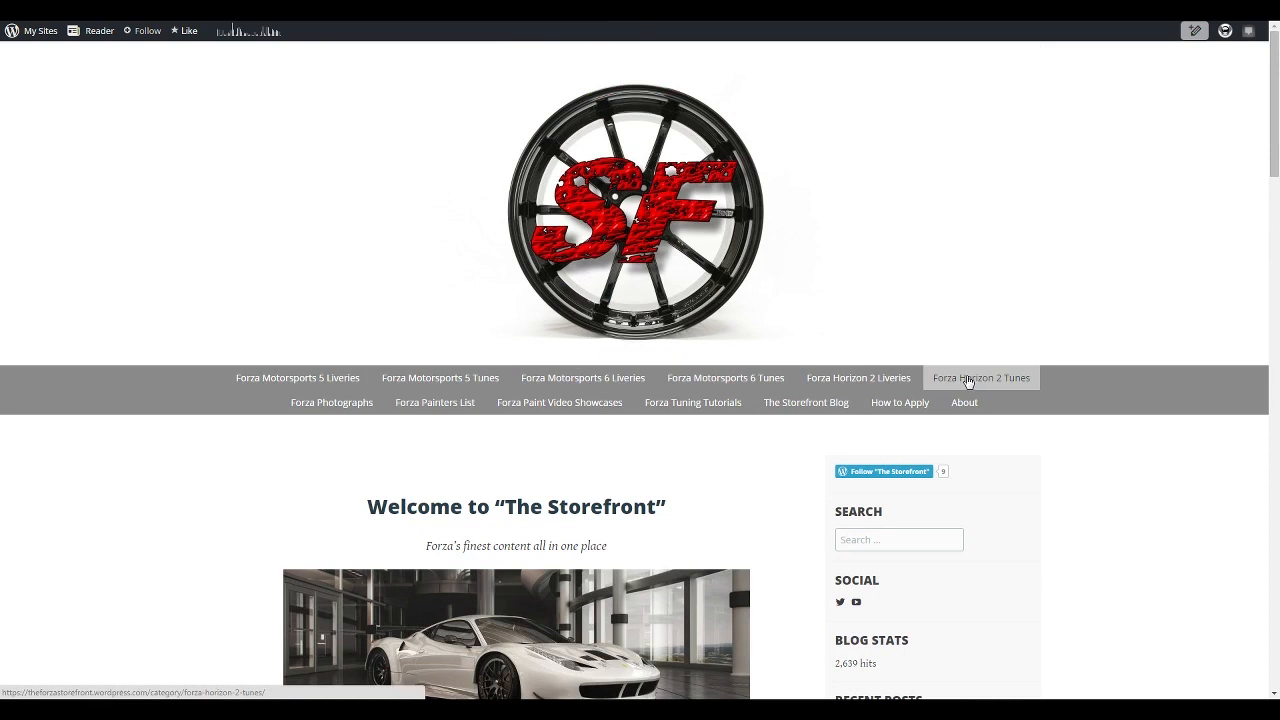
pyautogui.moveTo(780, 292)
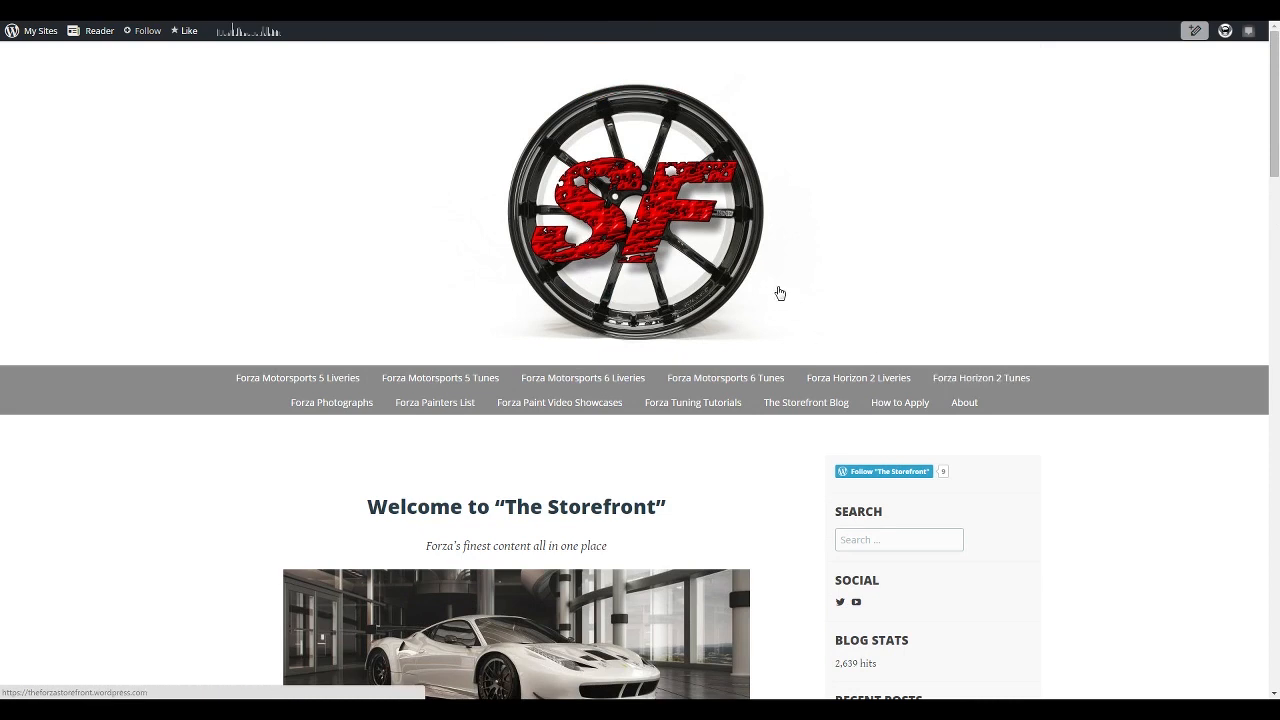
pyautogui.moveTo(786, 294)
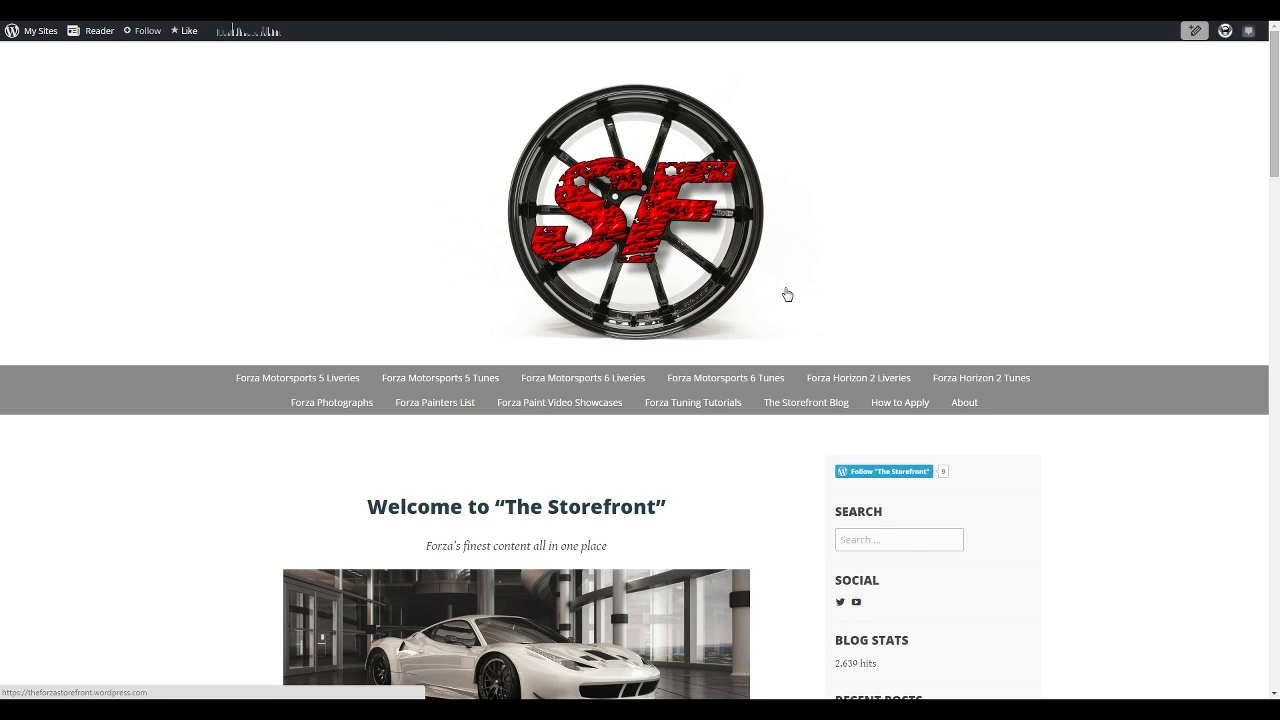
pyautogui.moveTo(794, 248)
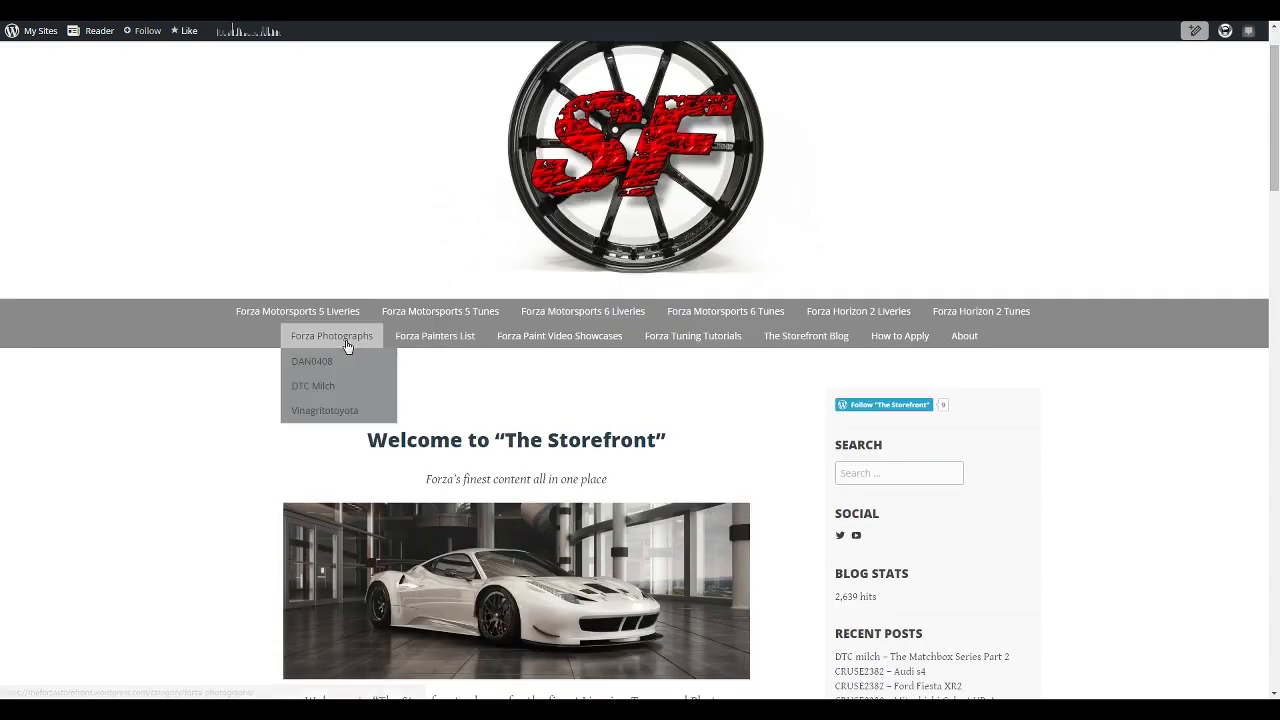
pyautogui.click(332, 336)
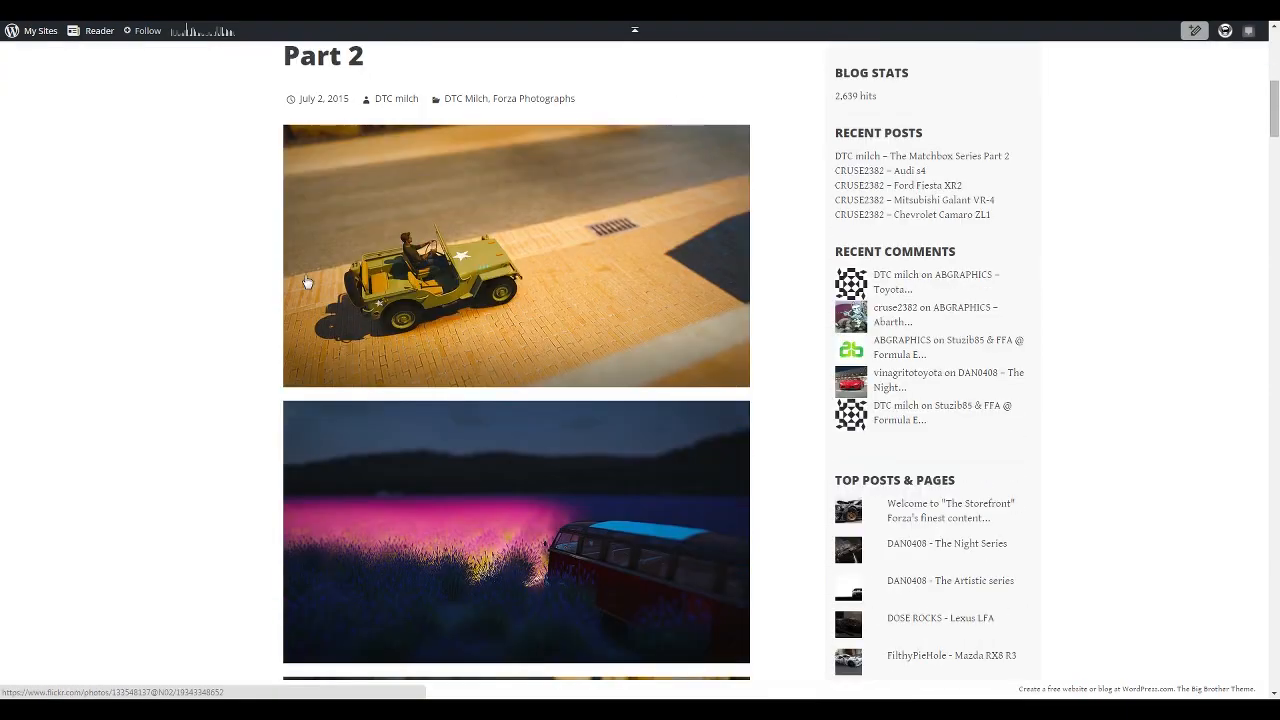
pyautogui.scroll(-3)
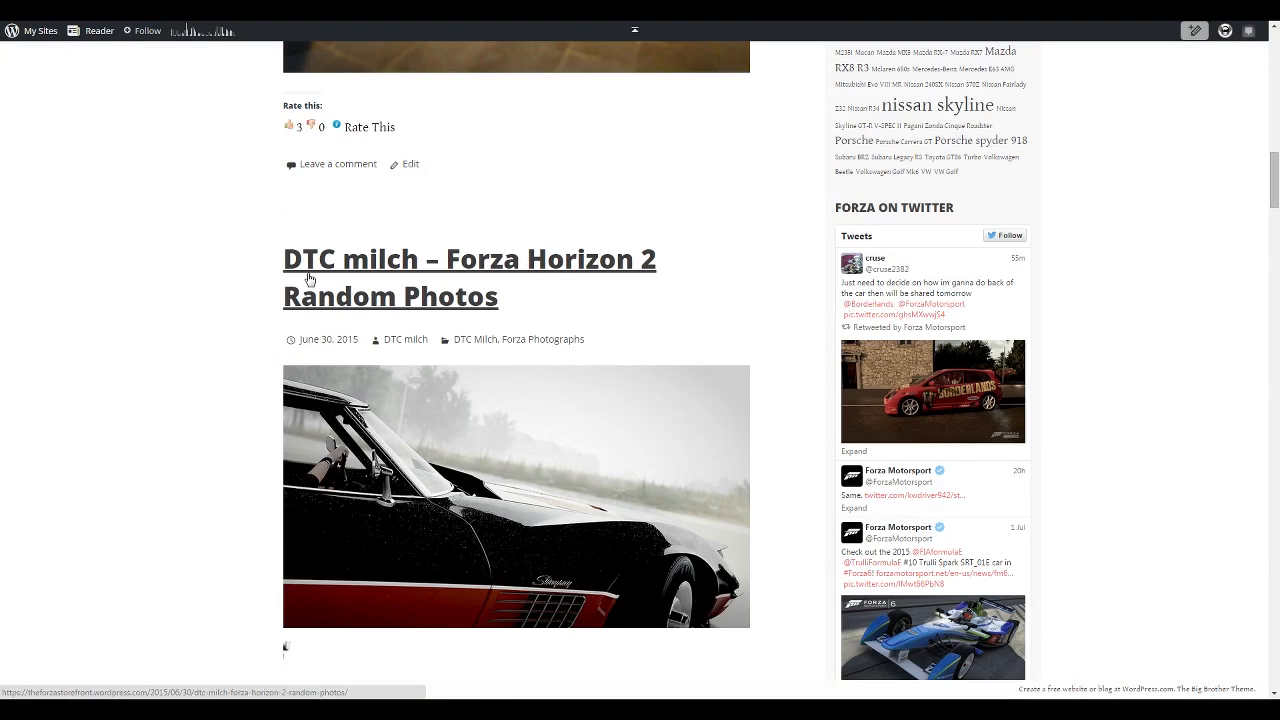
pyautogui.scroll(-3)
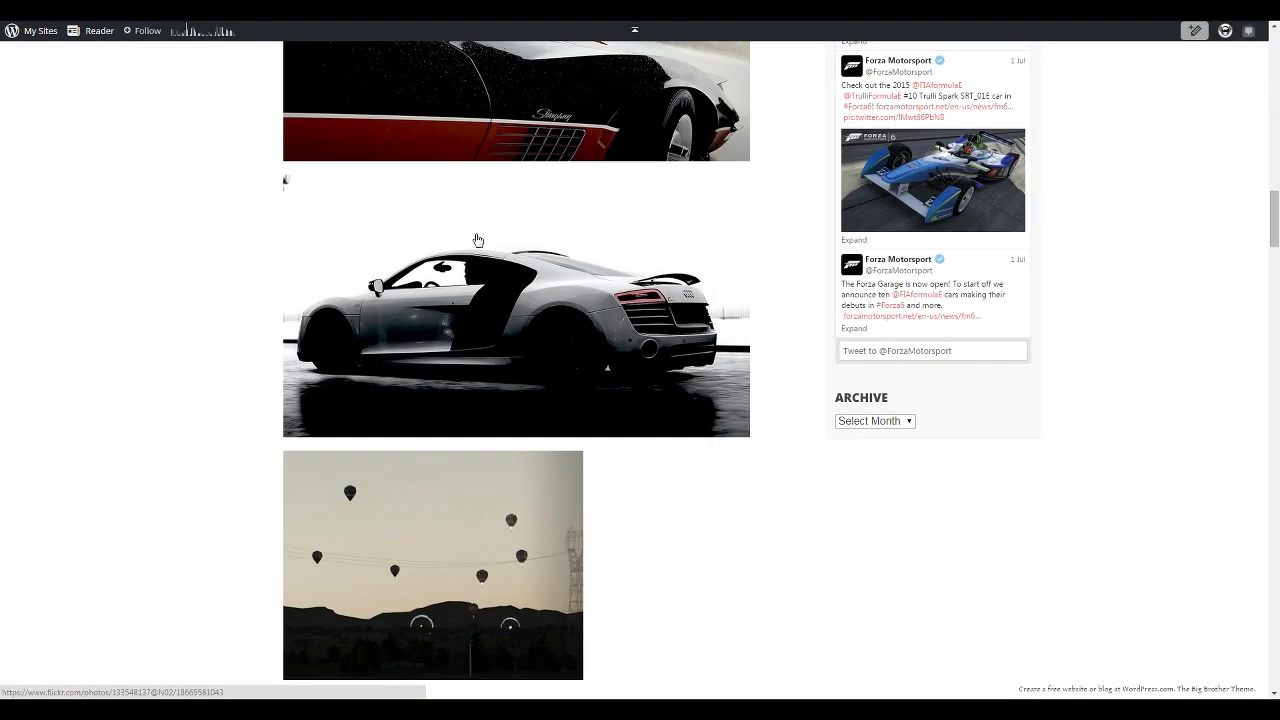
pyautogui.scroll(-3)
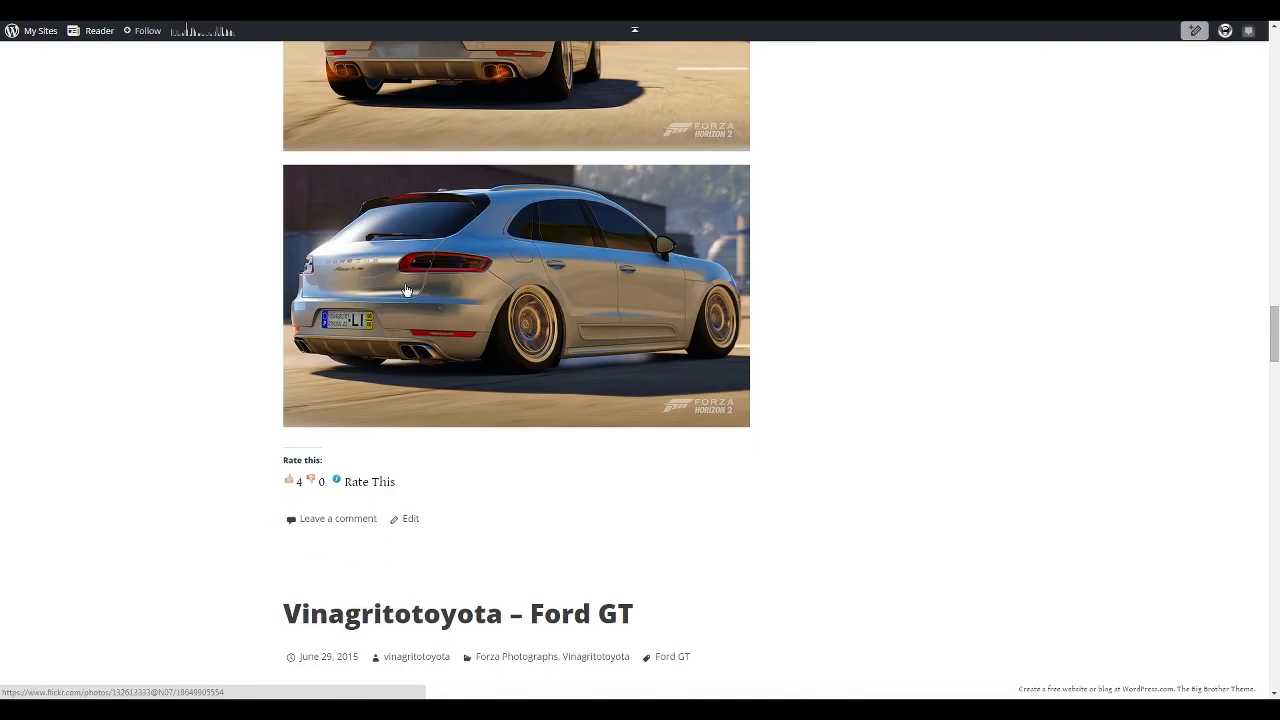
pyautogui.scroll(-3)
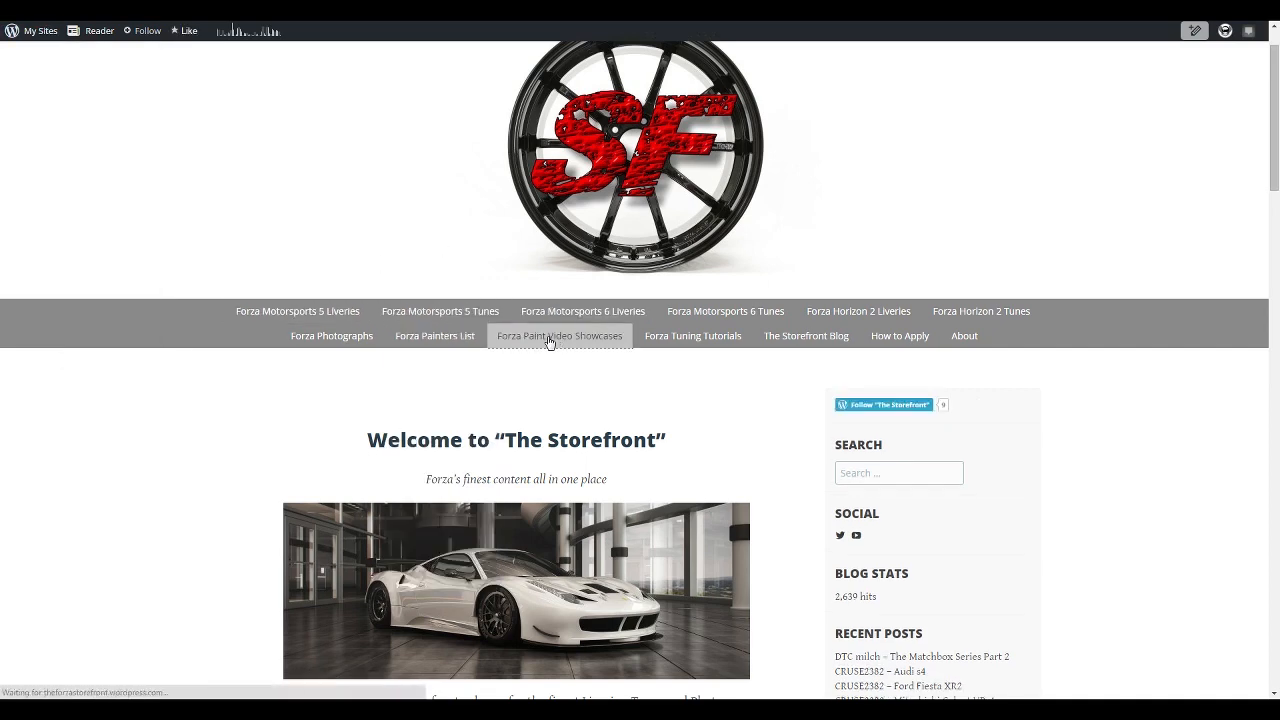
# Step: Browse the Forza Paint Video Showcases page with its Lamborghini Huracan and Ford Transit videos, then return to the top
pyautogui.click(560, 336)
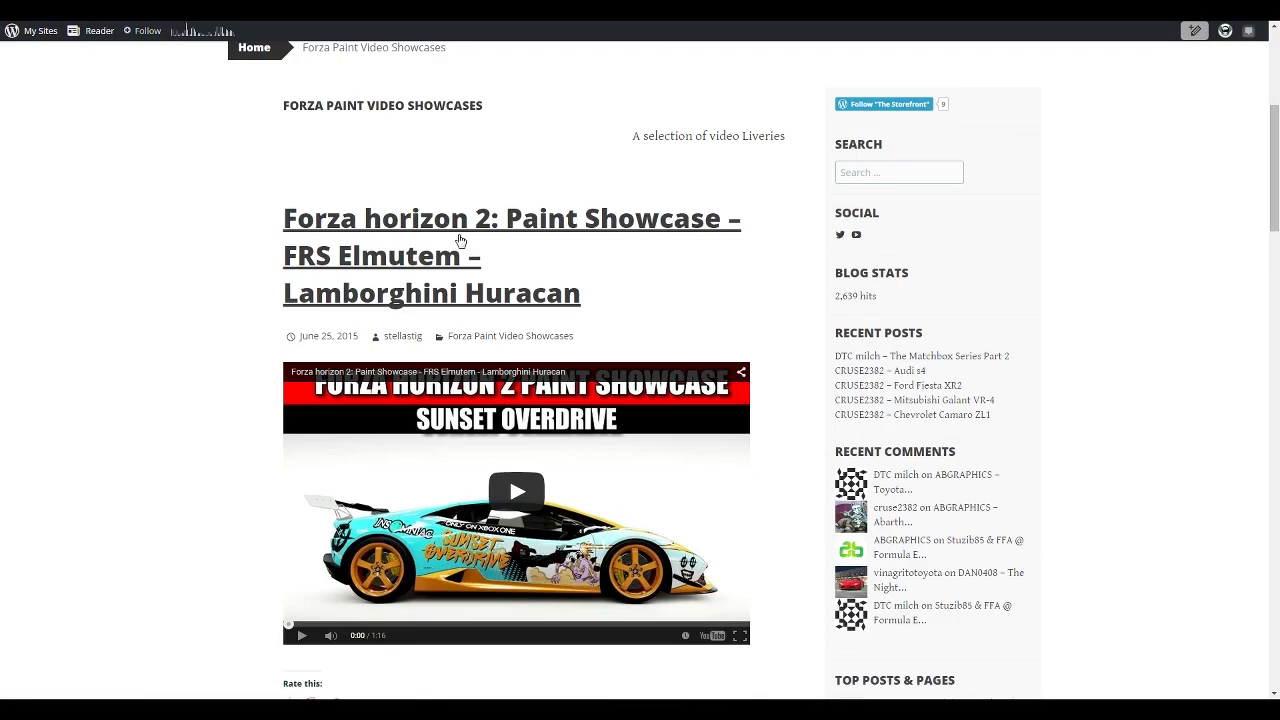
pyautogui.scroll(-3)
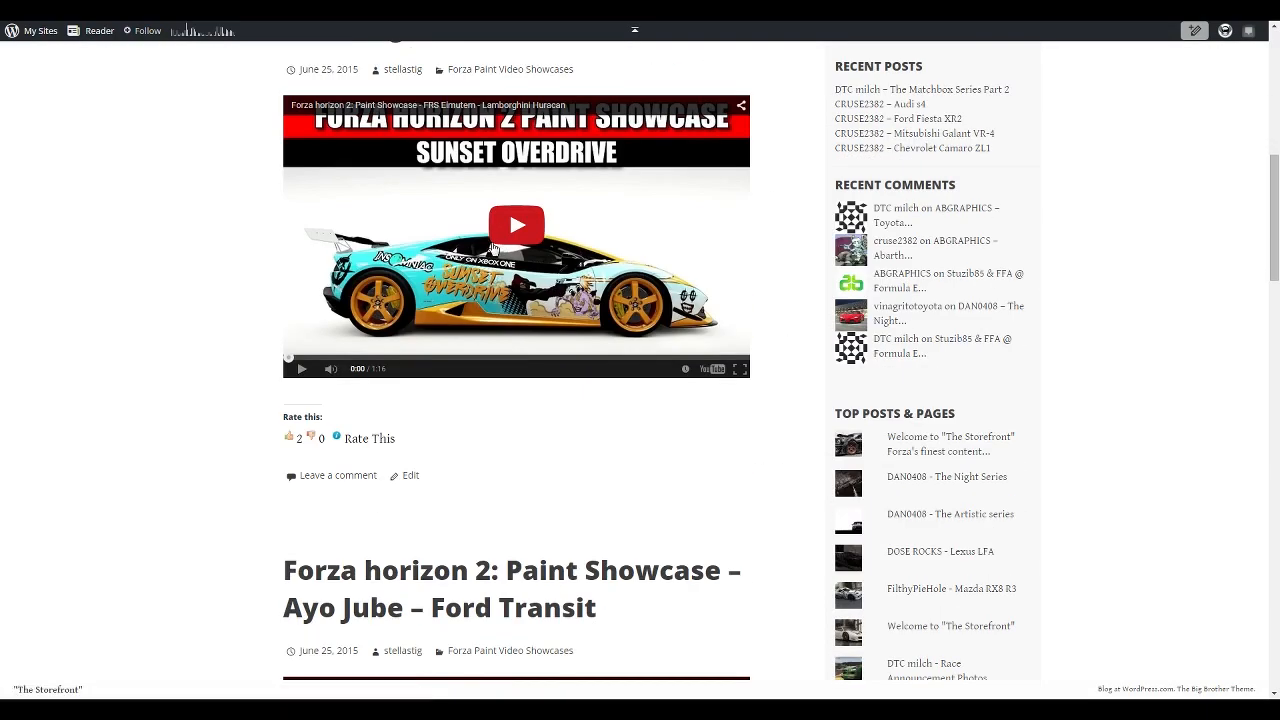
pyautogui.scroll(-3)
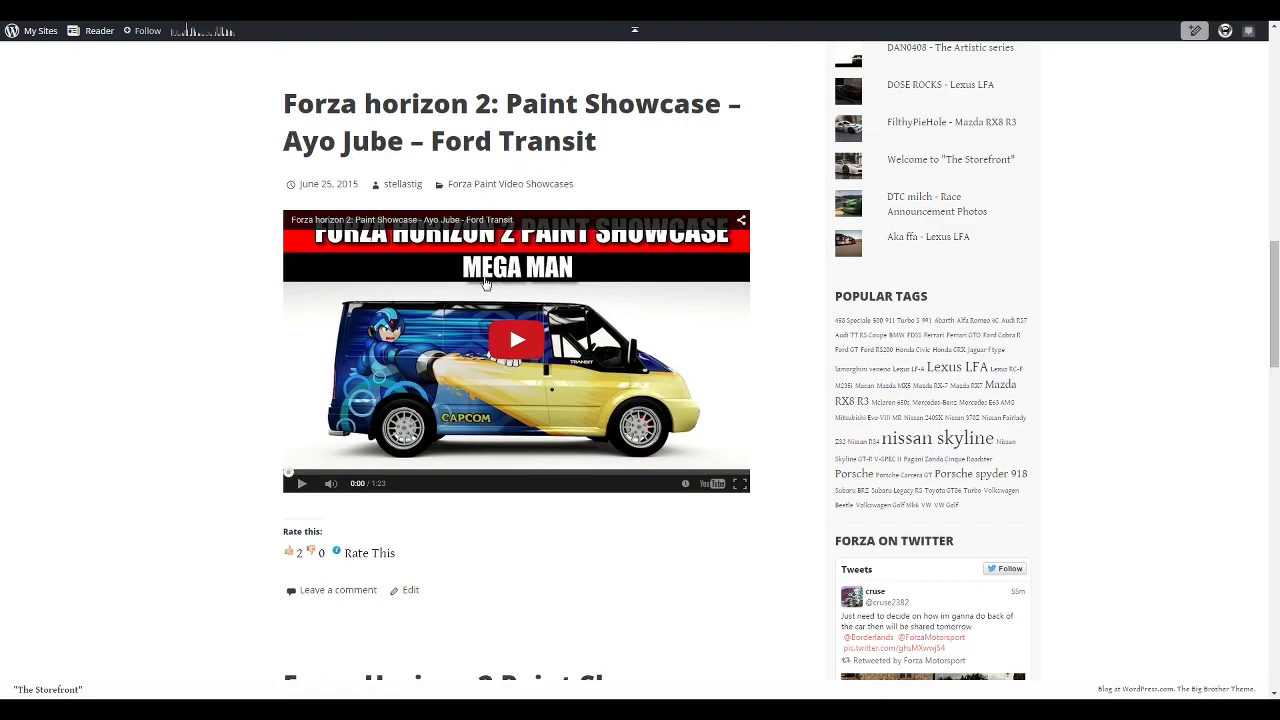
pyautogui.scroll(-3)
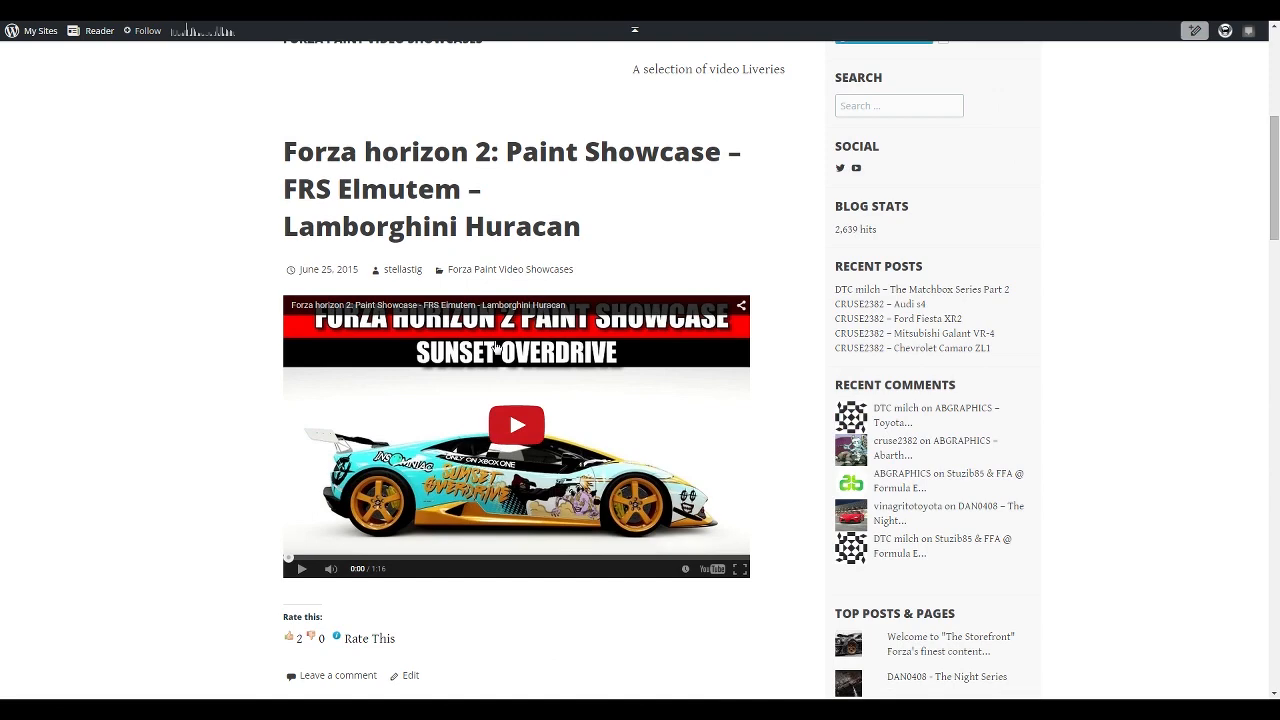
pyautogui.moveTo(338, 188)
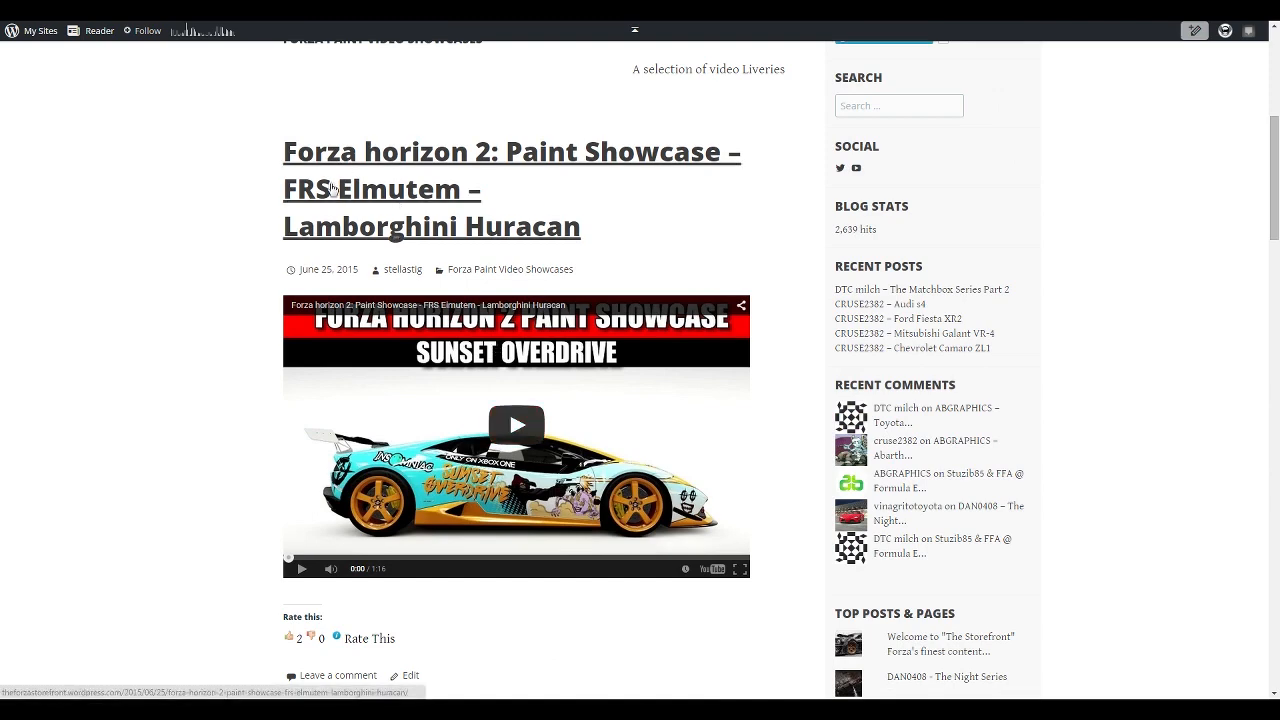
pyautogui.moveTo(742, 292)
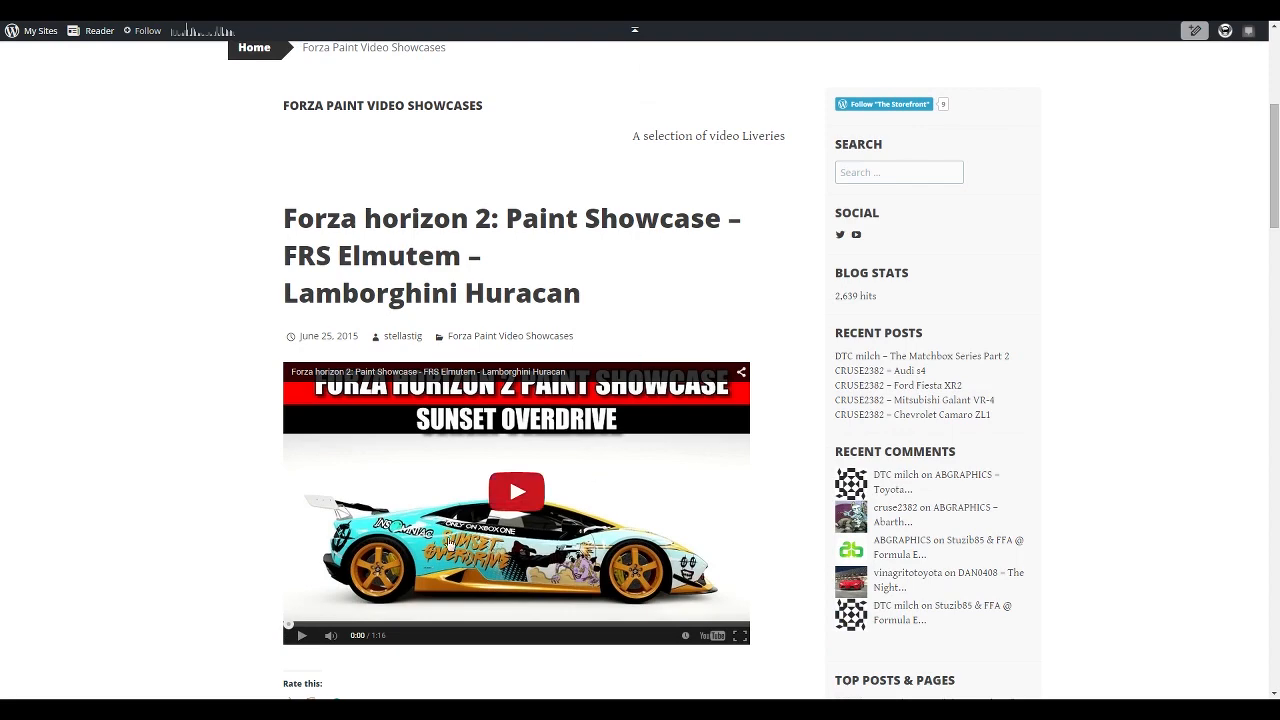
pyautogui.scroll(3)
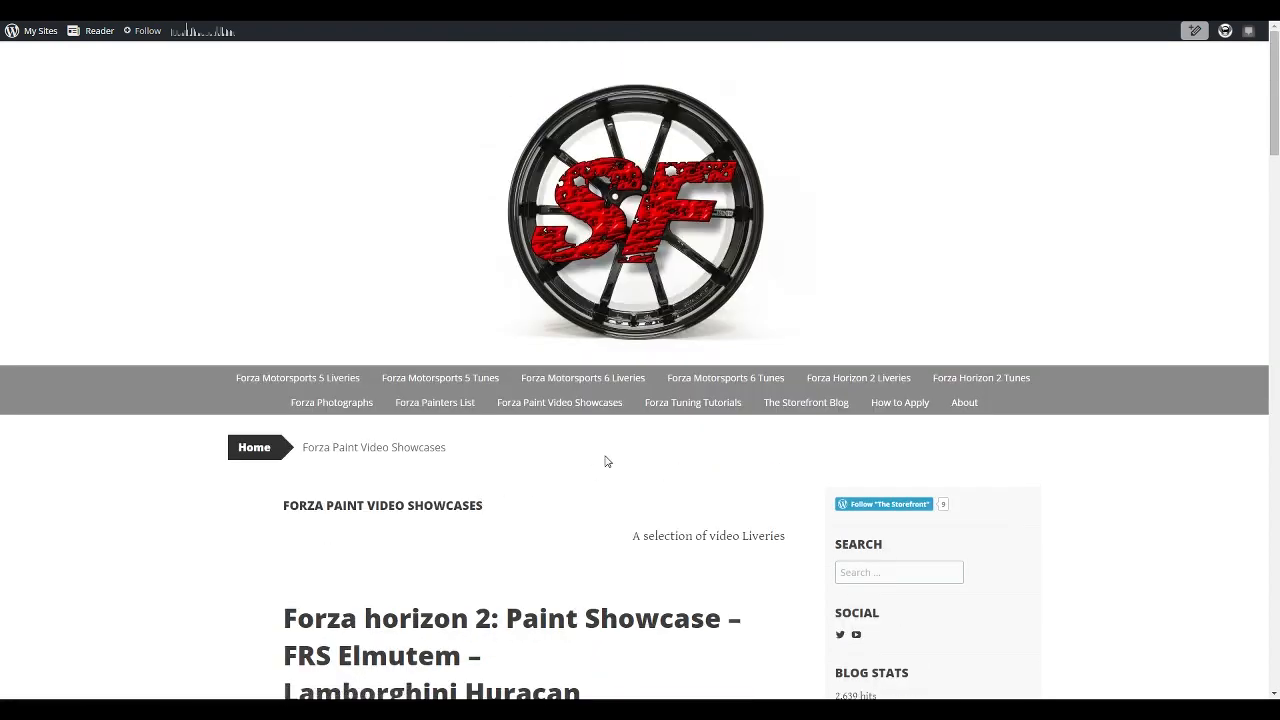
# Step: Browse the Forza Tuning Tutorials page with its Forza 5 tuning guide videos such as anti-roll bars
pyautogui.click(692, 402)
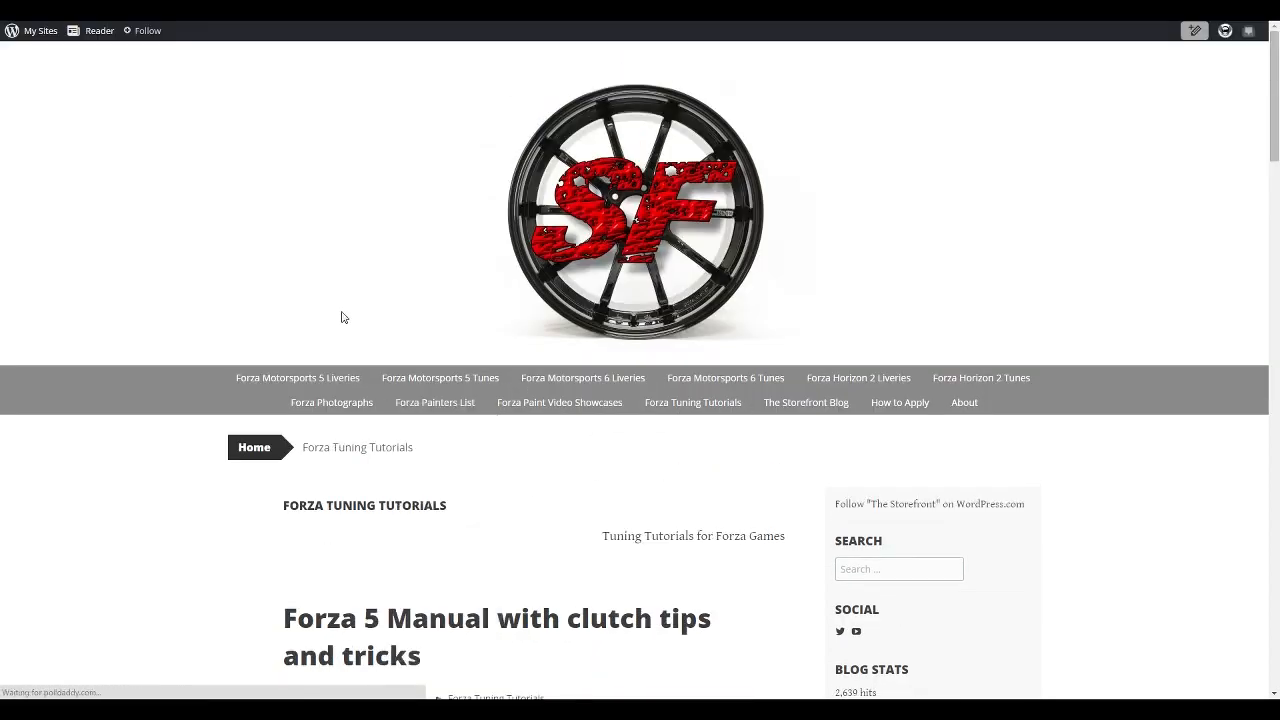
pyautogui.scroll(-3)
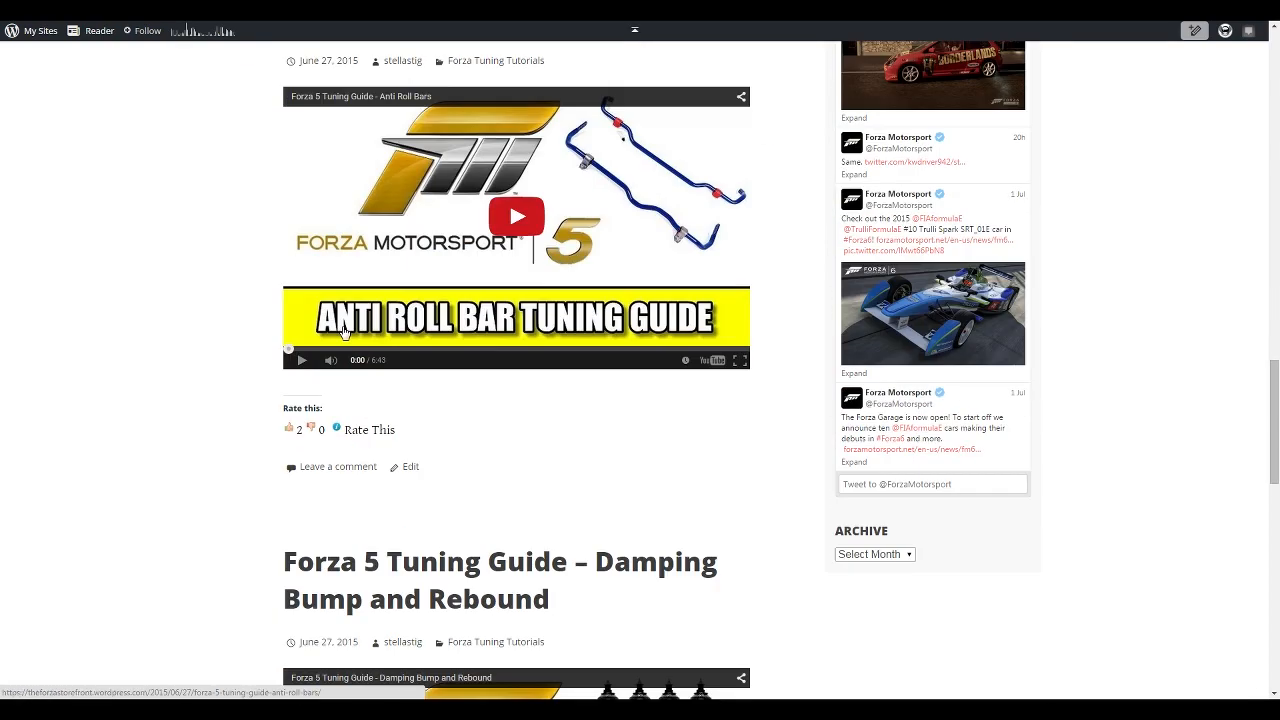
pyautogui.scroll(-3)
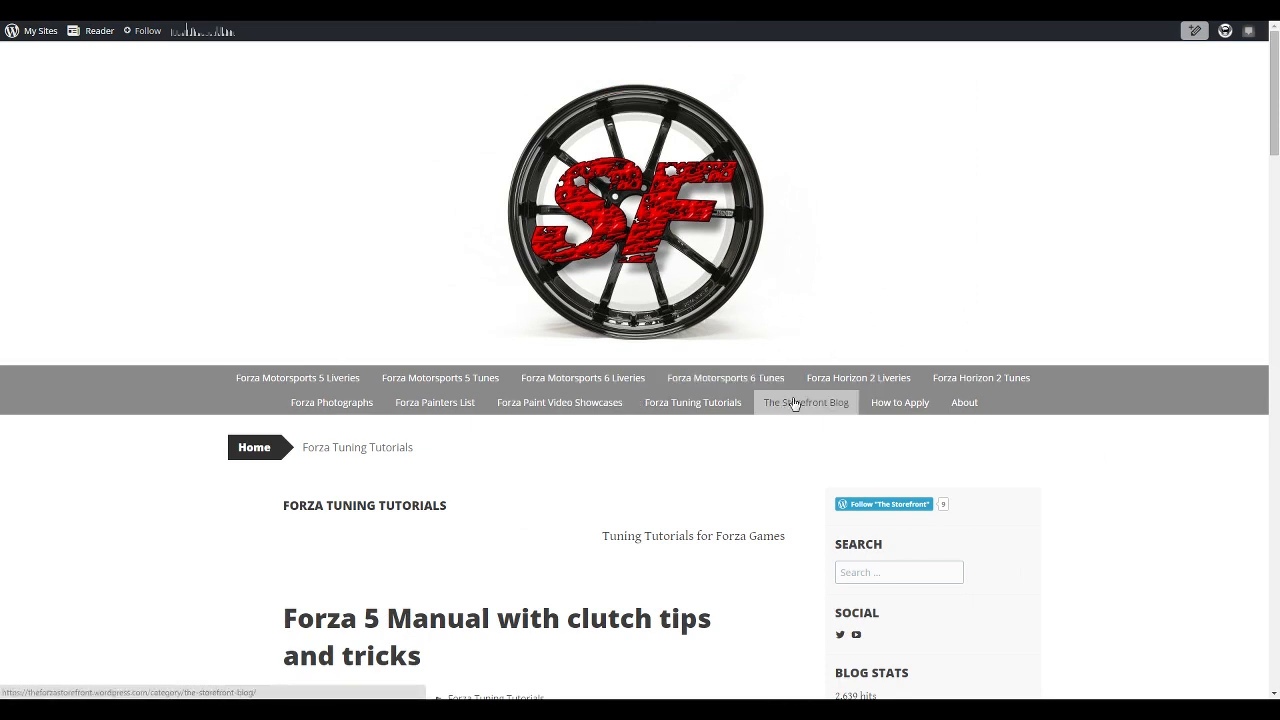
pyautogui.click(804, 402)
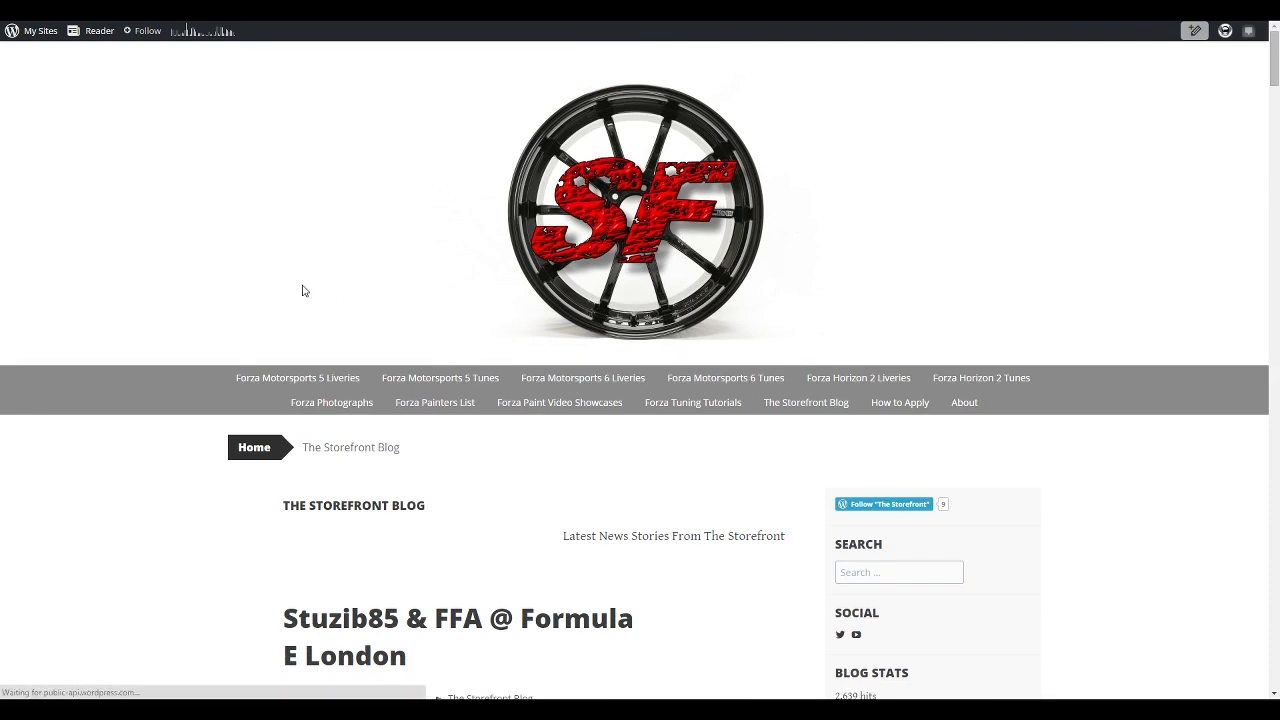
pyautogui.moveTo(356, 286)
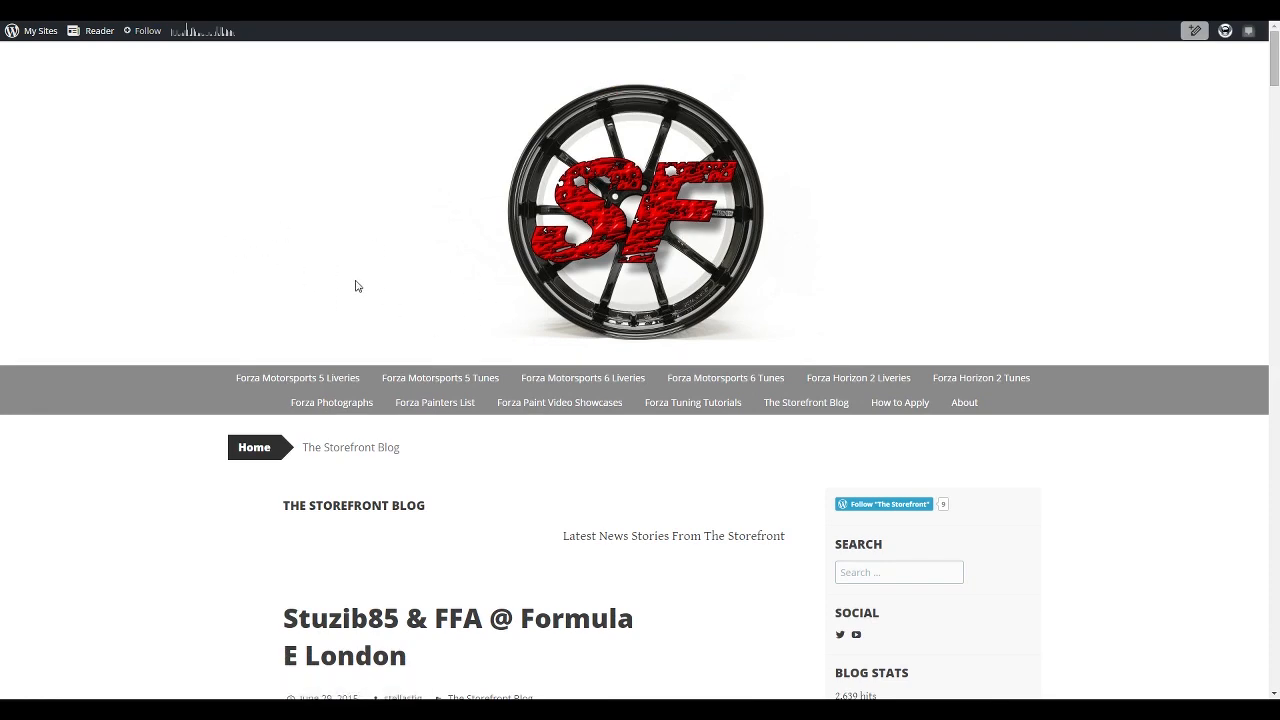
pyautogui.scroll(-3)
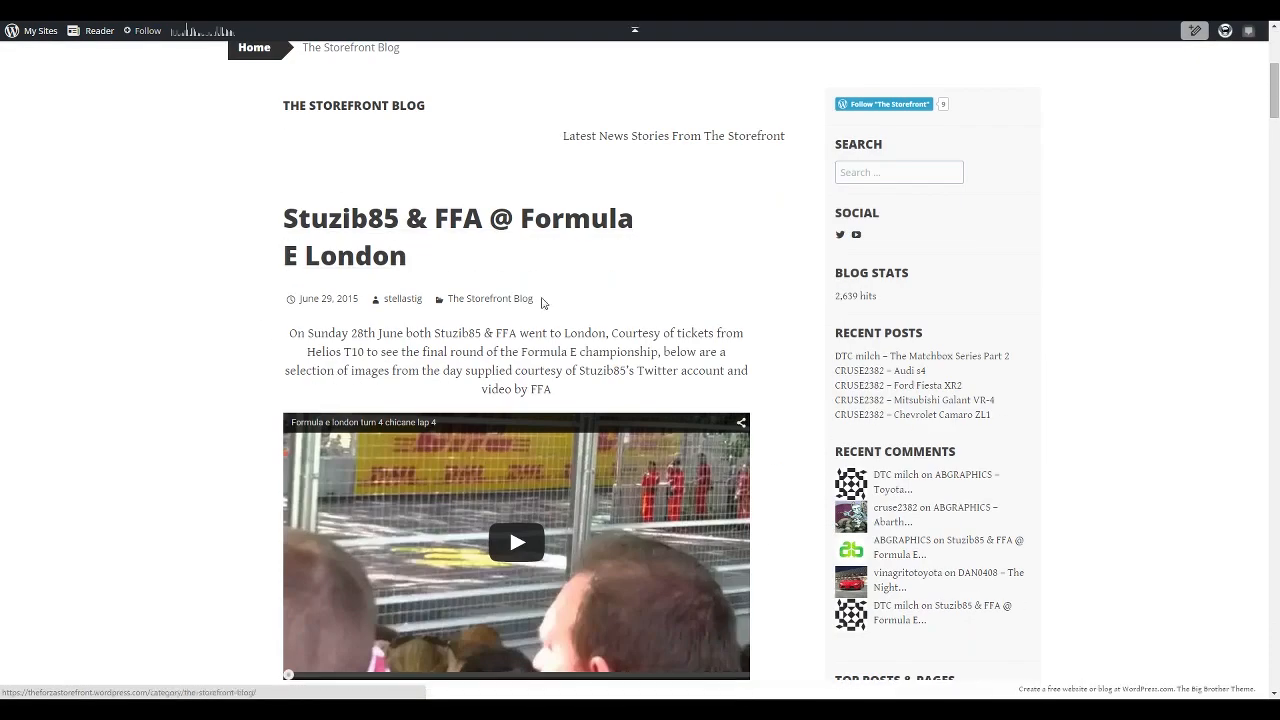
pyautogui.moveTo(468, 228)
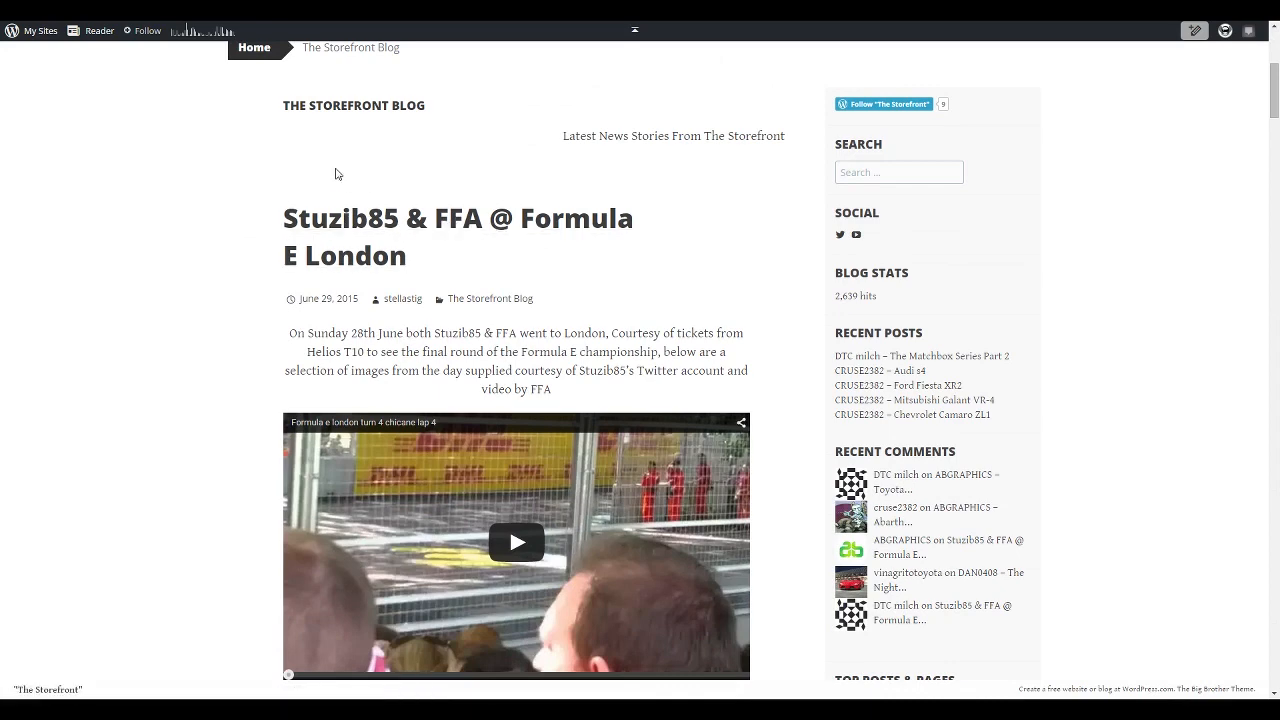
pyautogui.scroll(-3)
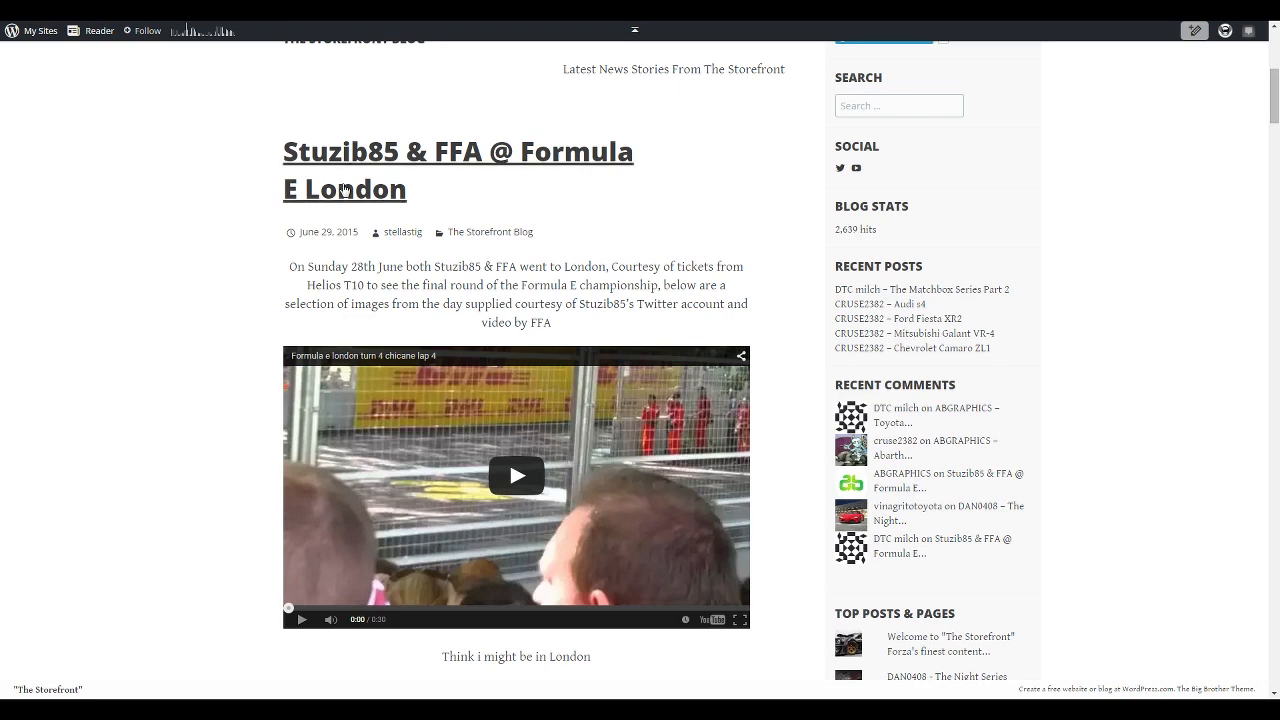
pyautogui.scroll(-3)
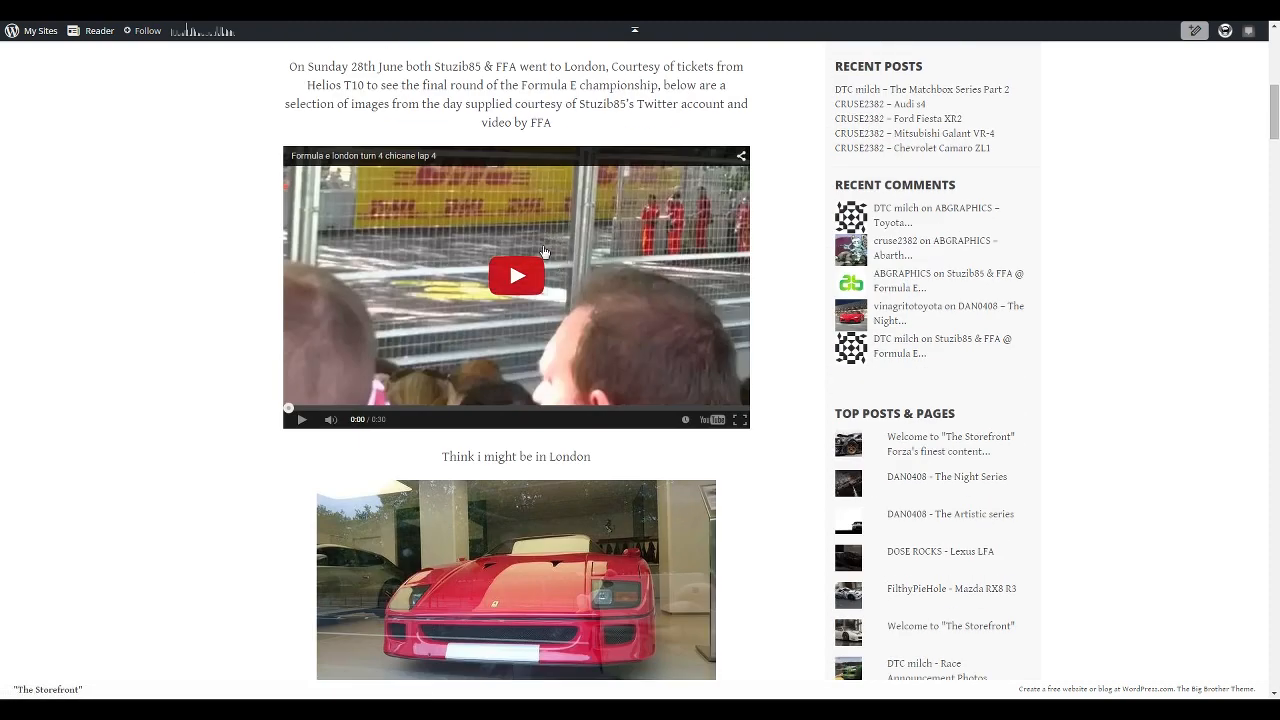
pyautogui.moveTo(622, 218)
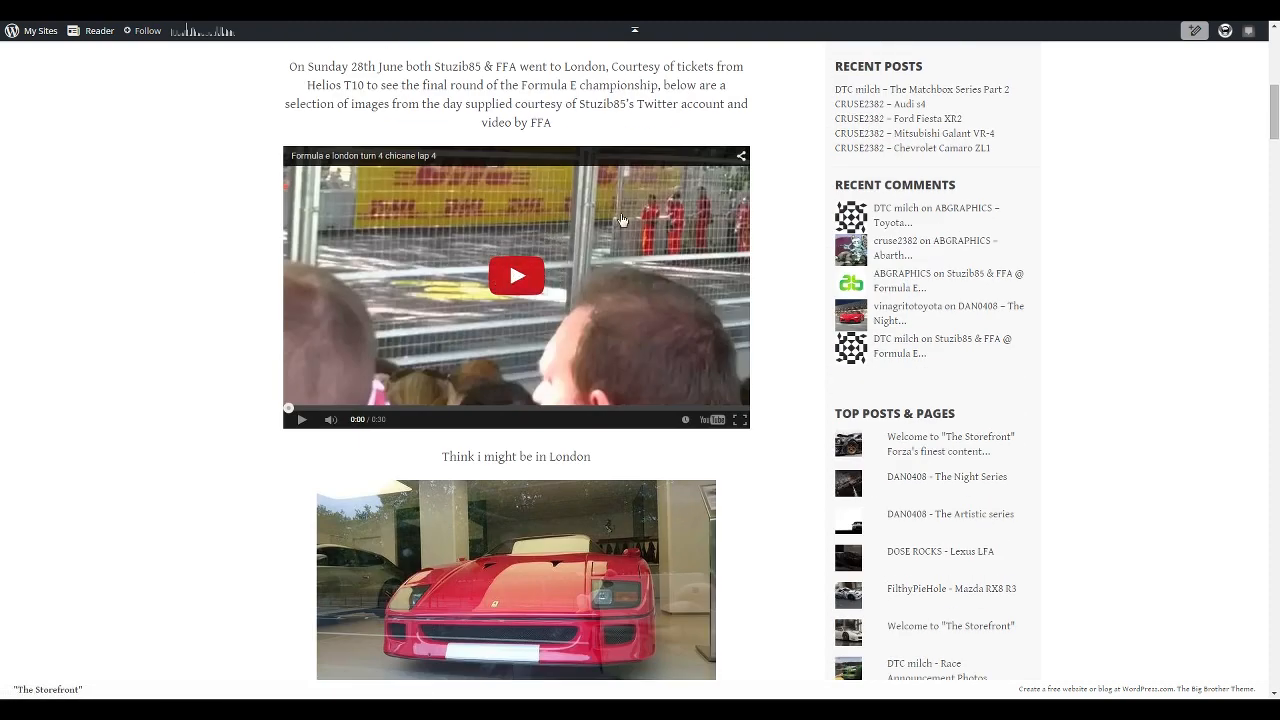
pyautogui.scroll(-3)
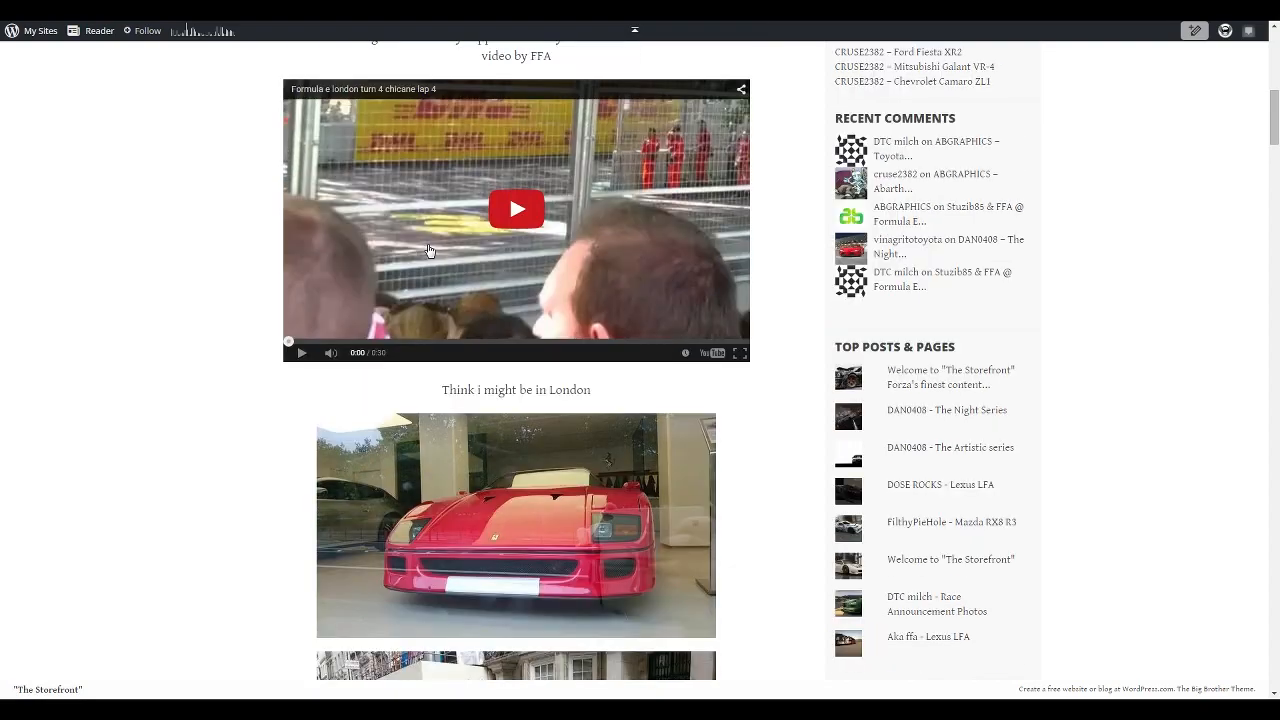
pyautogui.scroll(-3)
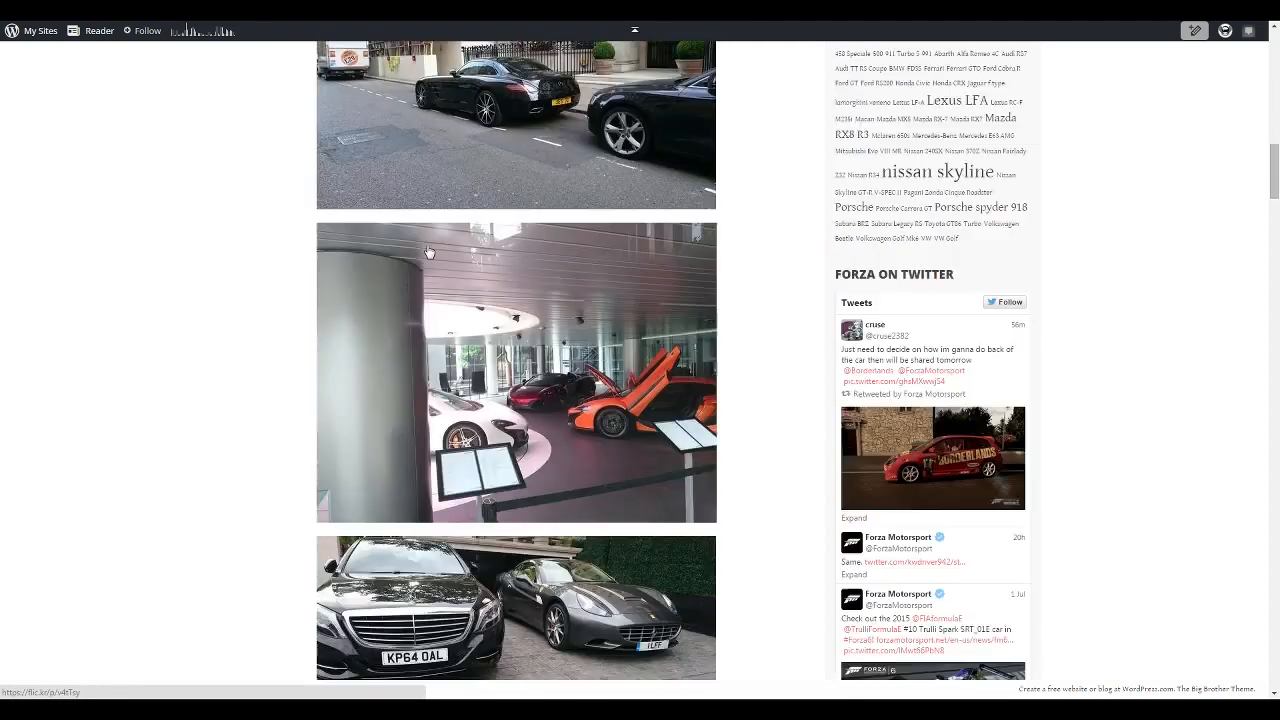
pyautogui.scroll(-3)
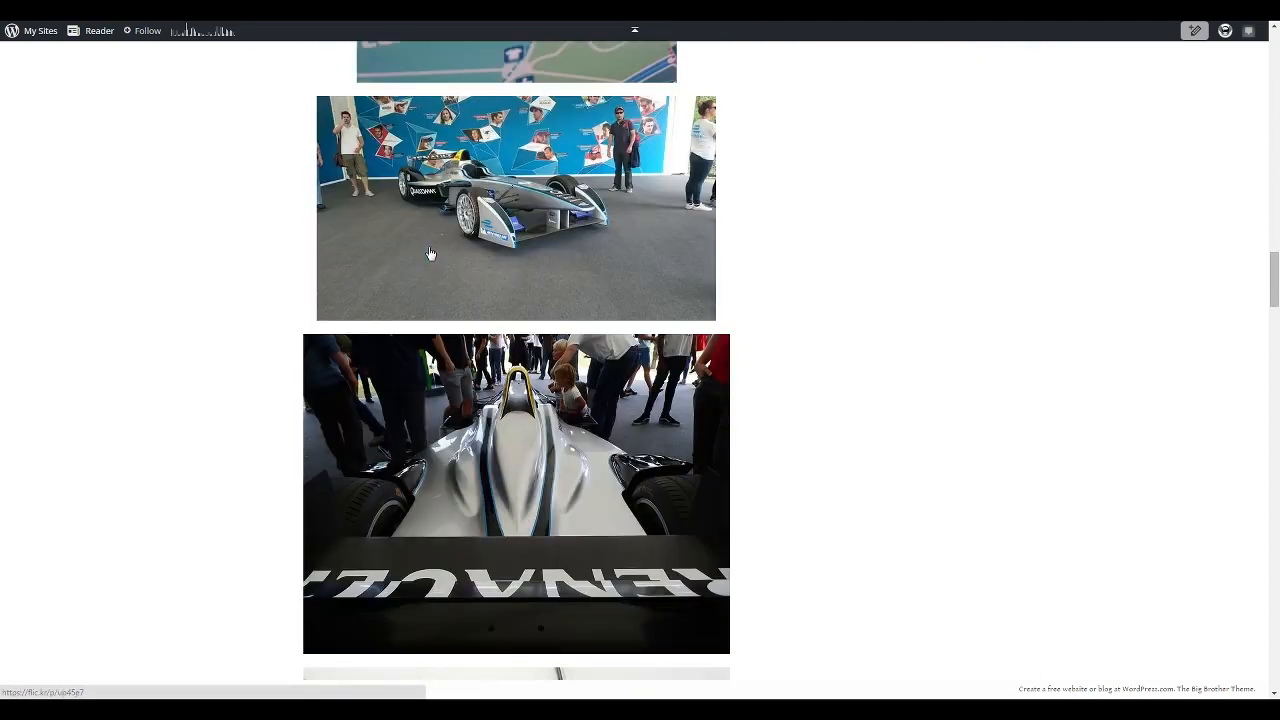
pyautogui.scroll(-3)
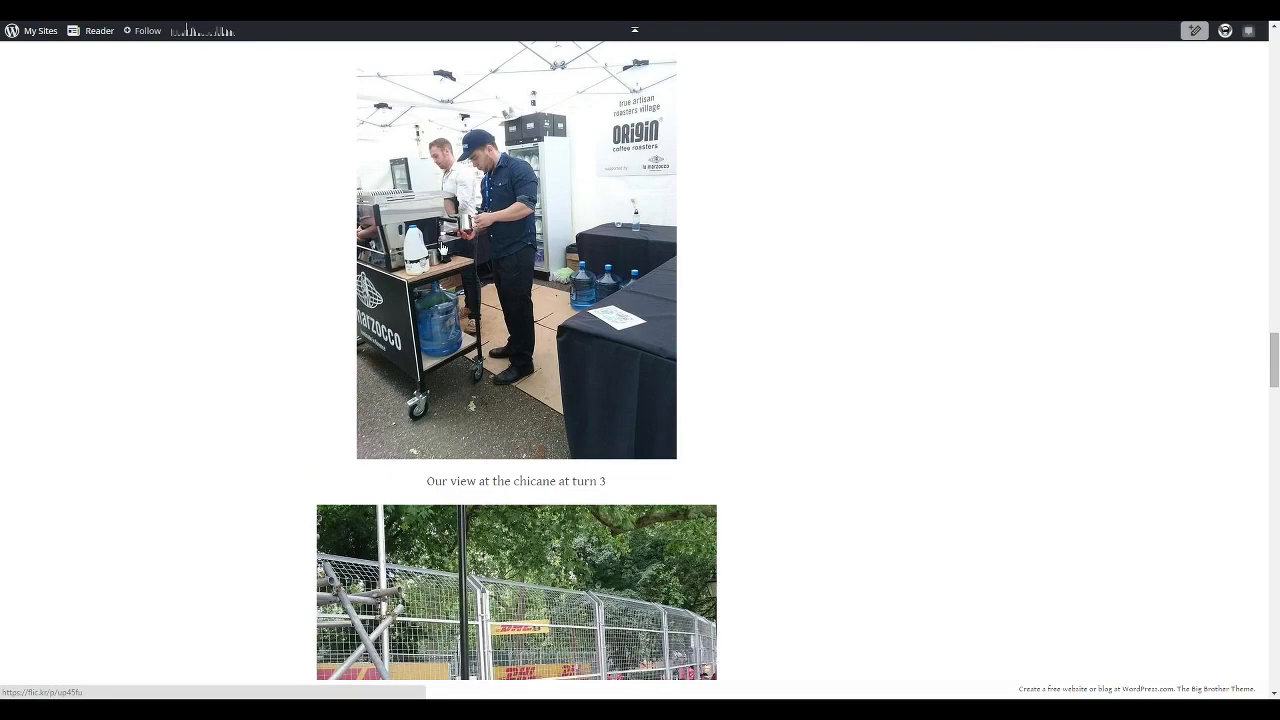
pyautogui.scroll(-3)
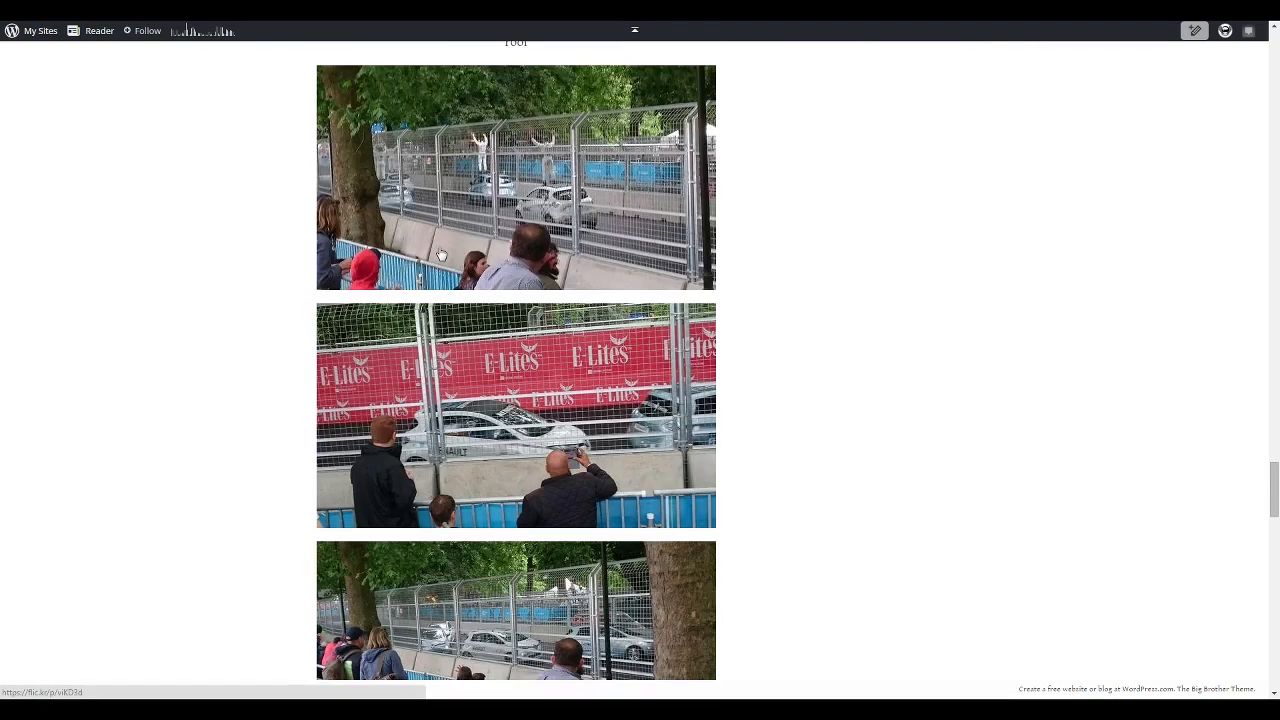
pyautogui.scroll(-3)
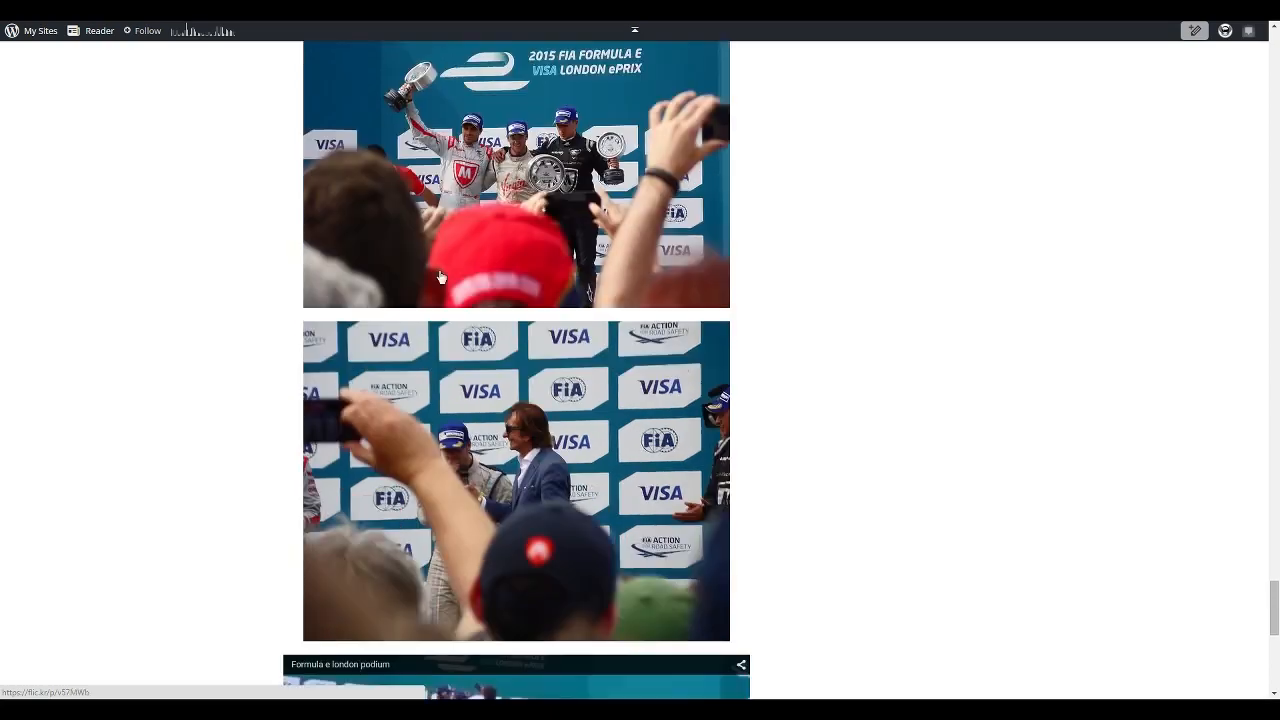
pyautogui.scroll(-3)
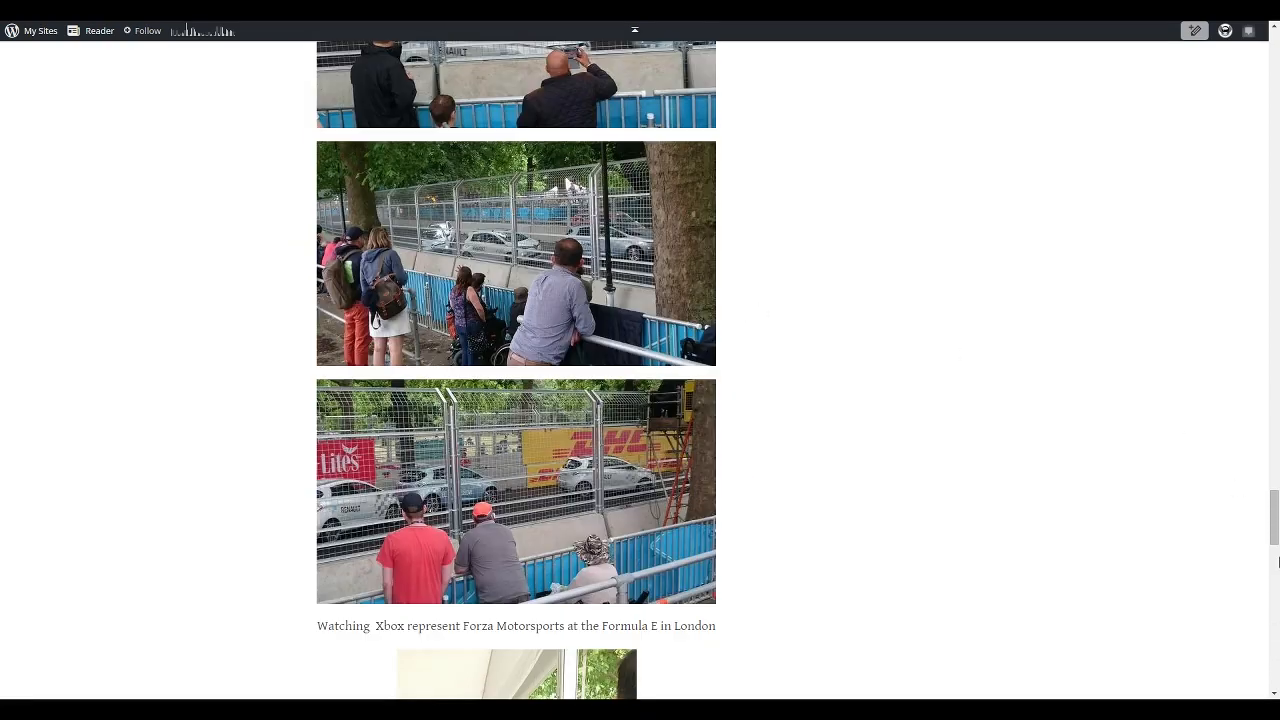
pyautogui.scroll(3)
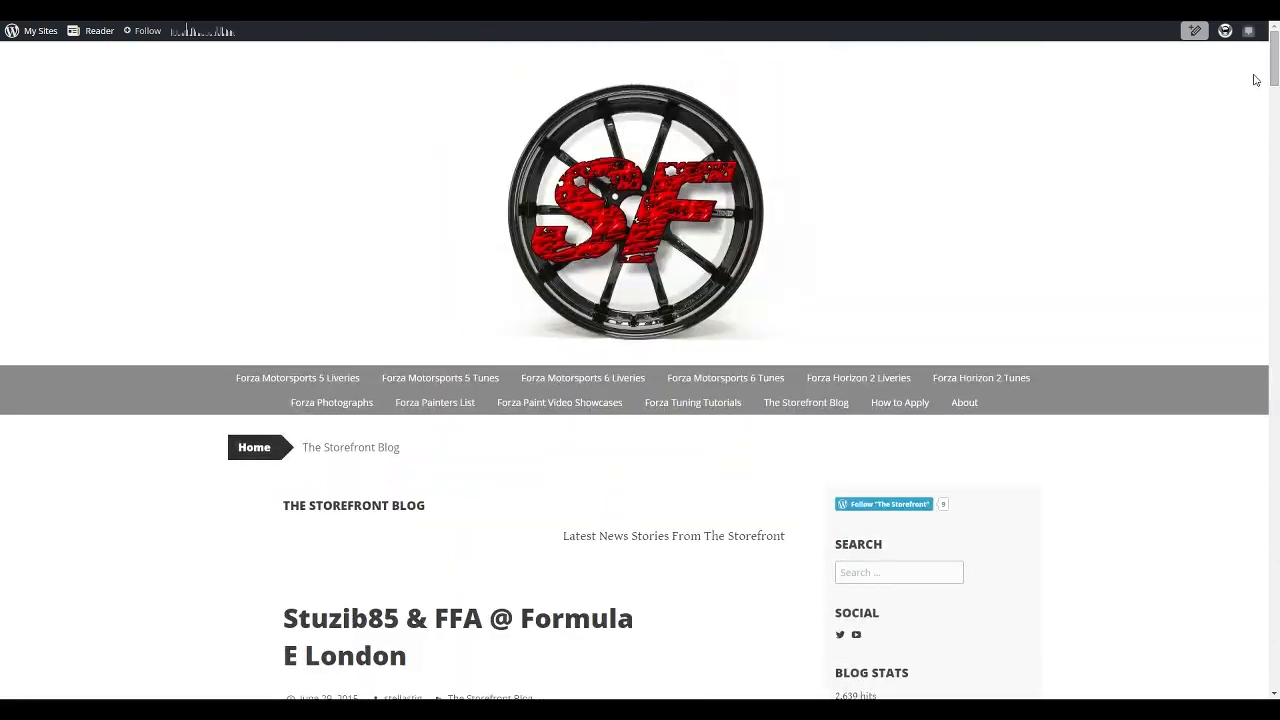
pyautogui.moveTo(204, 244)
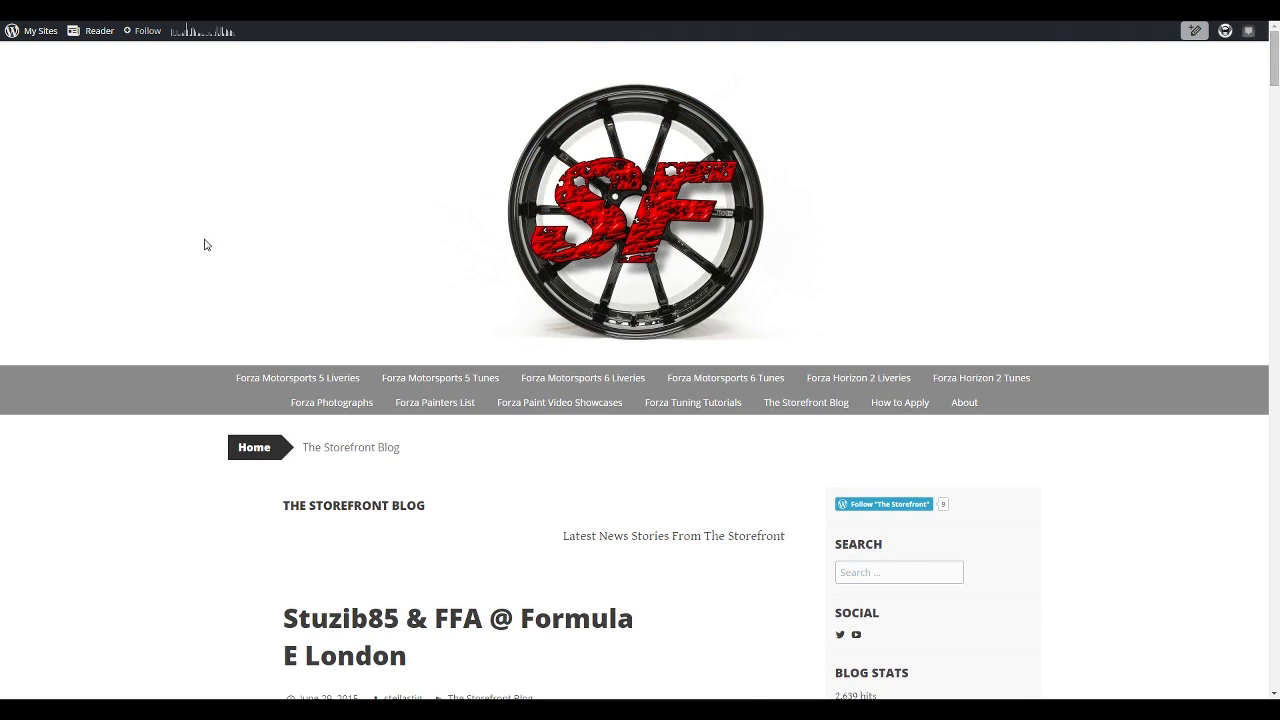
pyautogui.moveTo(644, 200)
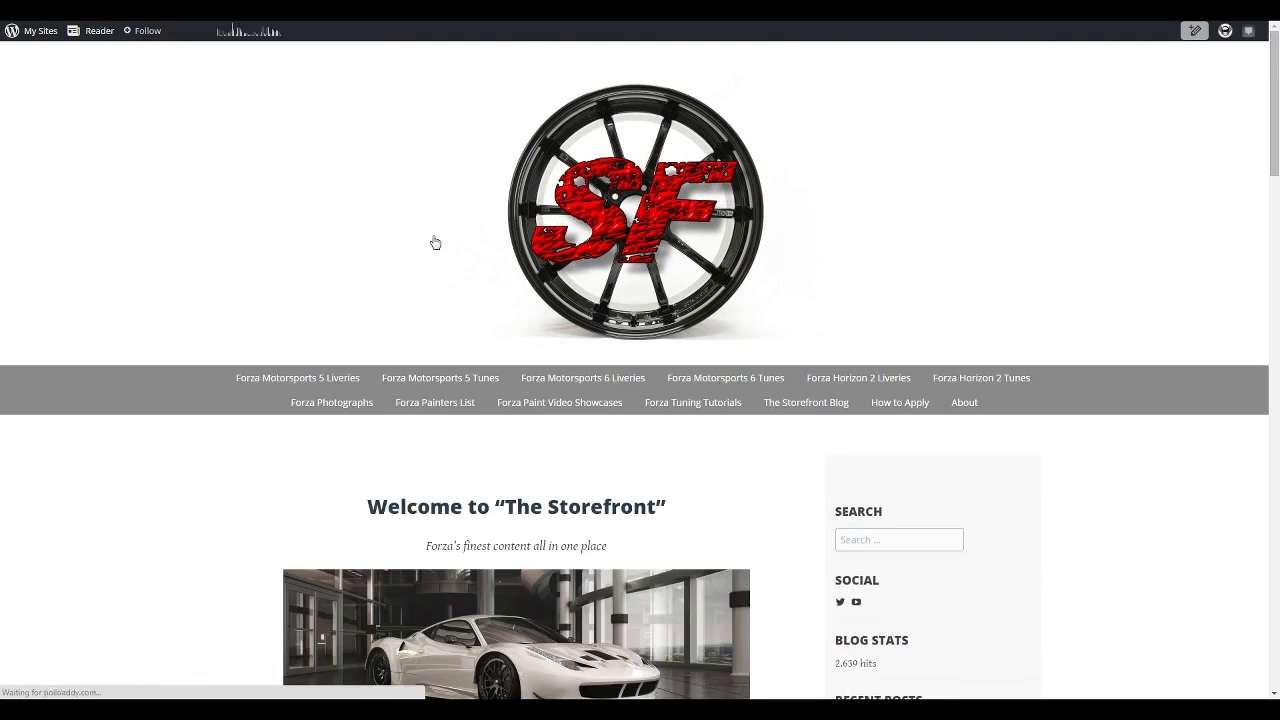
# Step: Scroll down slightly on the Welcome to "The Storefront" home page
pyautogui.scroll(-3)
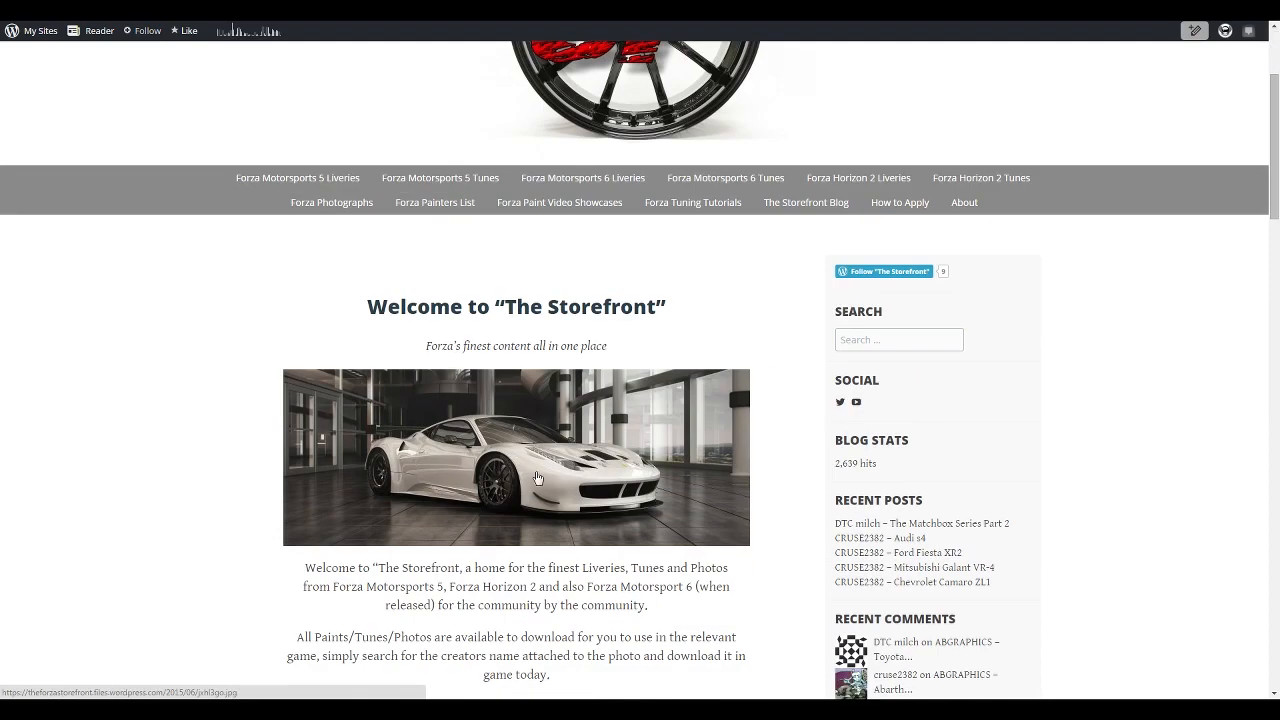
pyautogui.moveTo(492, 396)
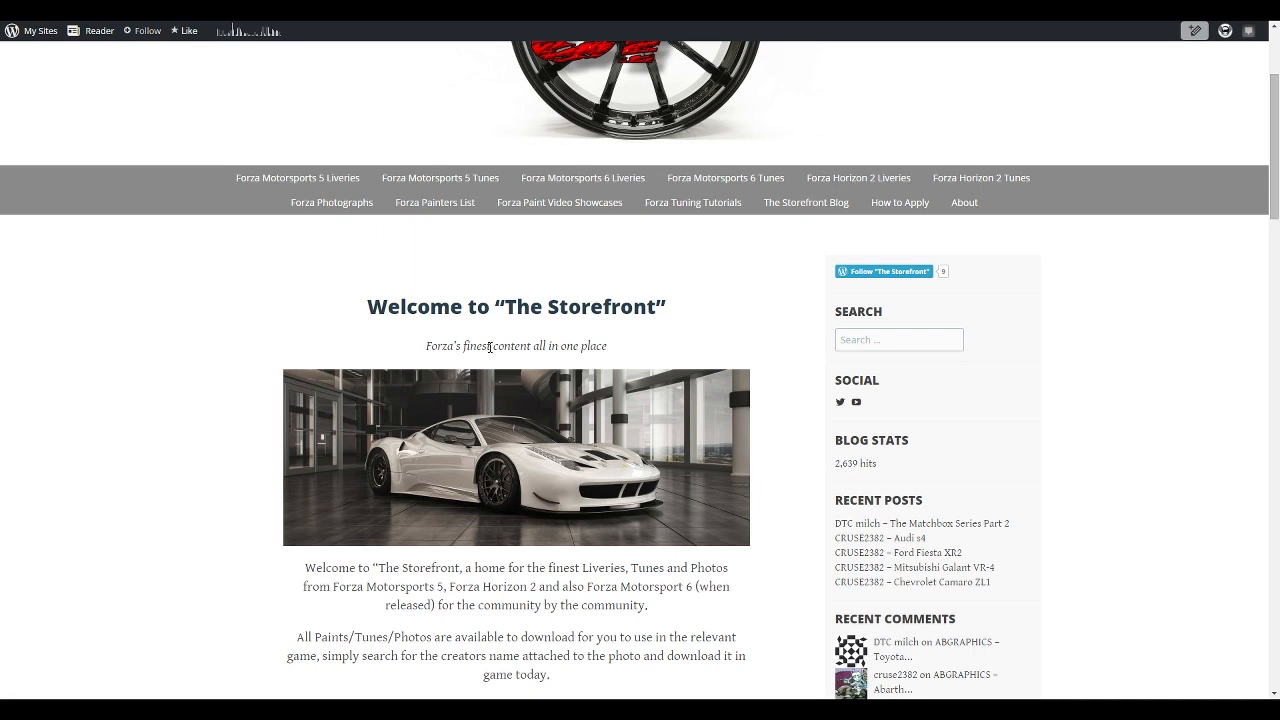
pyautogui.moveTo(848, 284)
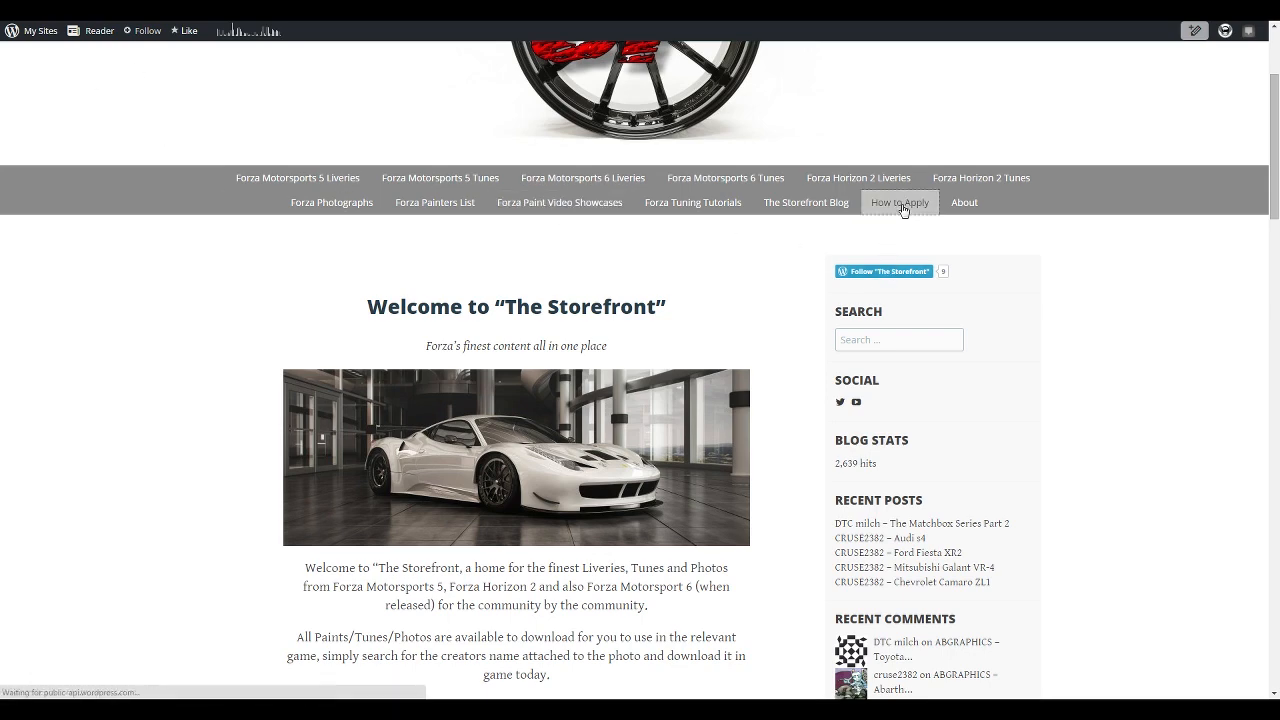
pyautogui.click(900, 202)
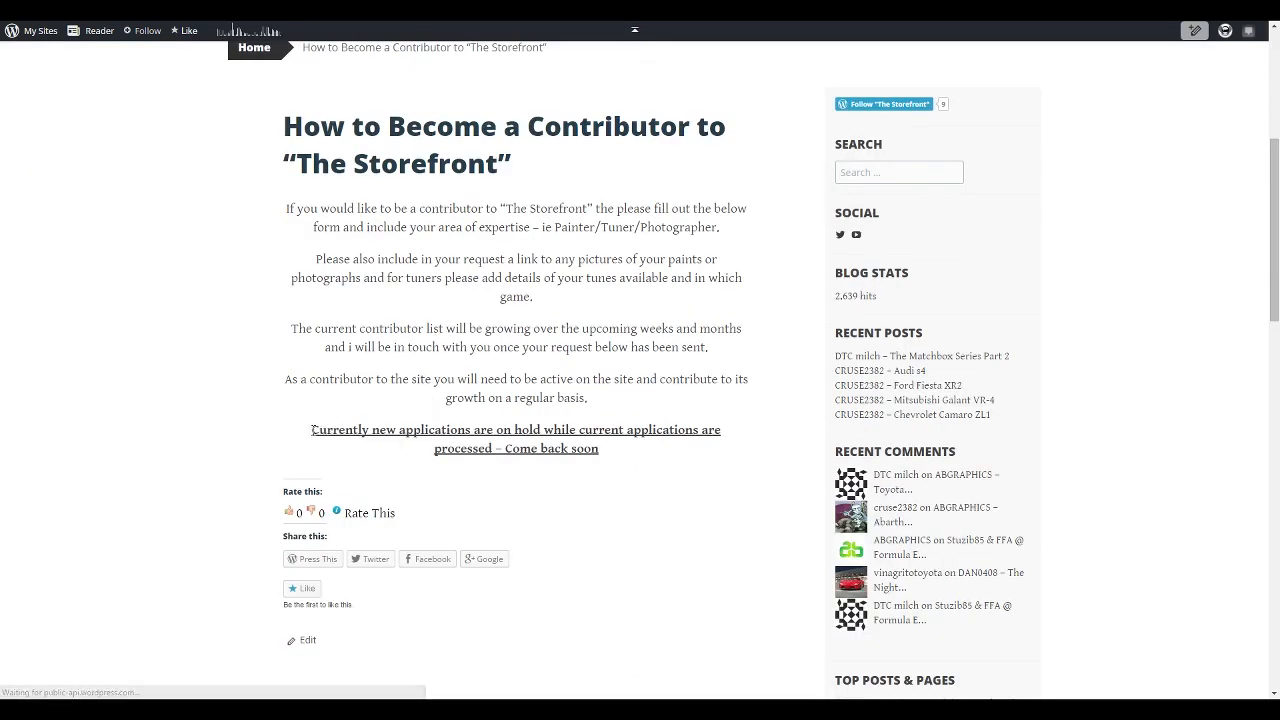
pyautogui.moveTo(312, 428); pyautogui.dragTo(600, 448)
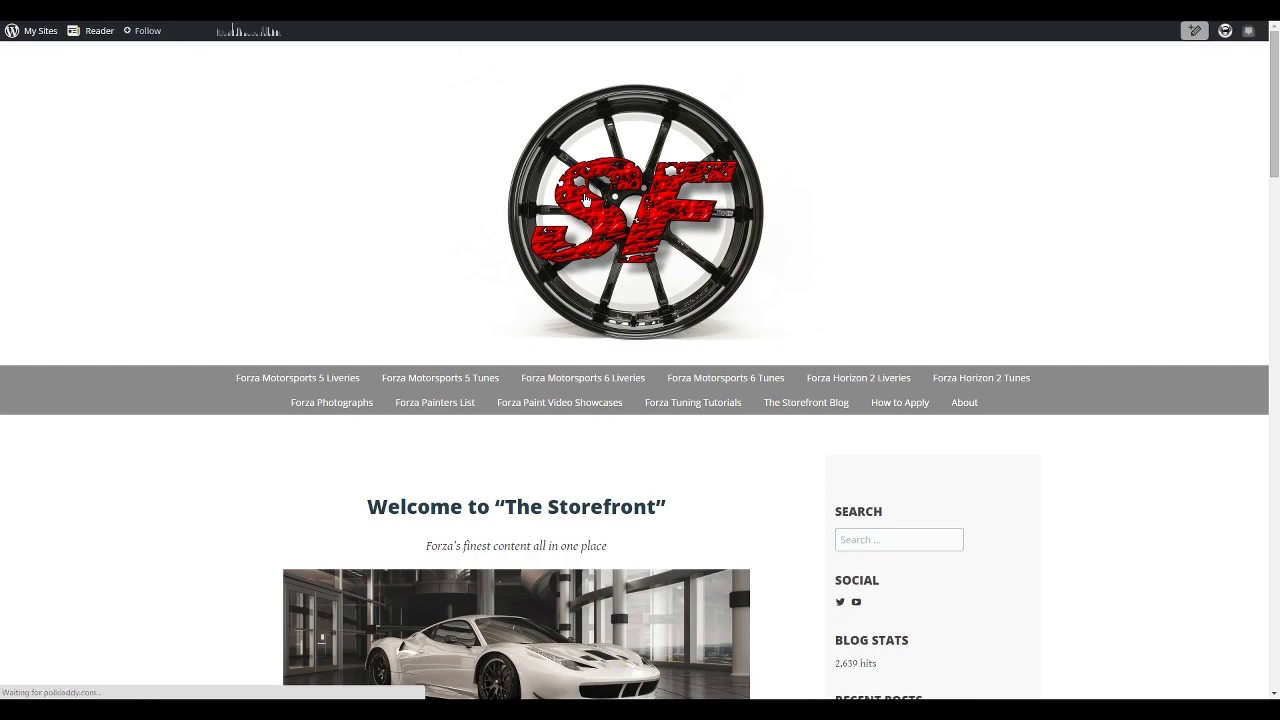
# Step: From the 10 Years of Forza Livery Contest post, follow the submission link to the Dropevent gallery
pyautogui.scroll(-3)
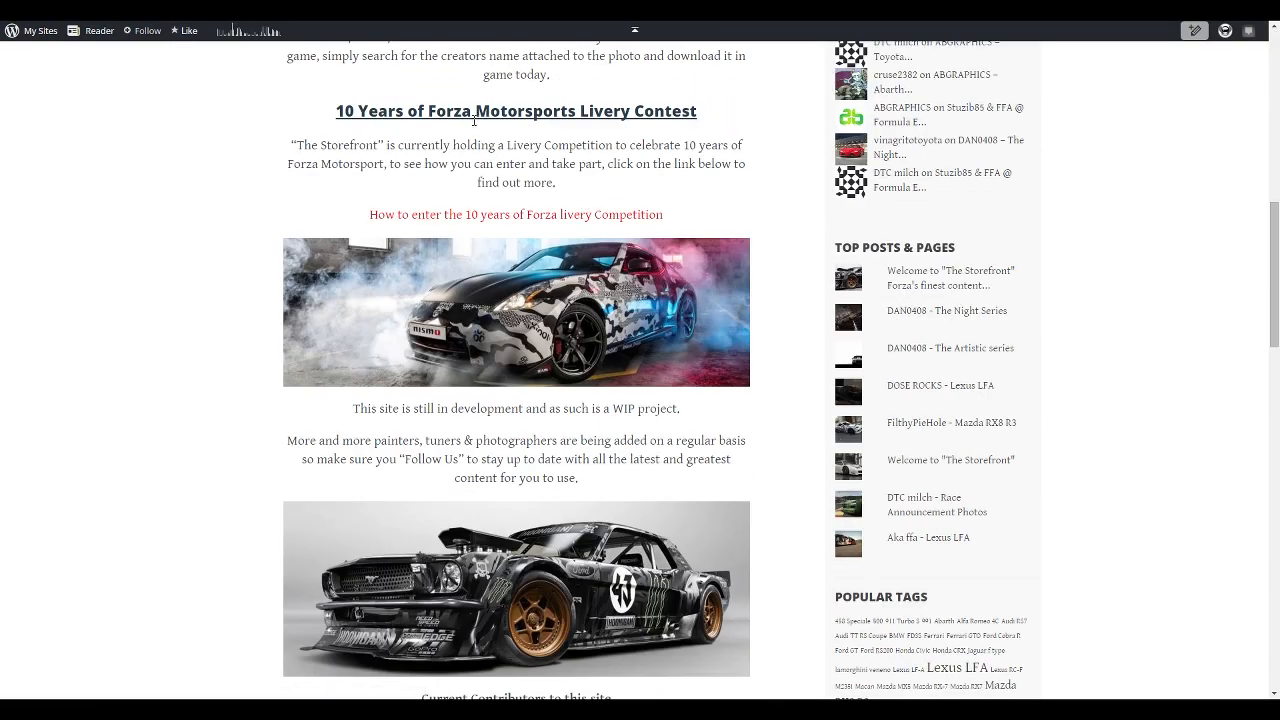
pyautogui.moveTo(676, 120)
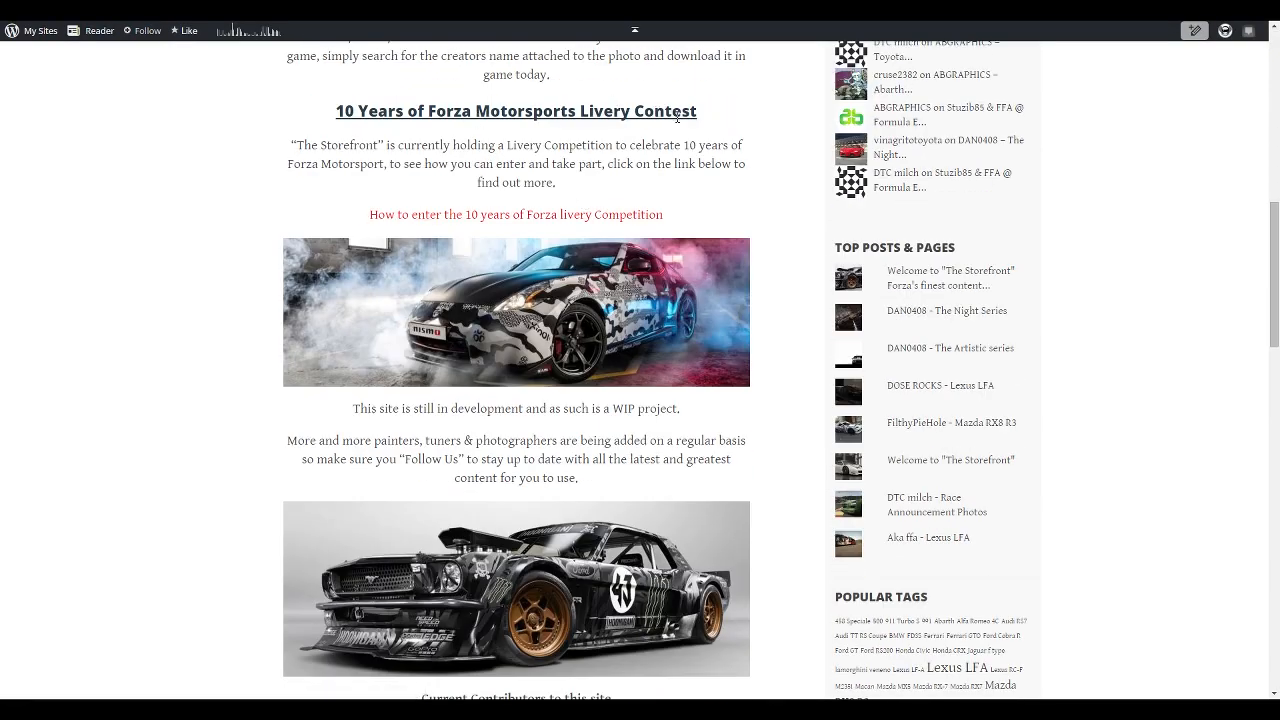
pyautogui.moveTo(434, 276)
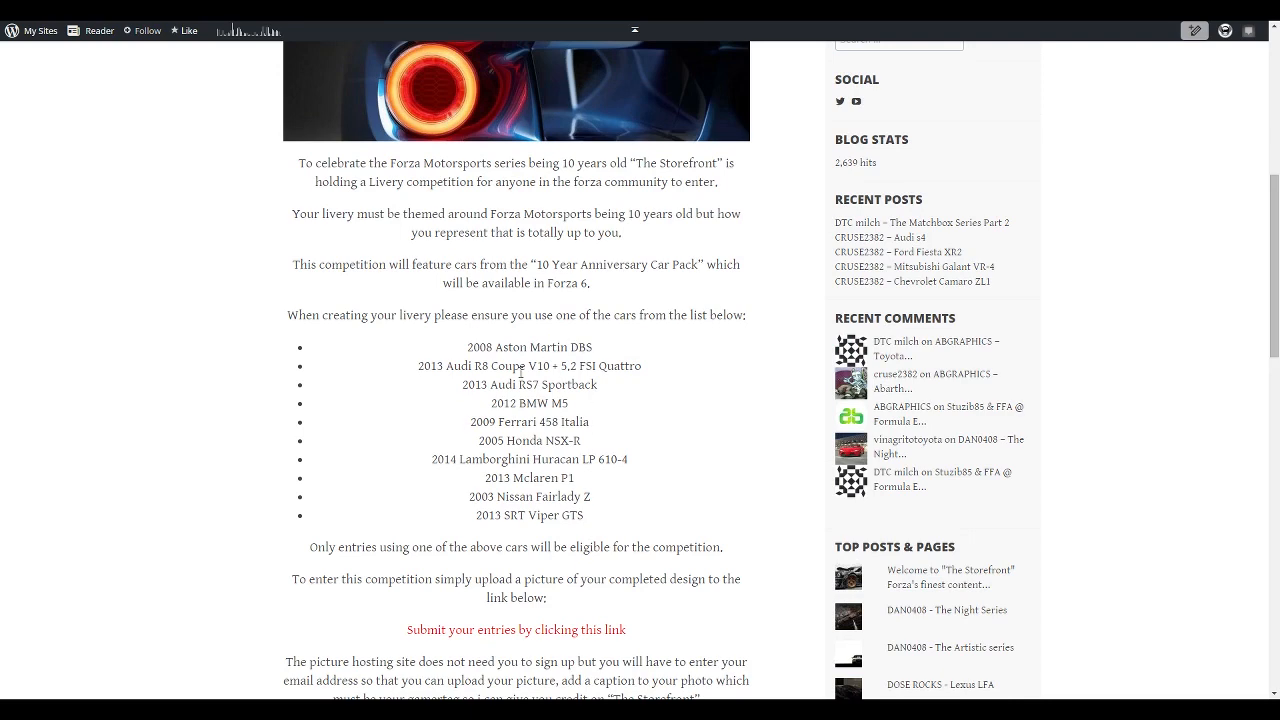
pyautogui.scroll(-3)
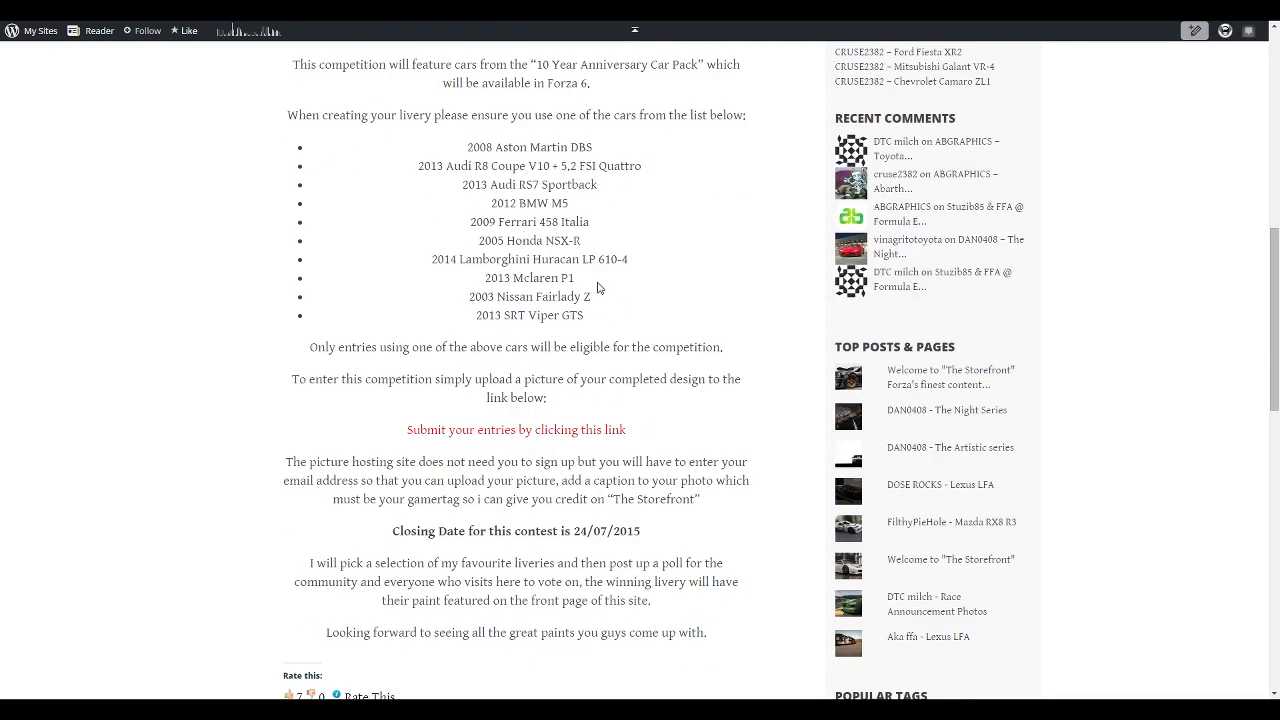
pyautogui.moveTo(548, 414)
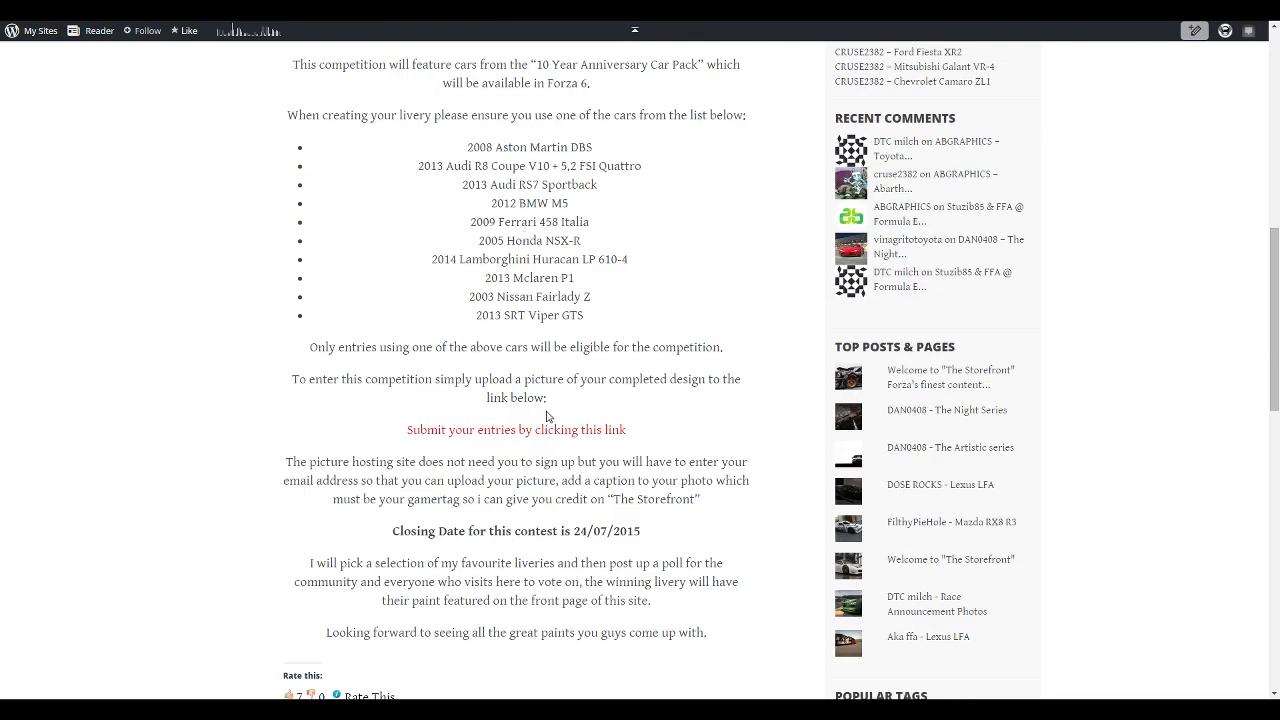
pyautogui.click(516, 428)
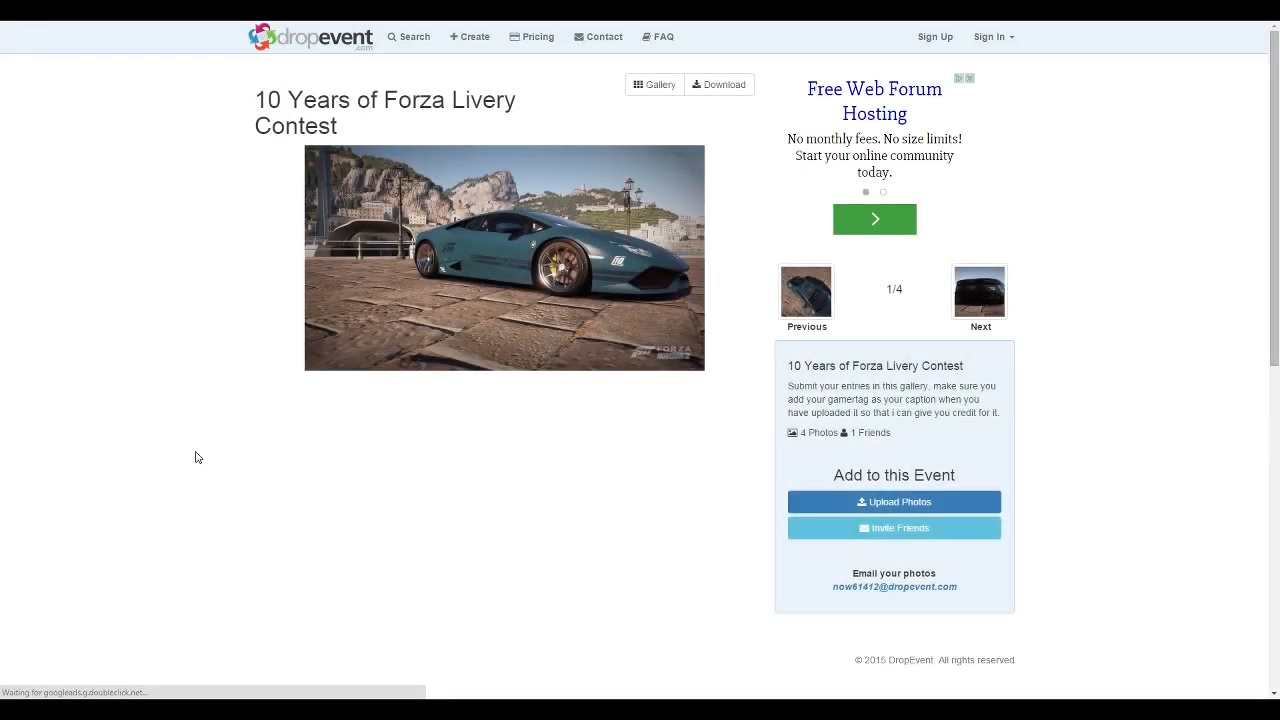
# Step: Advance the contest entry photo to 2/4, then show all four entry thumbnails in the Gallery view
pyautogui.scroll(-3)
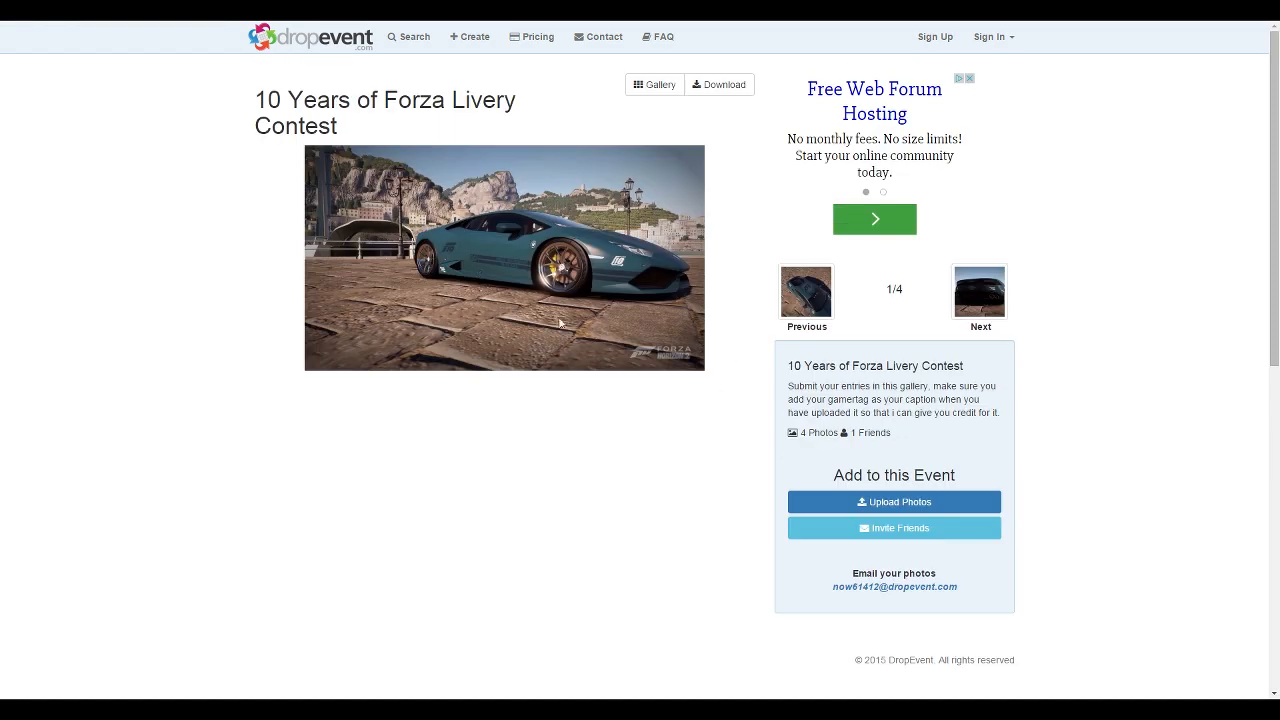
pyautogui.moveTo(382, 368)
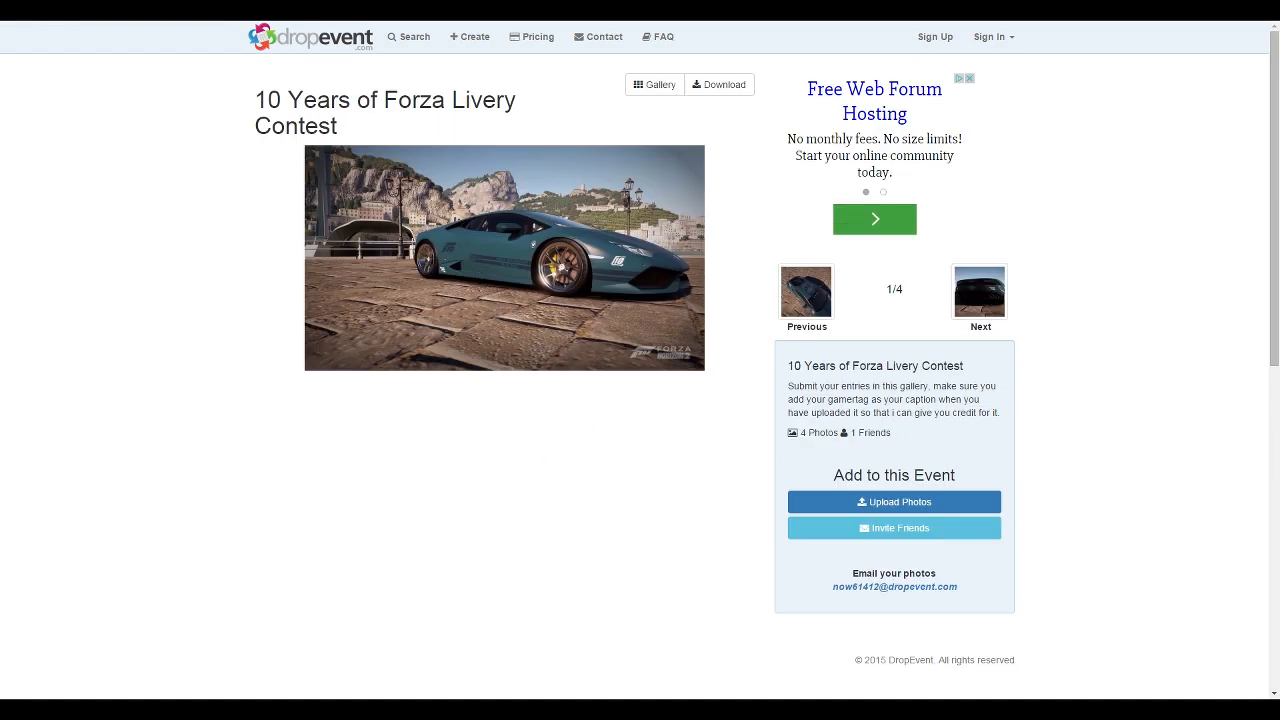
pyautogui.click(980, 292)
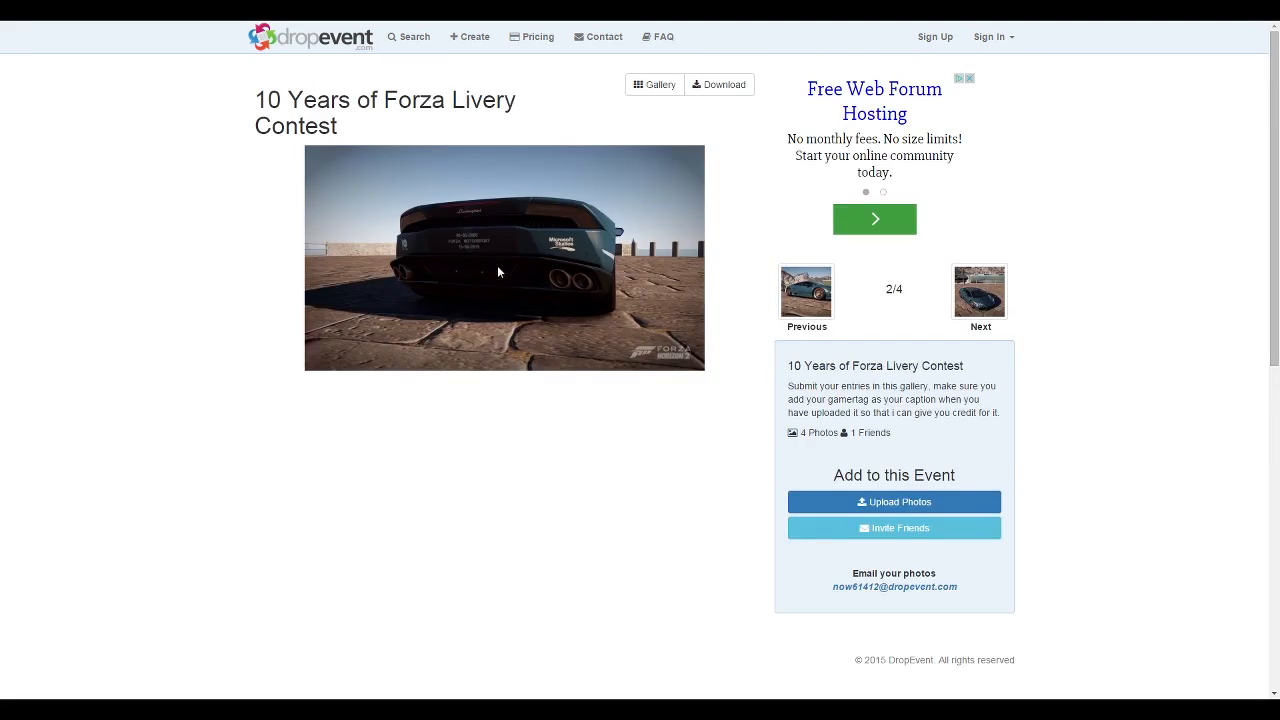
pyautogui.click(654, 84)
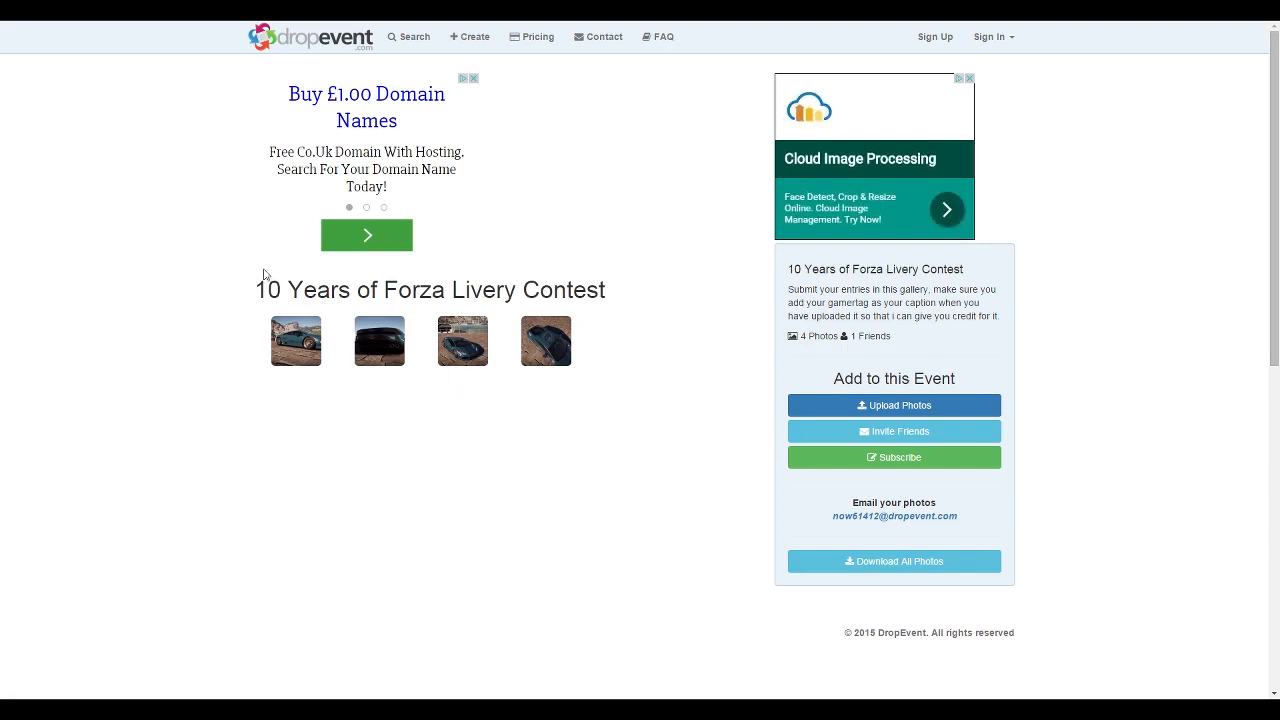
pyautogui.moveTo(910, 408)
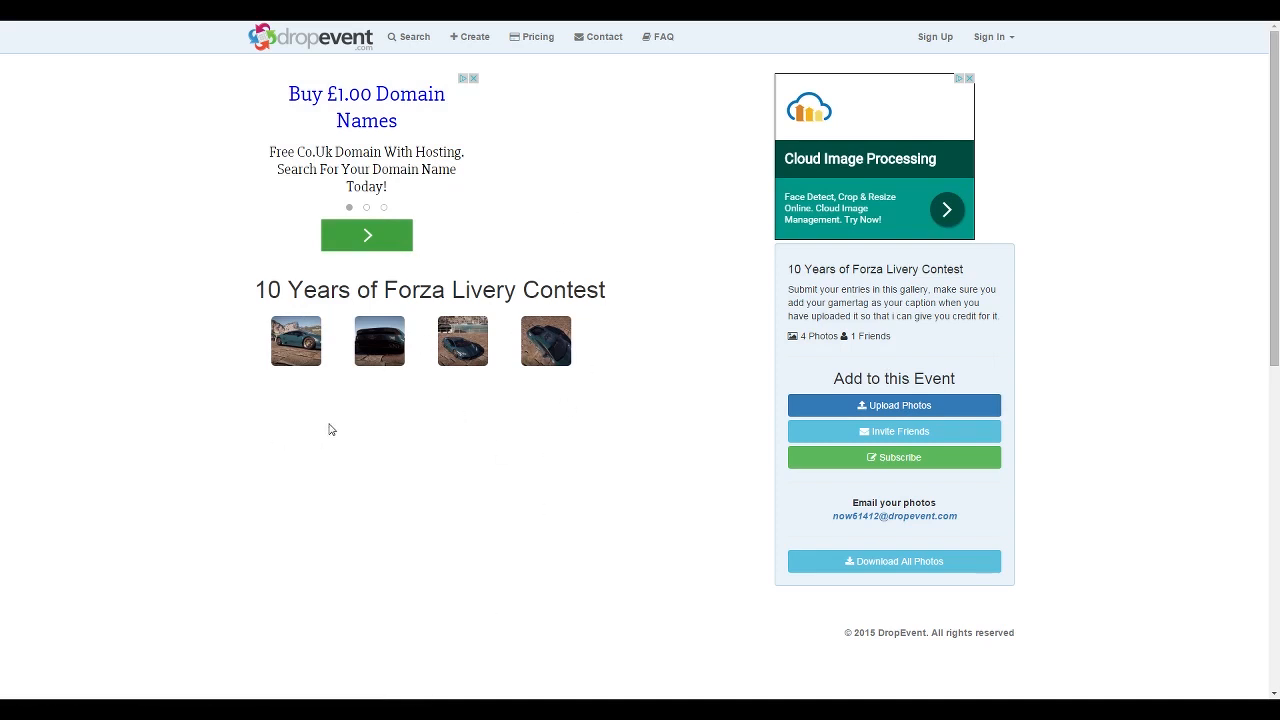
pyautogui.moveTo(322, 418)
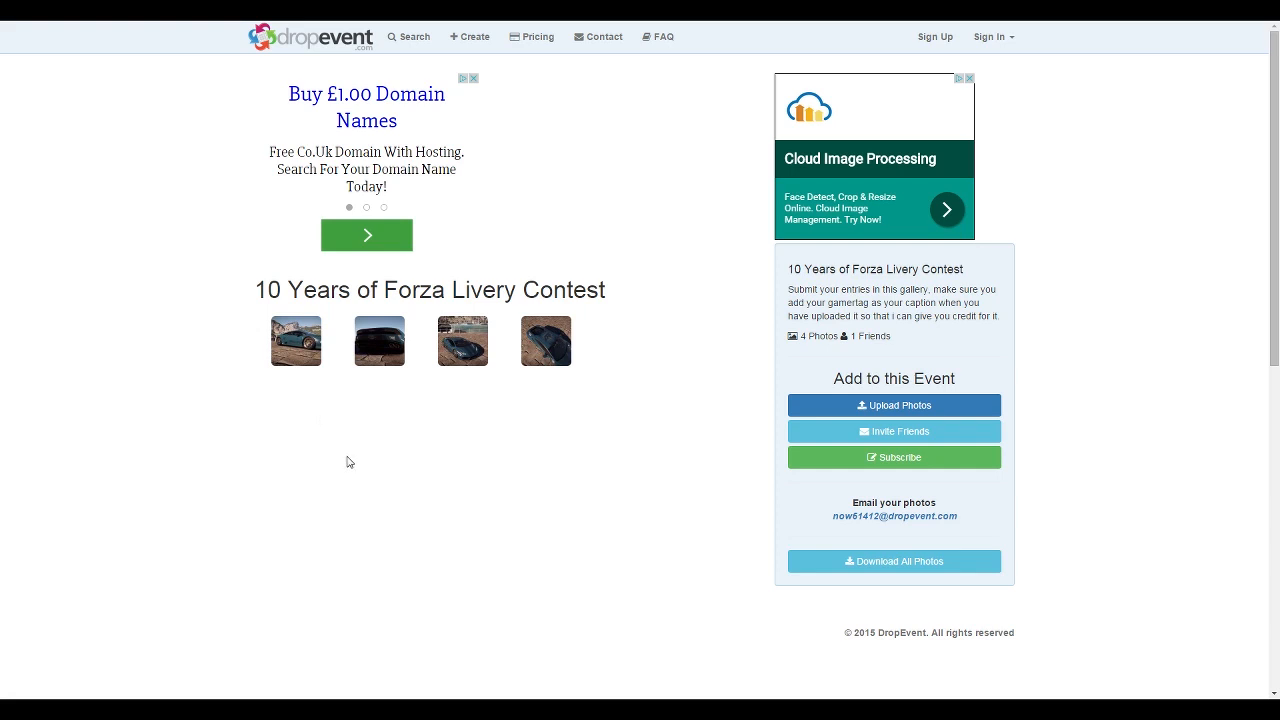
pyautogui.moveTo(390, 426)
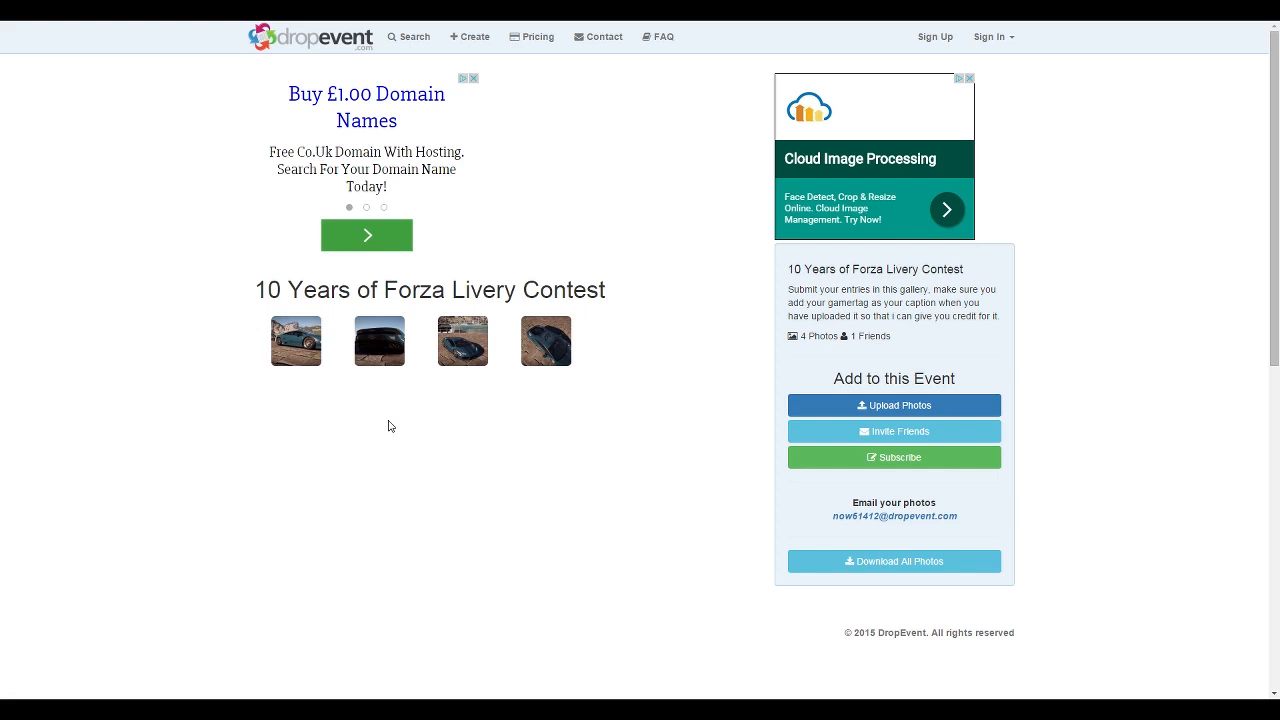
pyautogui.moveTo(548, 256)
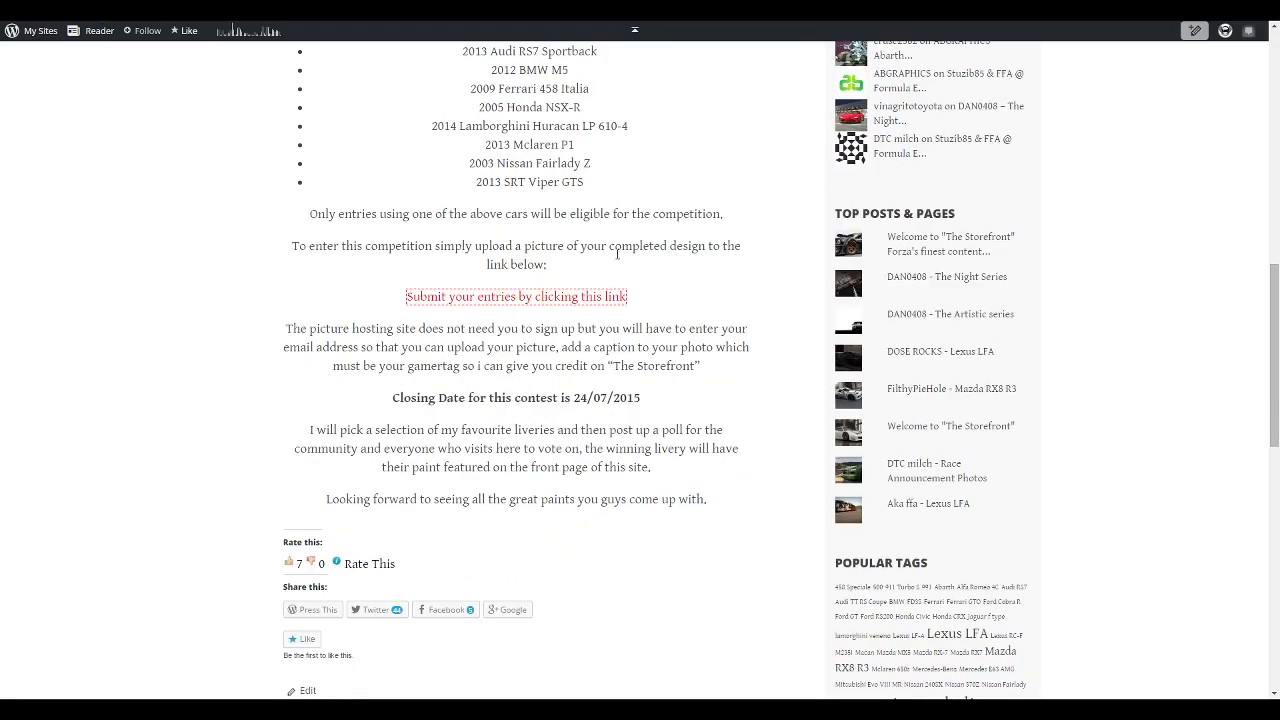
# Step: Scroll back up the livery contest post toward the site header to reach the home page
pyautogui.scroll(3)
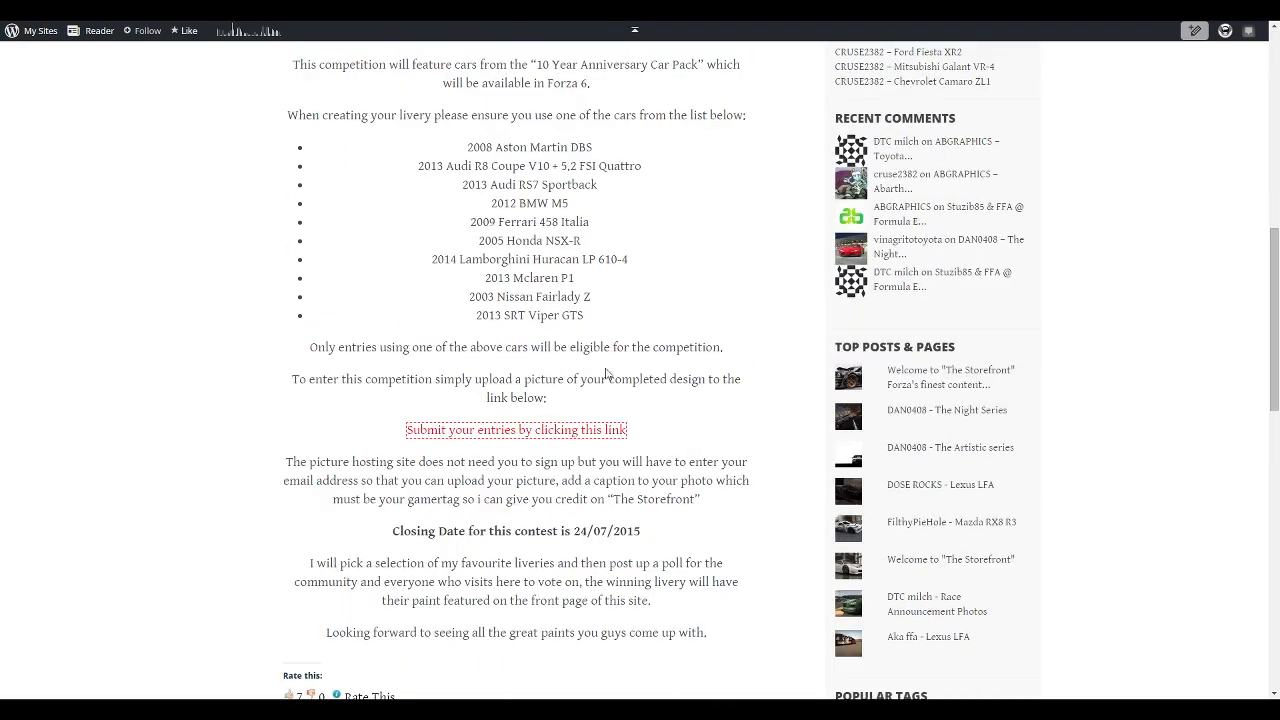
pyautogui.scroll(3)
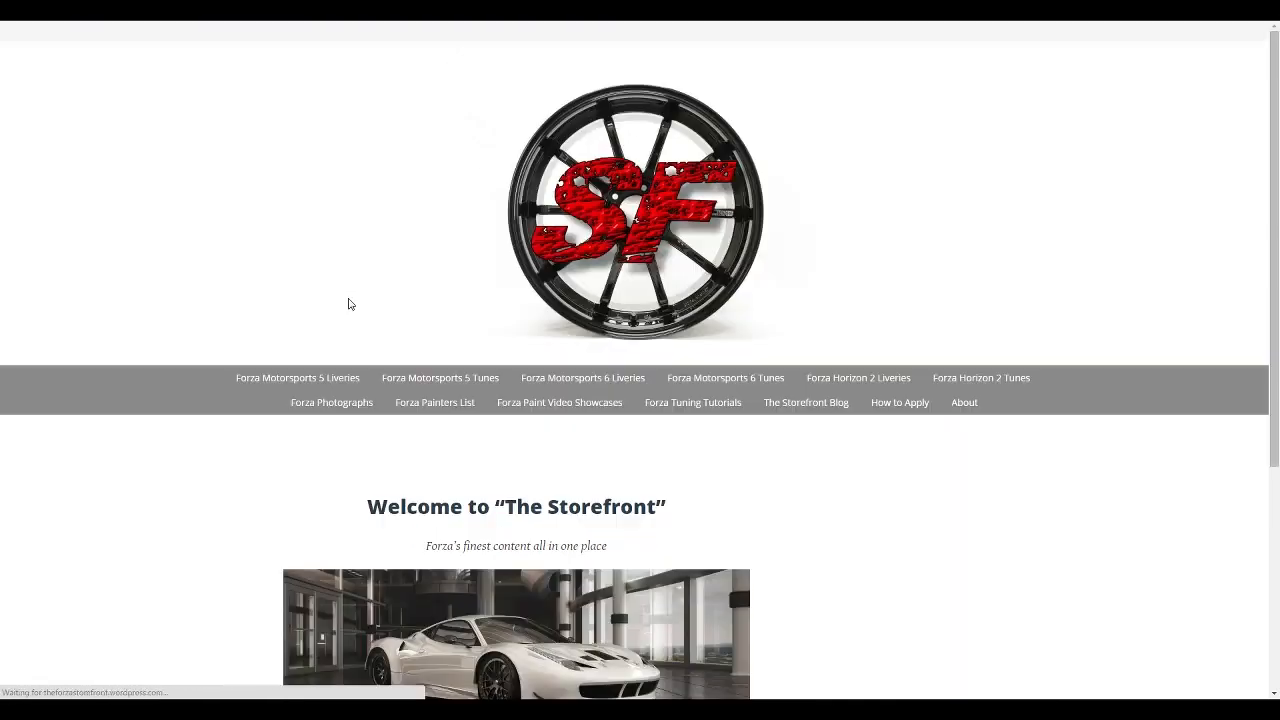
pyautogui.scroll(-3)
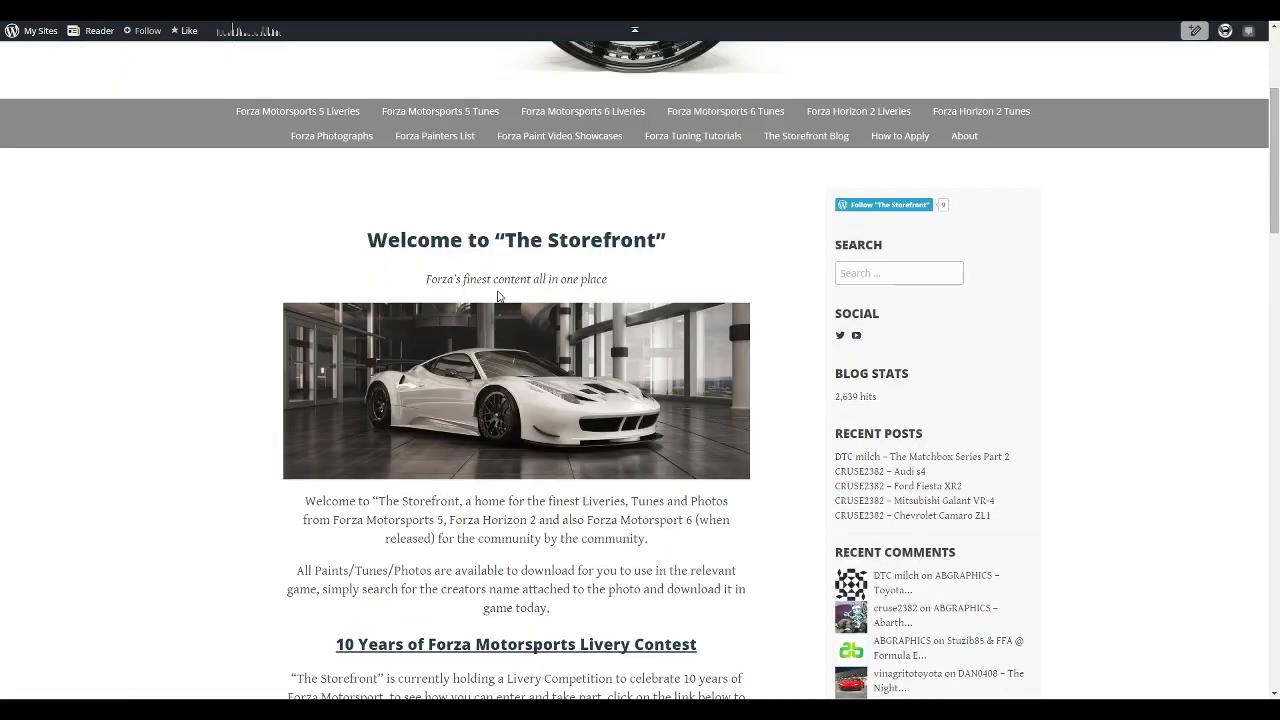
pyautogui.moveTo(488, 304)
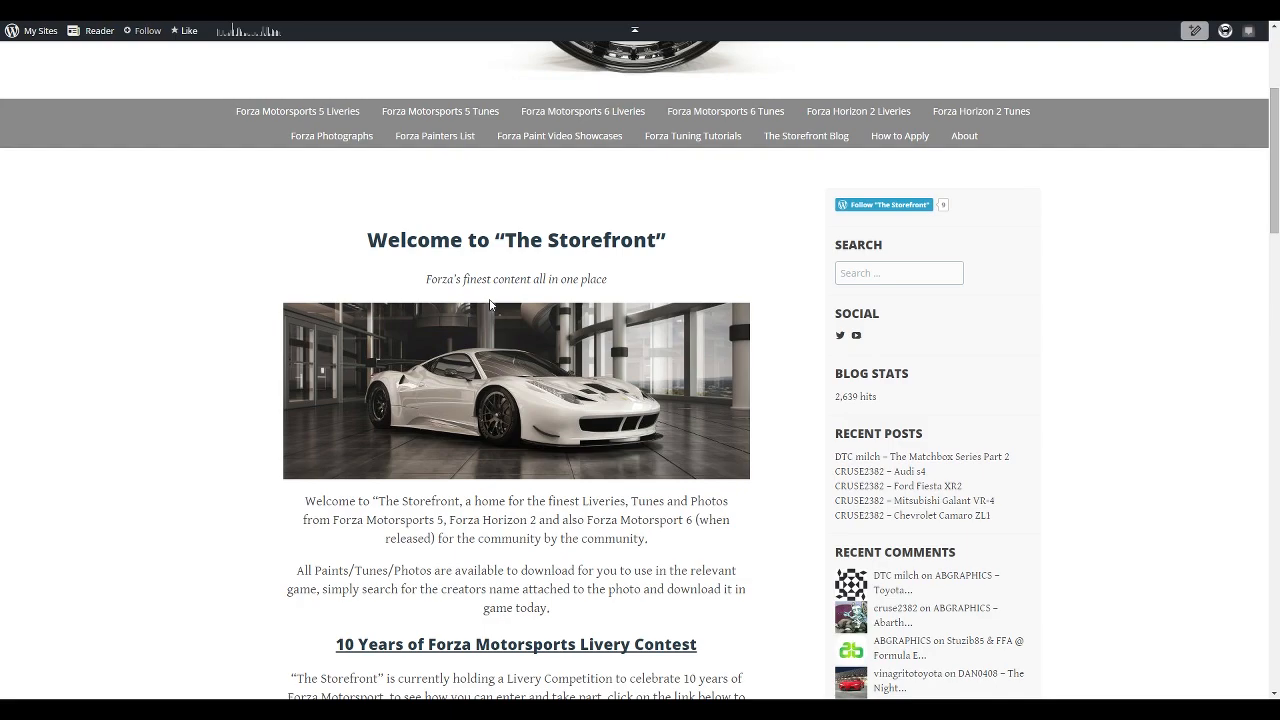
pyautogui.scroll(-3)
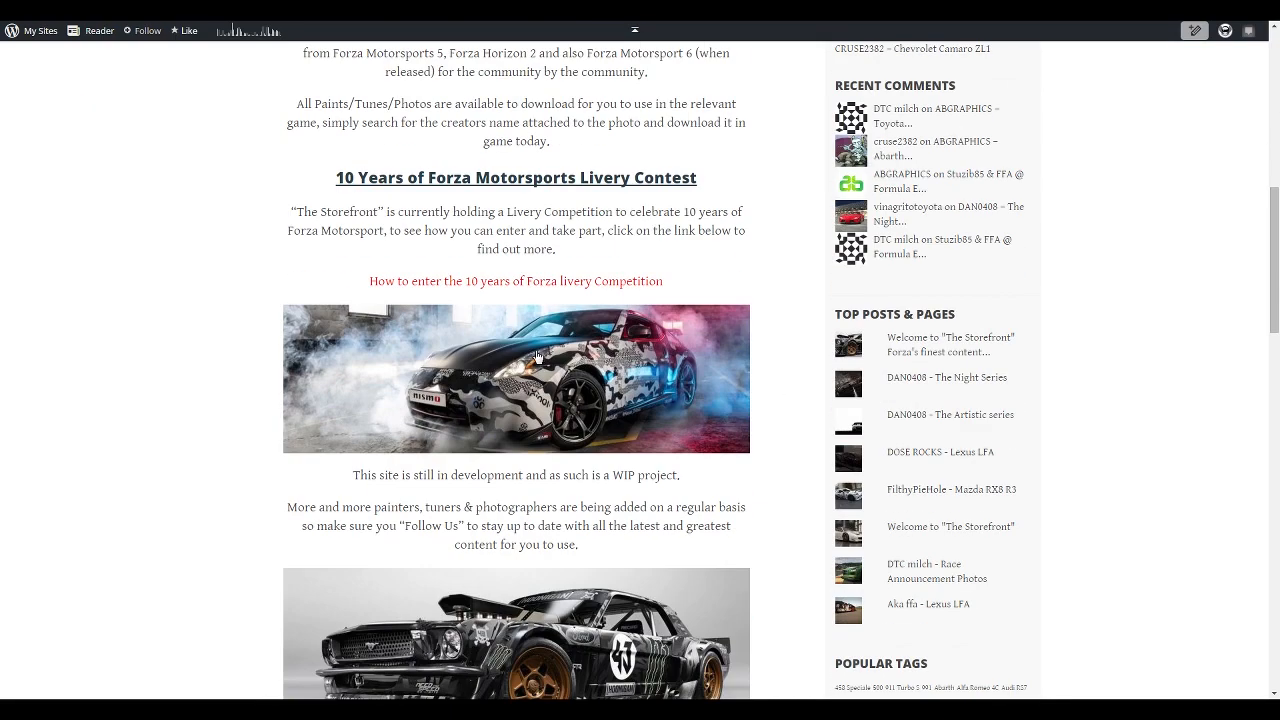
pyautogui.scroll(-3)
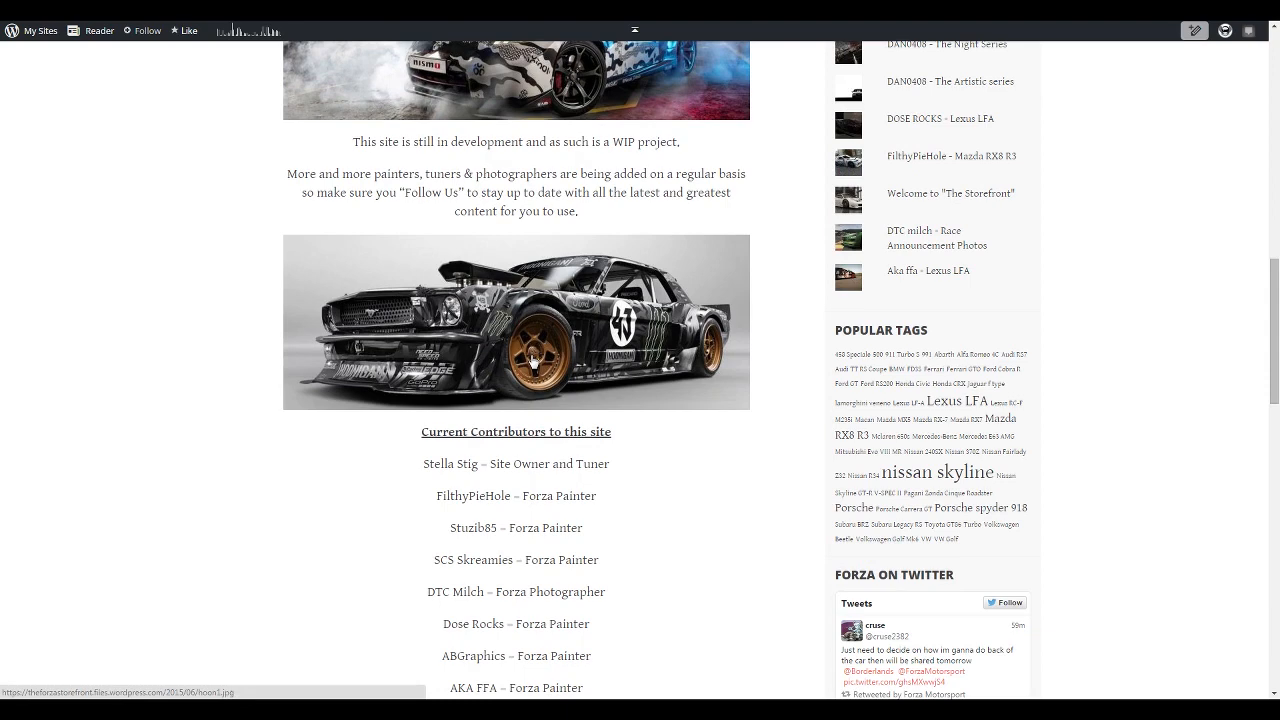
pyautogui.moveTo(508, 368)
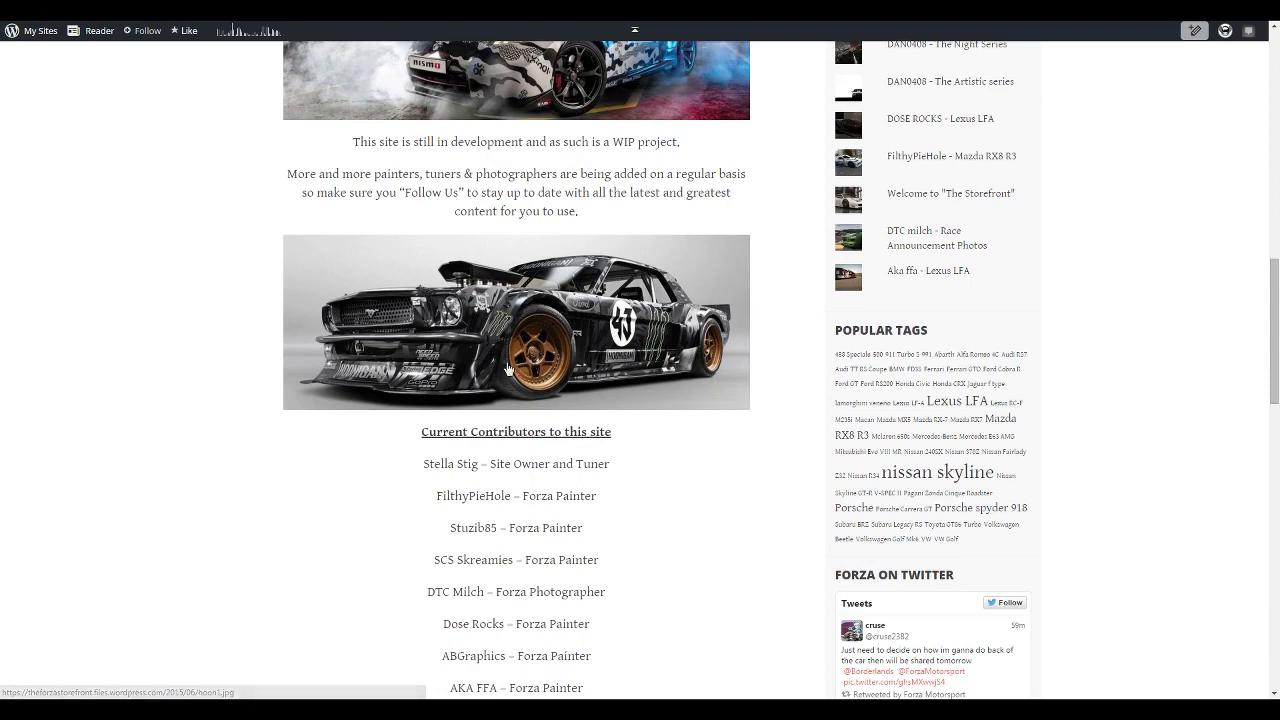
pyautogui.scroll(3)
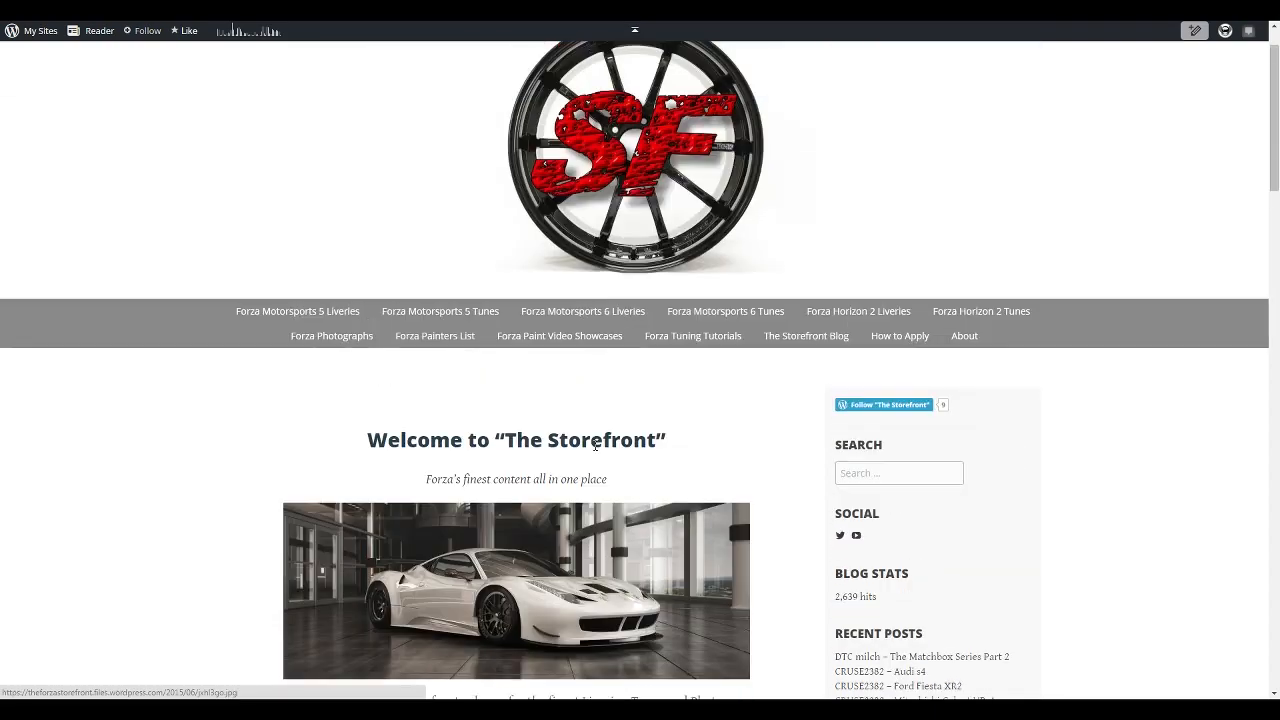
pyautogui.scroll(-3)
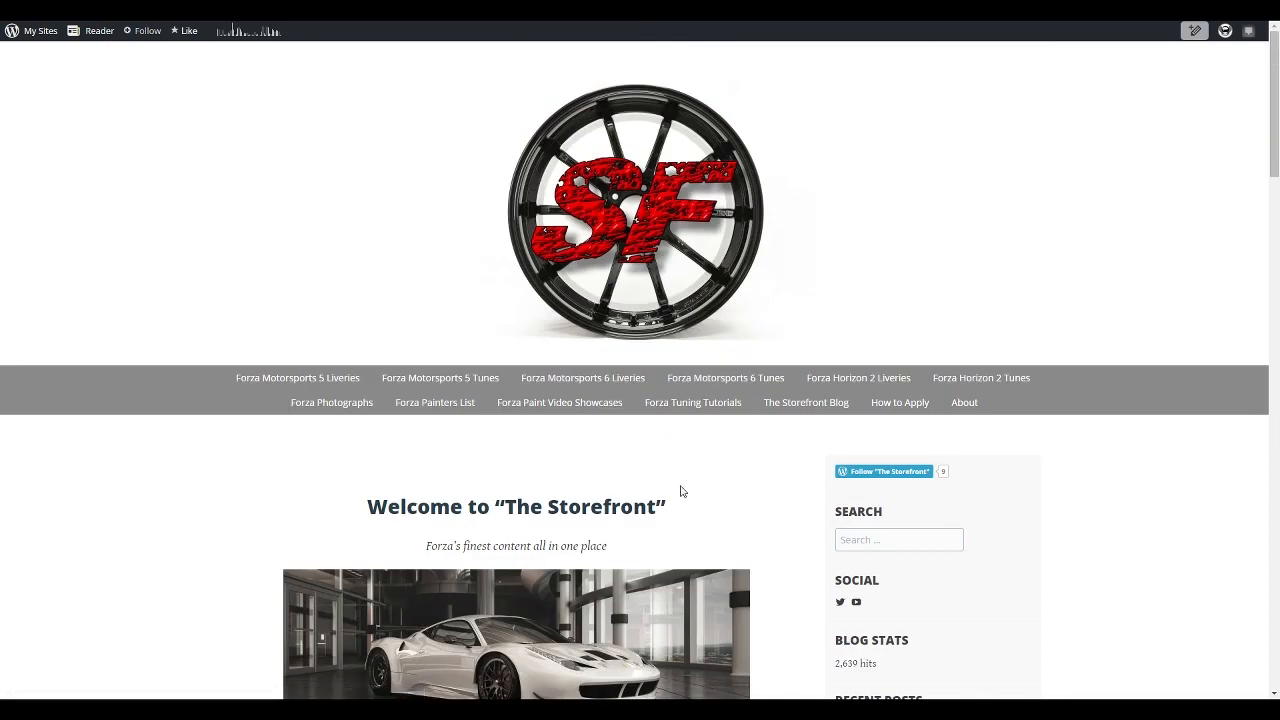
pyautogui.moveTo(412, 194)
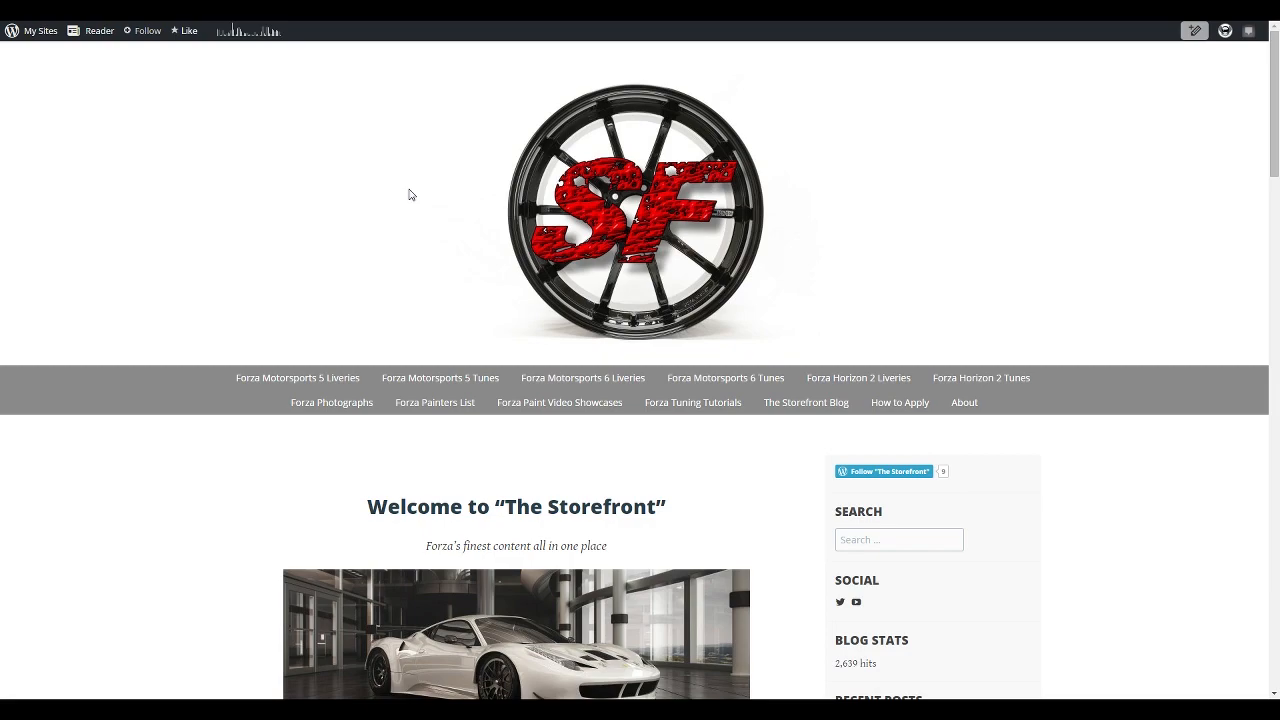
pyautogui.scroll(-3)
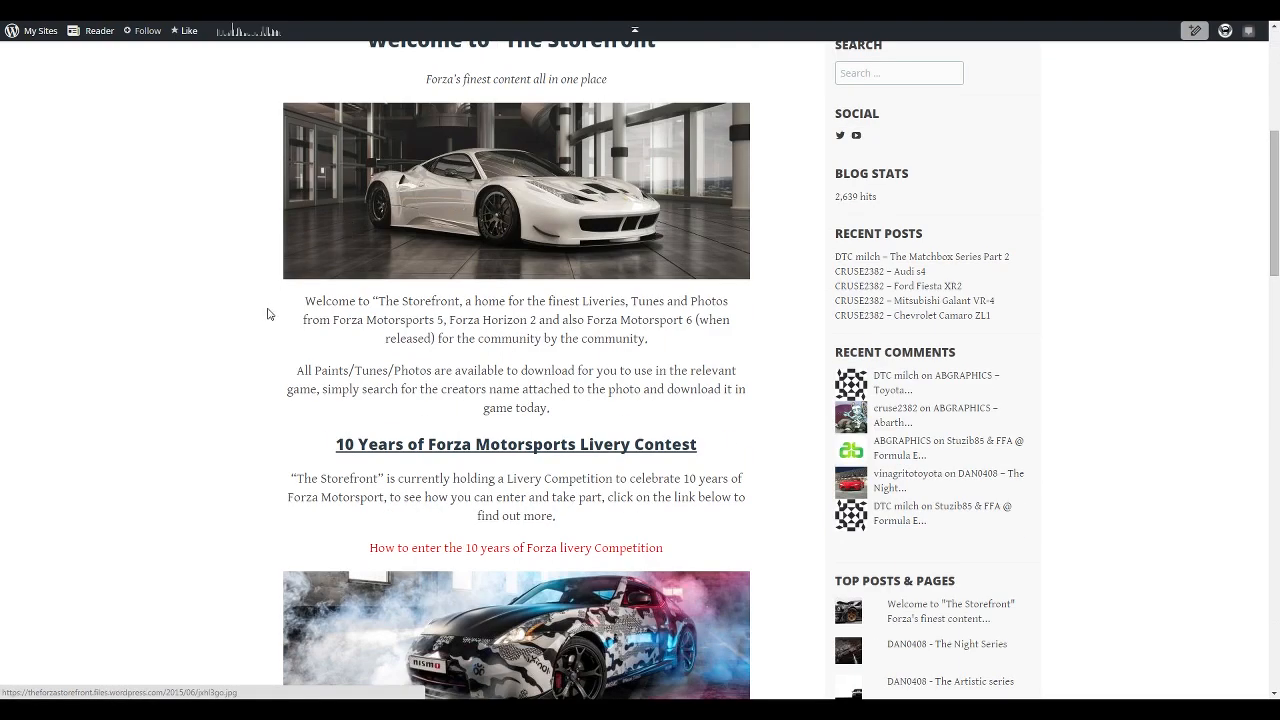
pyautogui.scroll(-3)
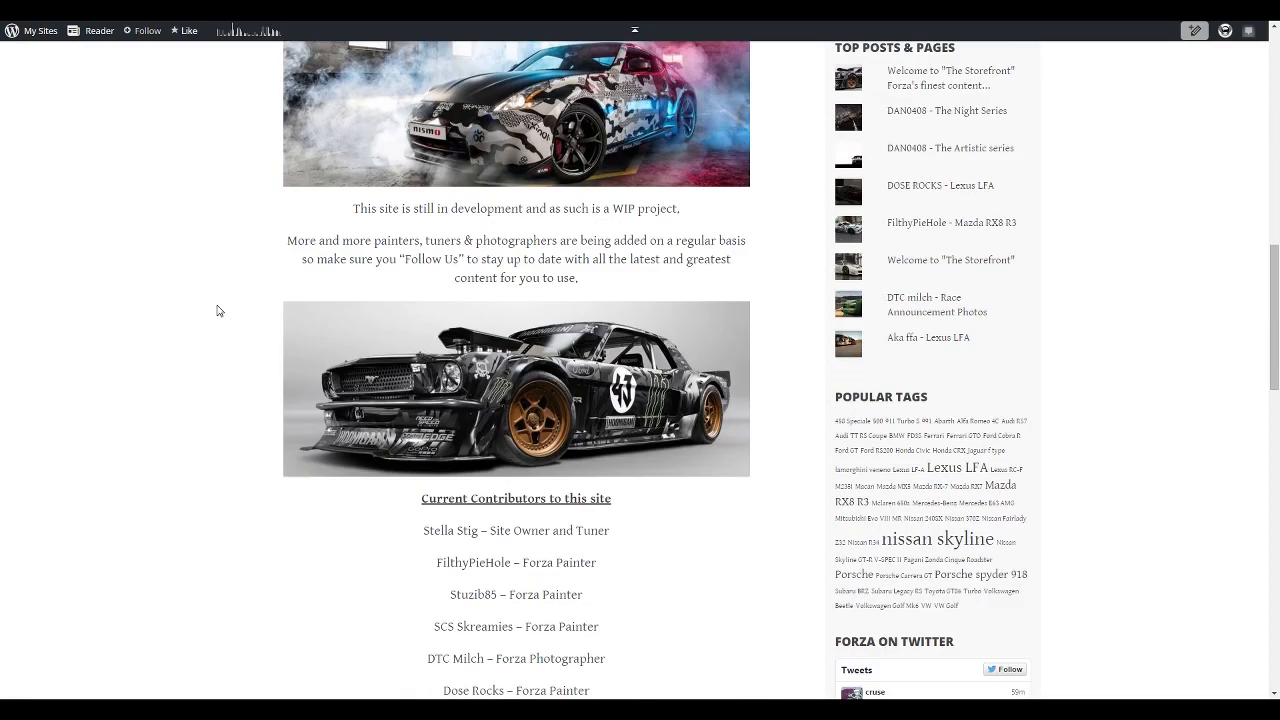
pyautogui.scroll(-3)
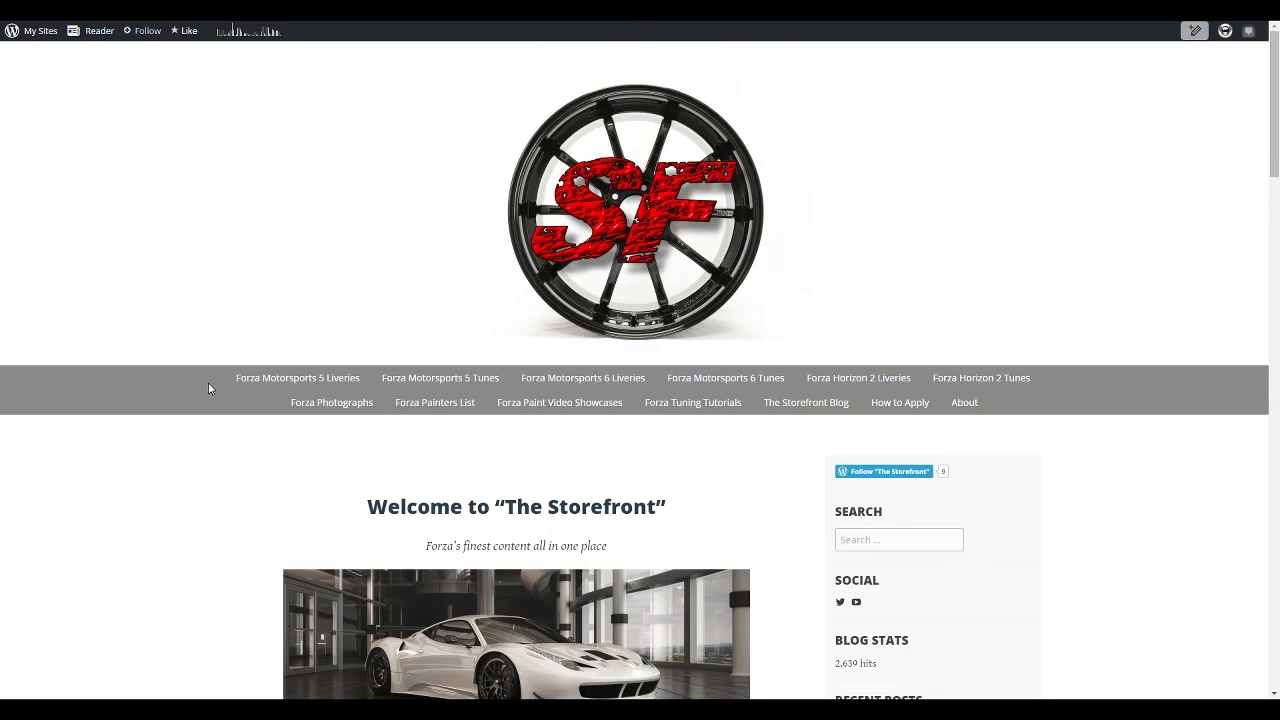
pyautogui.scroll(-3)
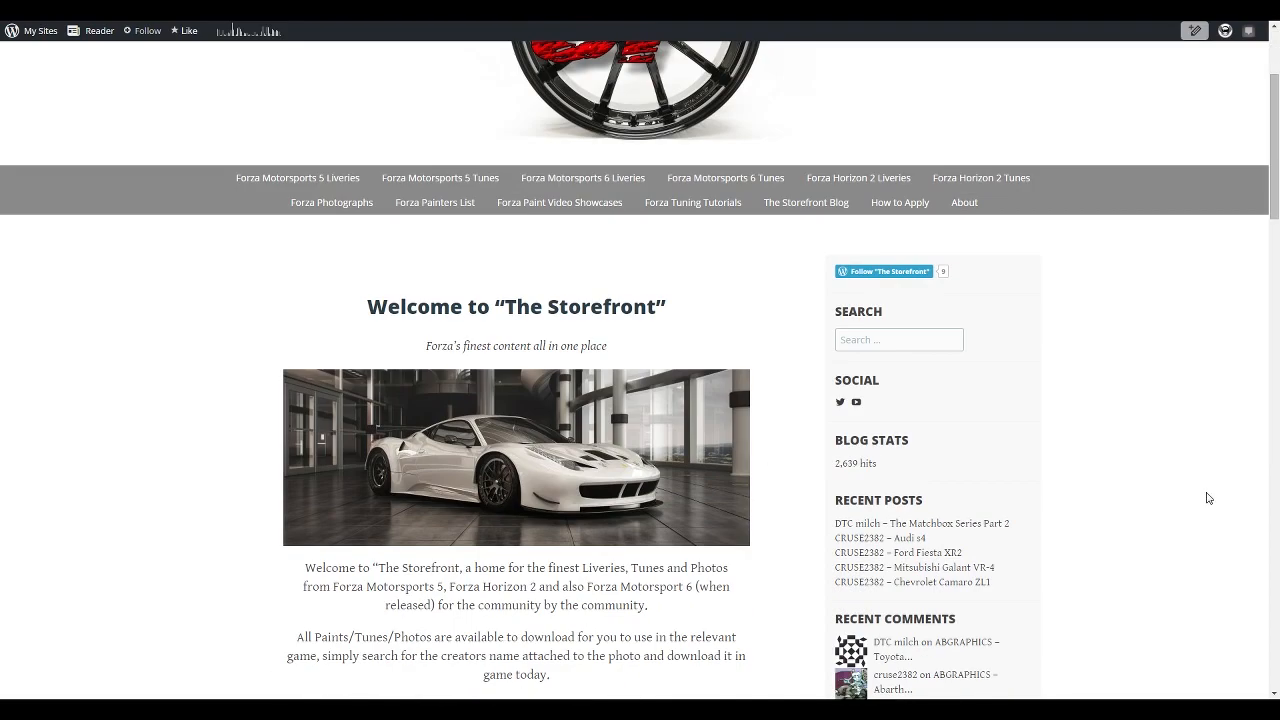
pyautogui.scroll(-3)
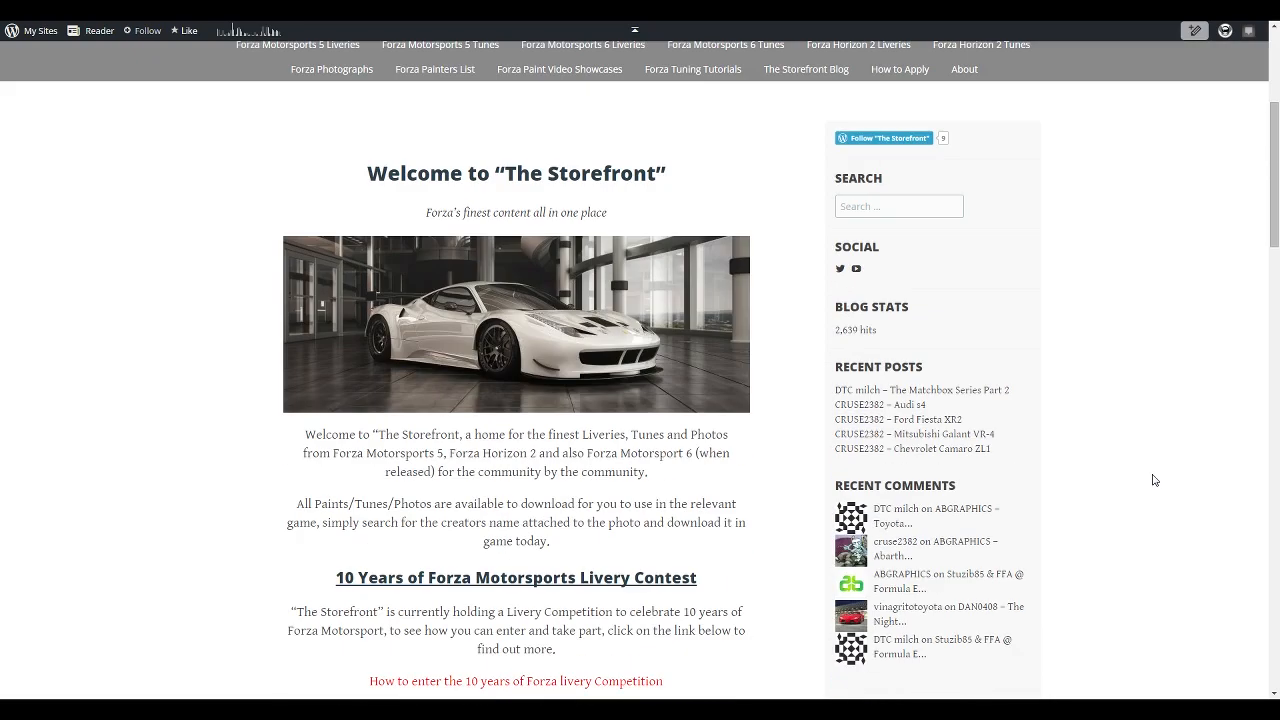
pyautogui.scroll(3)
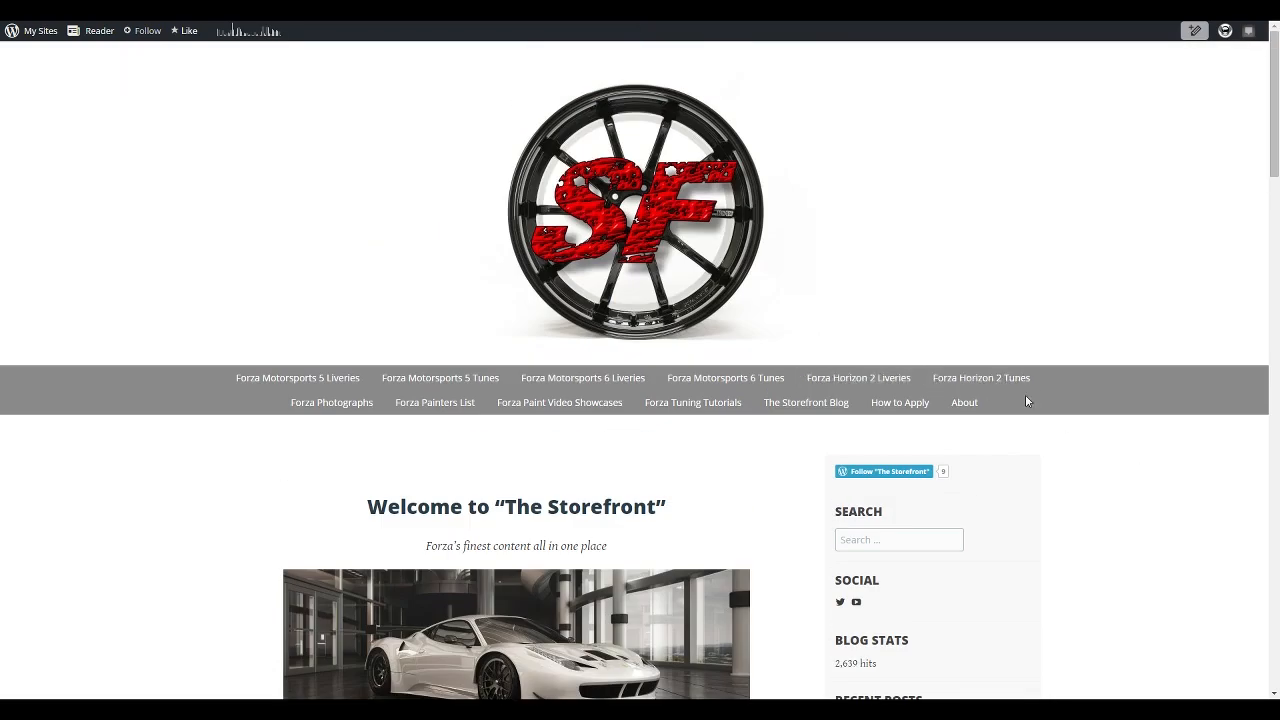